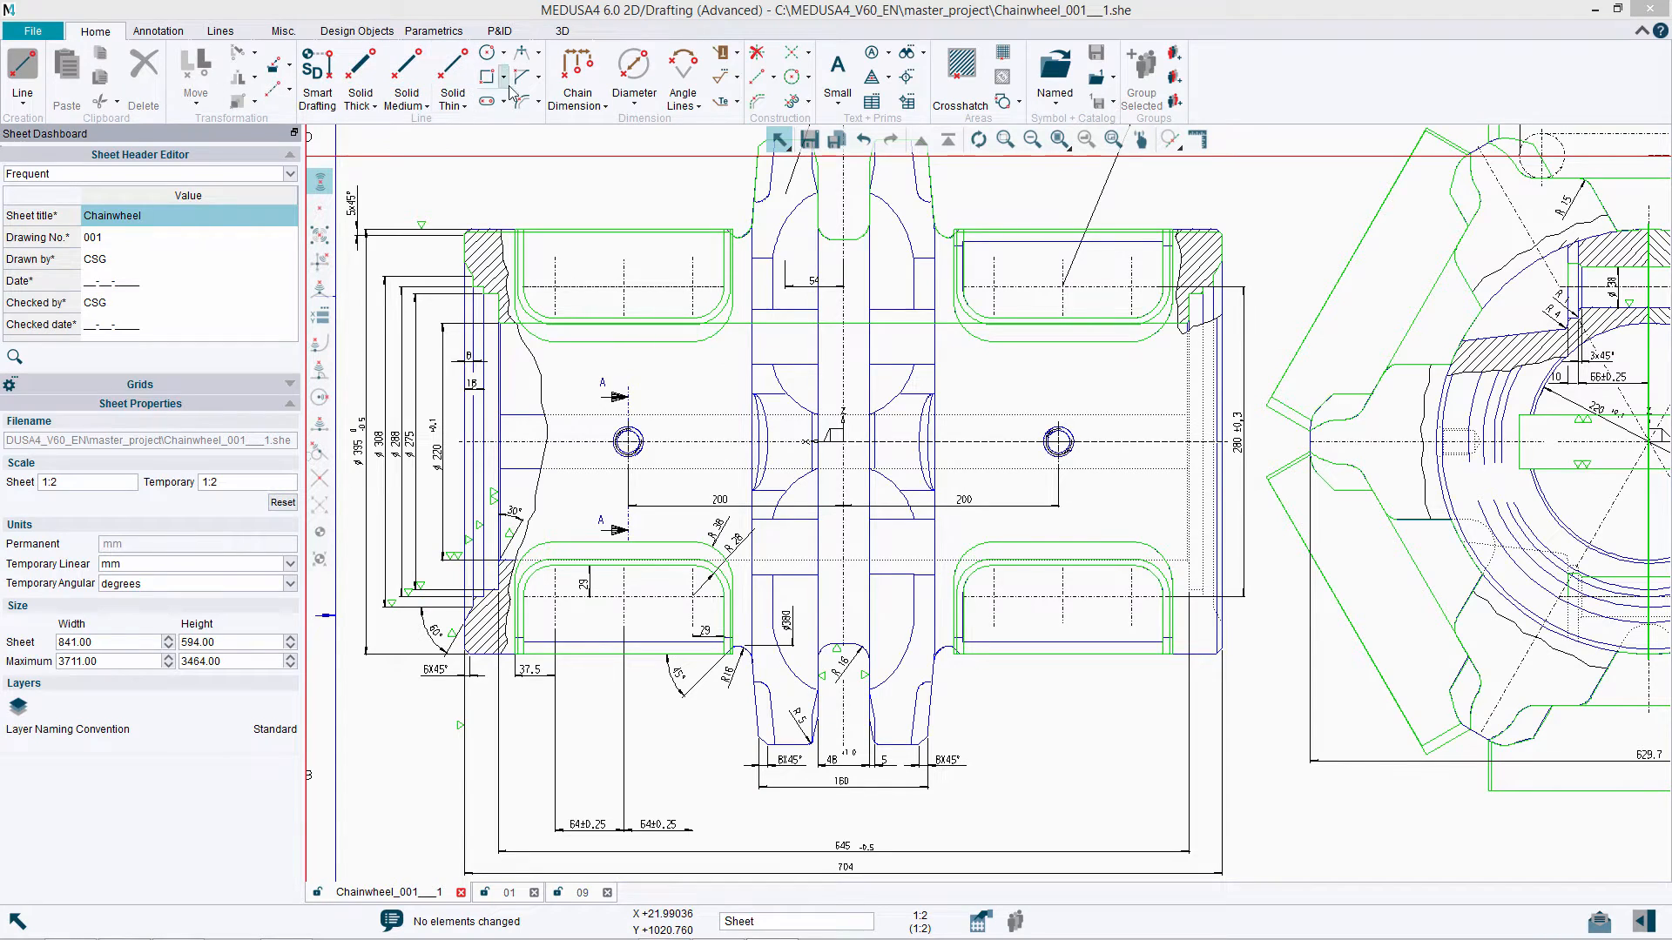
- Browse the Lines and 3D ribbon tabs and sheet 01, then return to the Chainwheel drawing
click(957, 79)
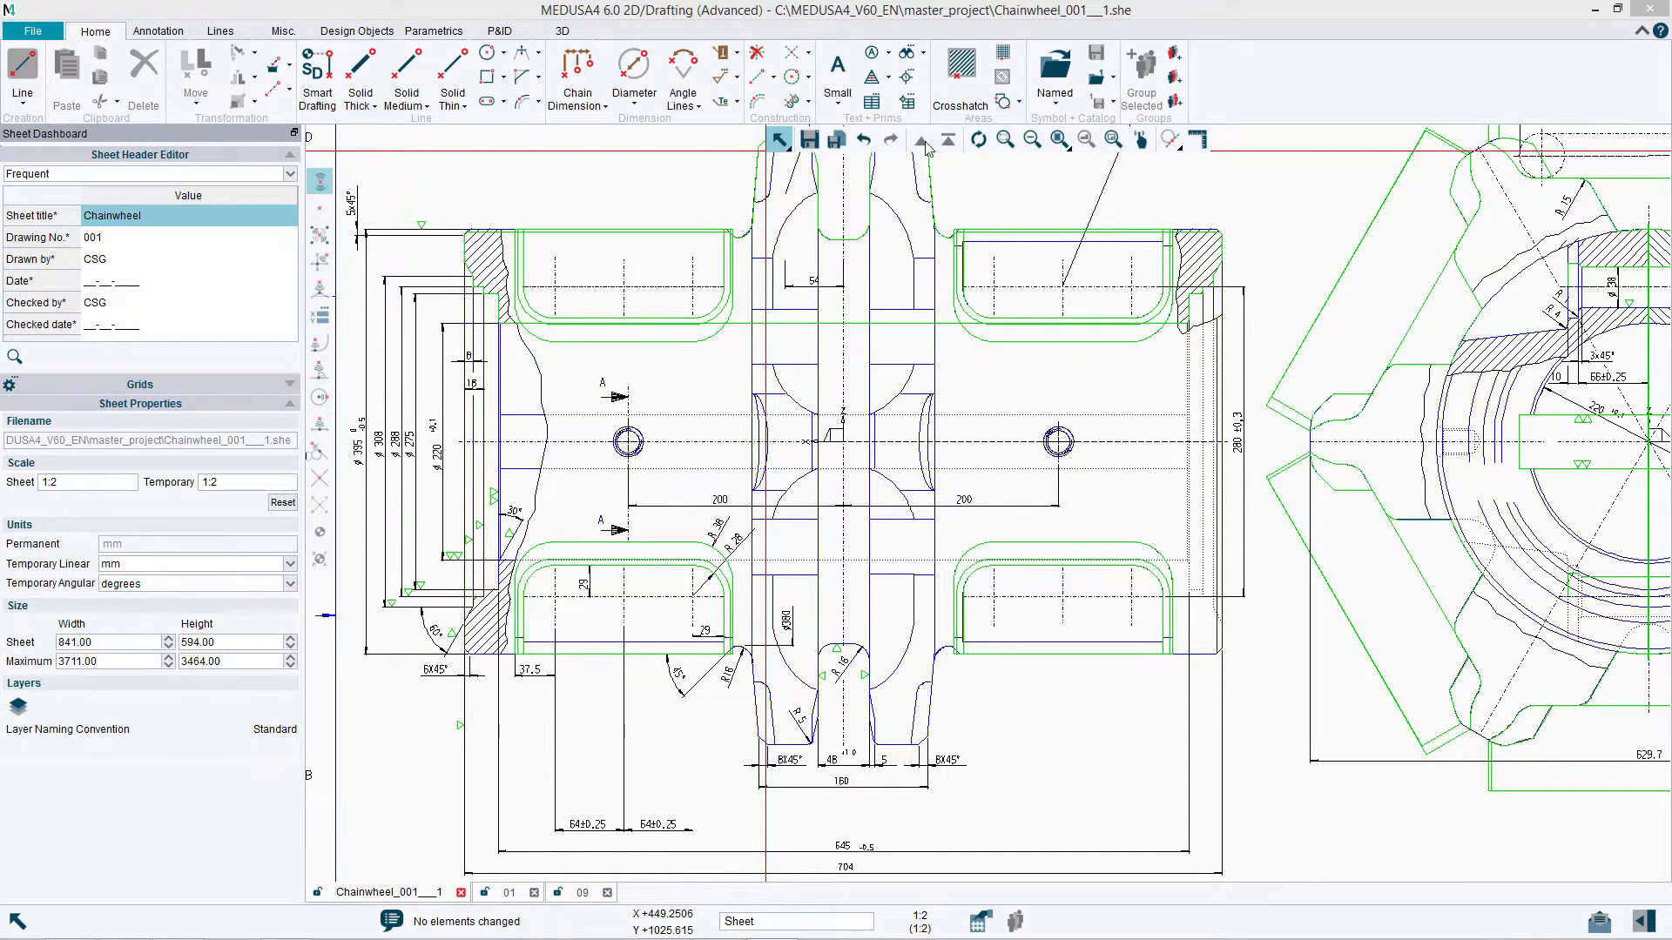
click(221, 30)
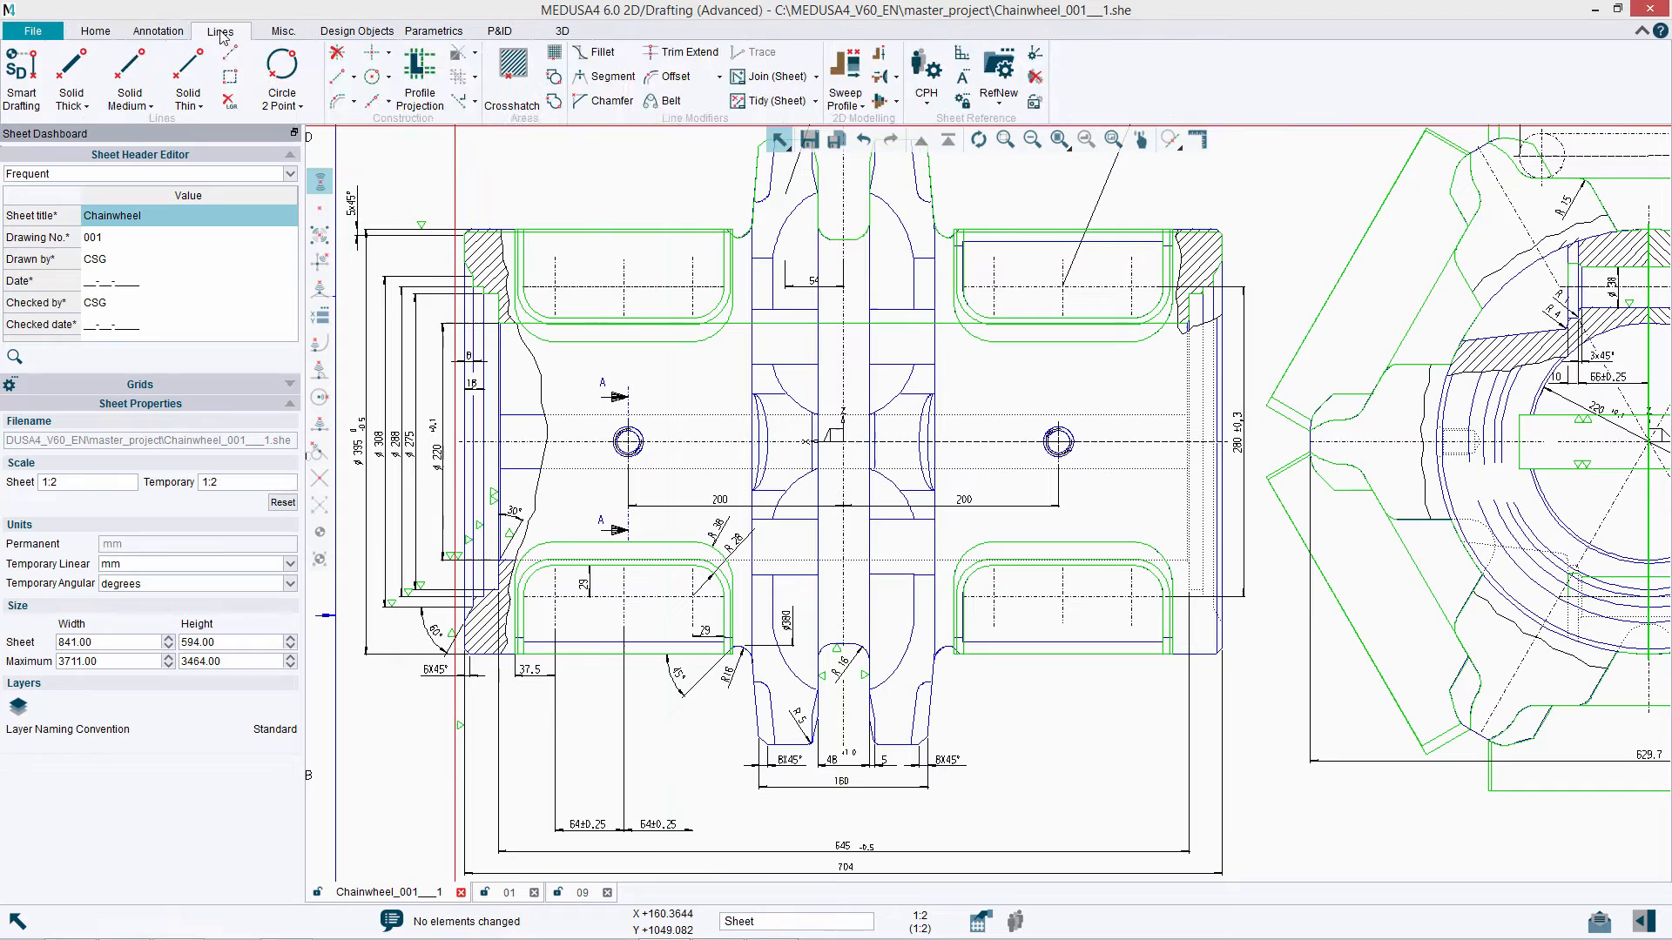
click(562, 29)
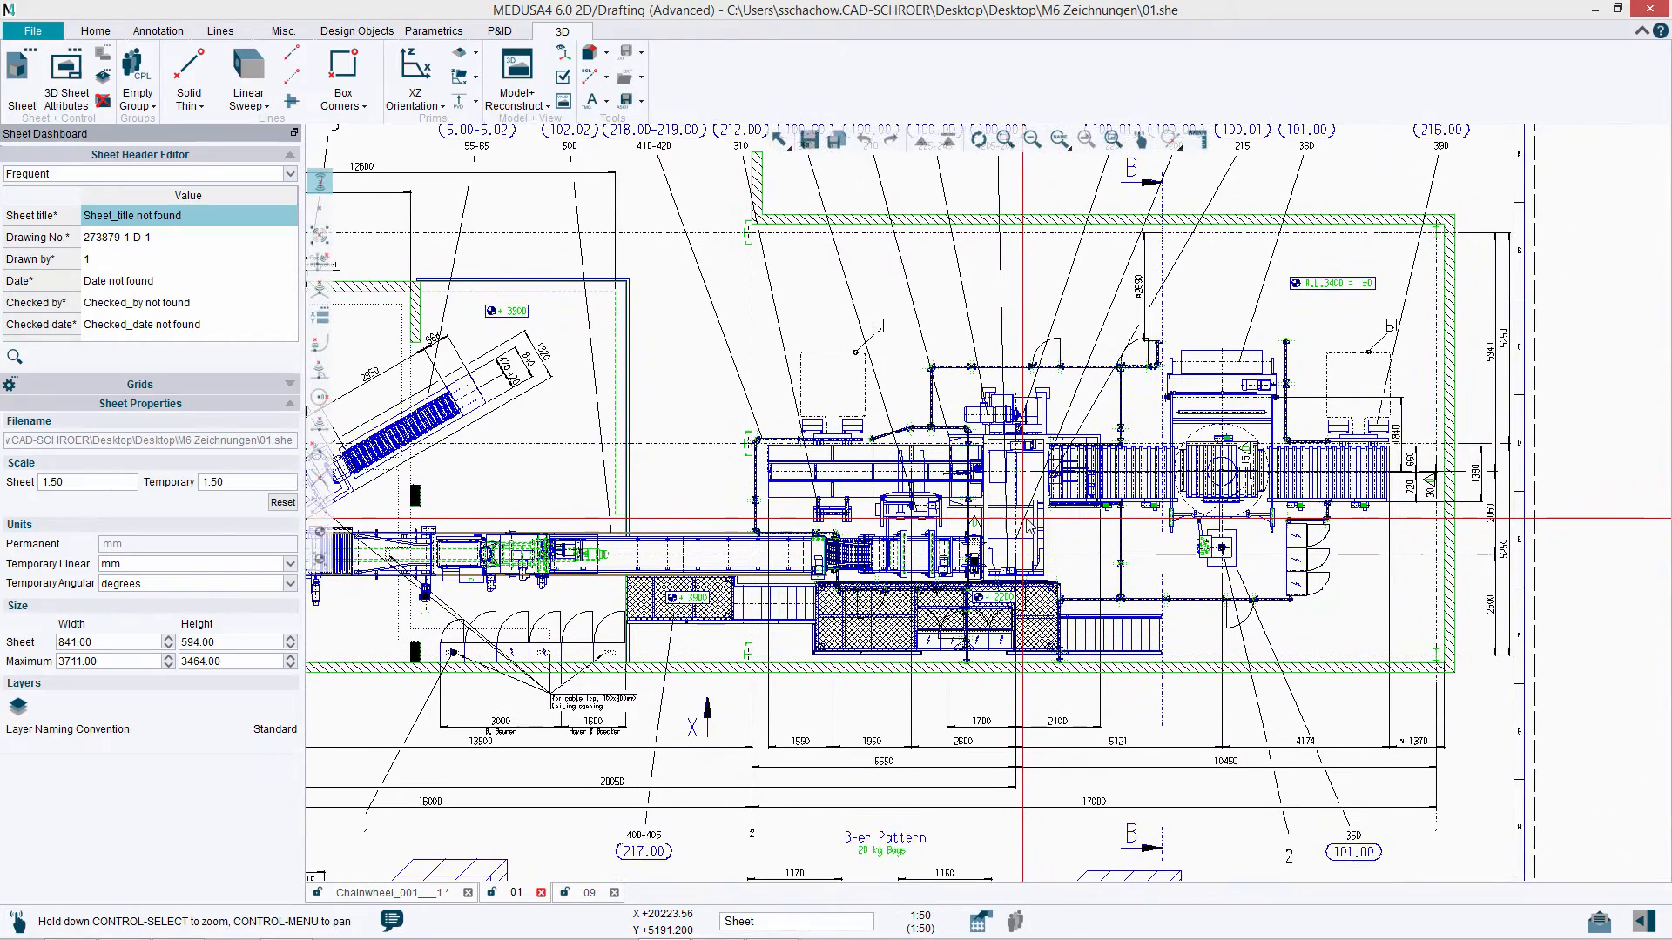
click(588, 892)
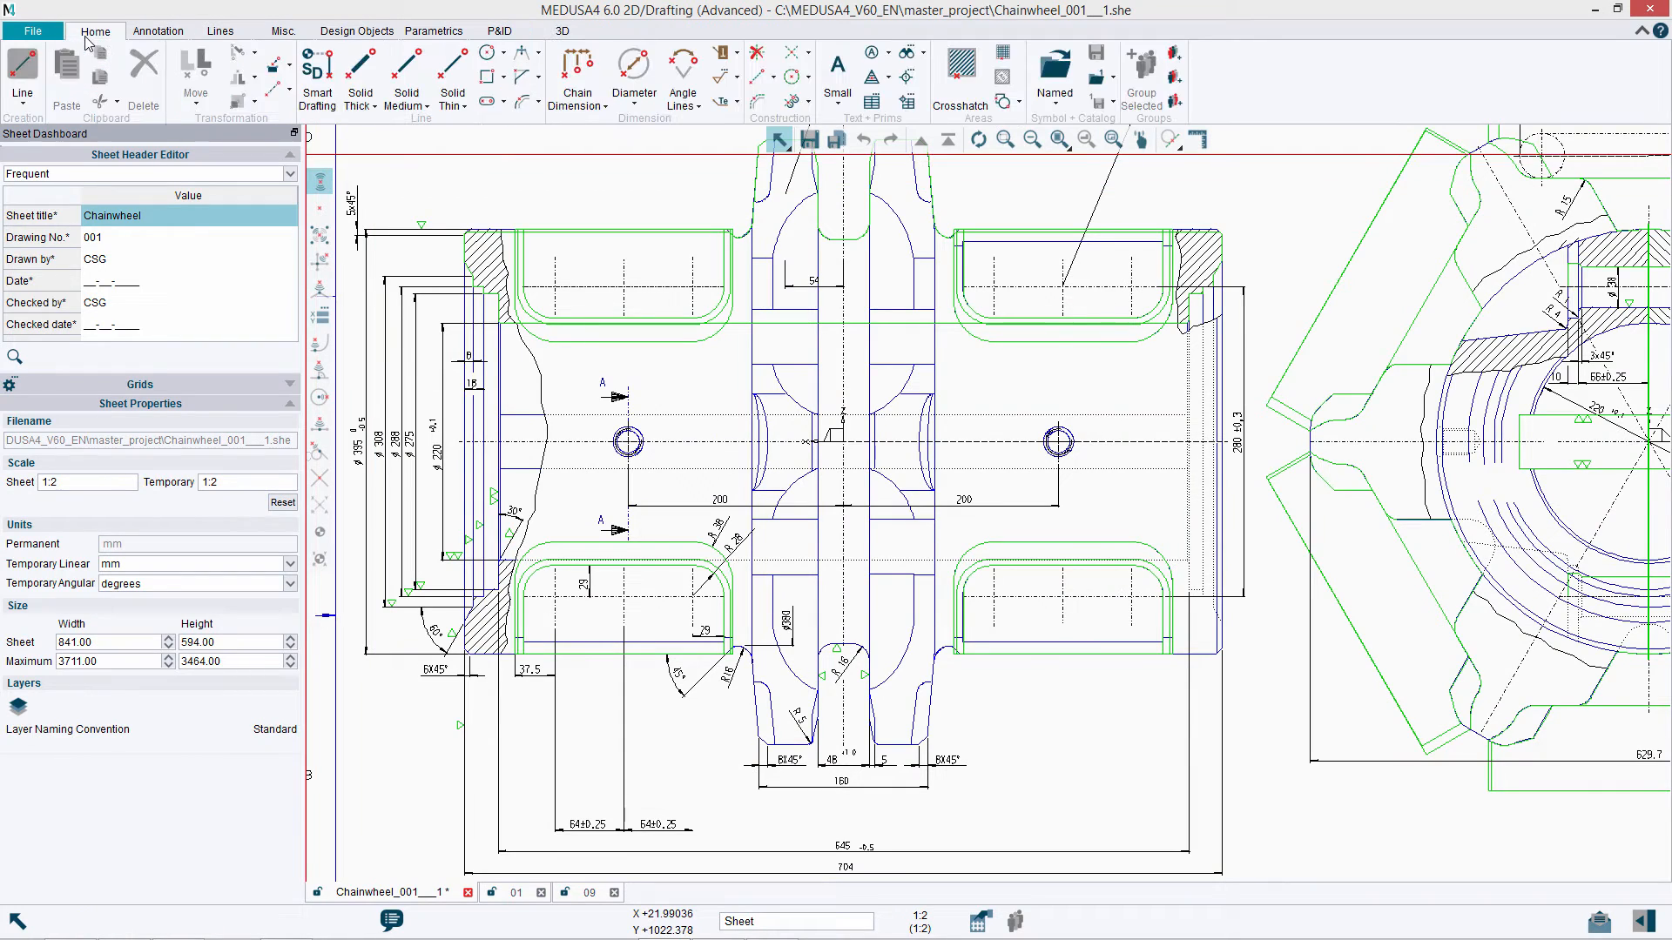
- Choose the thin solid line style from the medium line creation variants
click(22, 80)
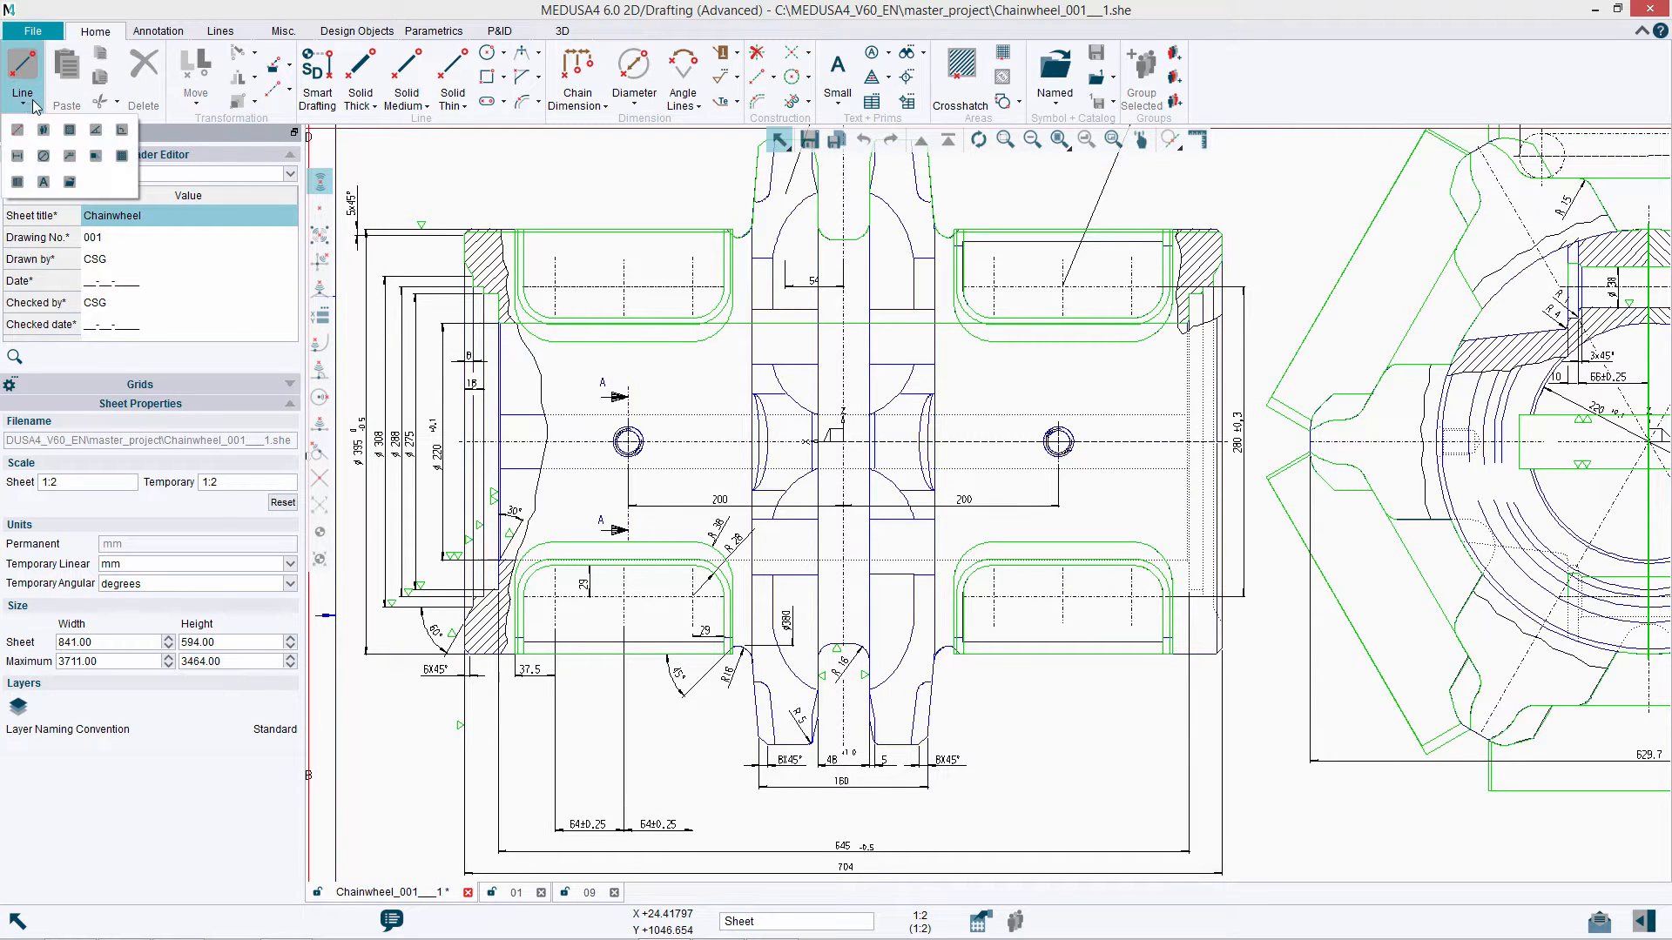
click(405, 80)
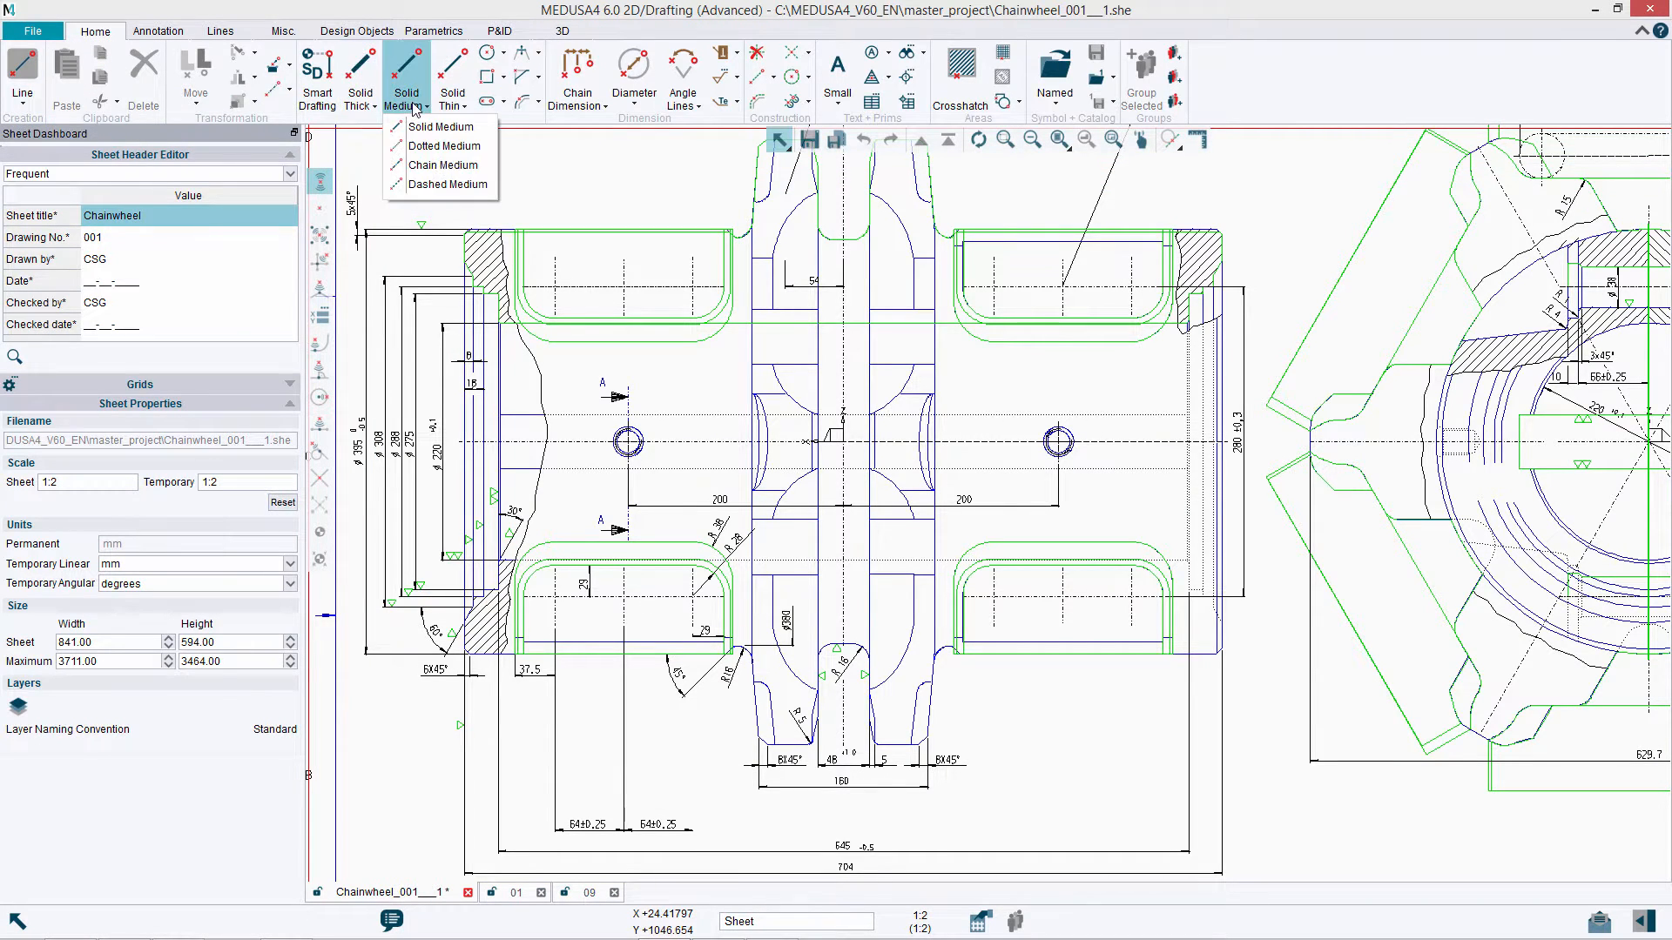
click(452, 80)
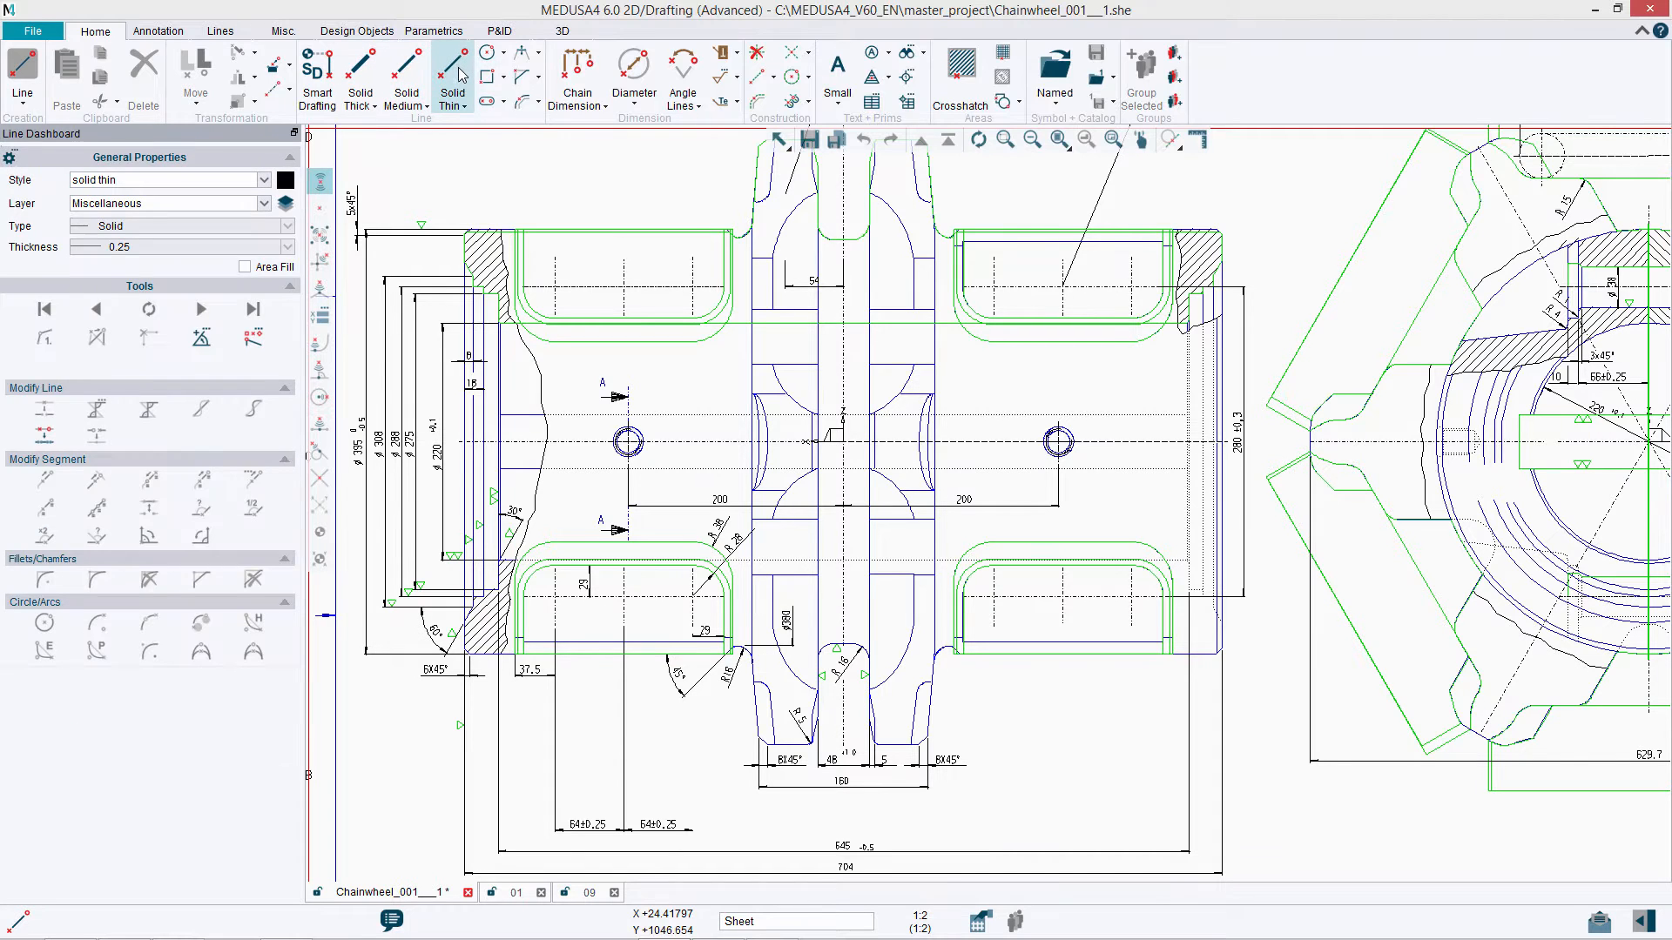
- Tour the Annotation, Lines, Design, P&ID and 3D ribbon tabs, returning to Home and the sheet structure
click(158, 30)
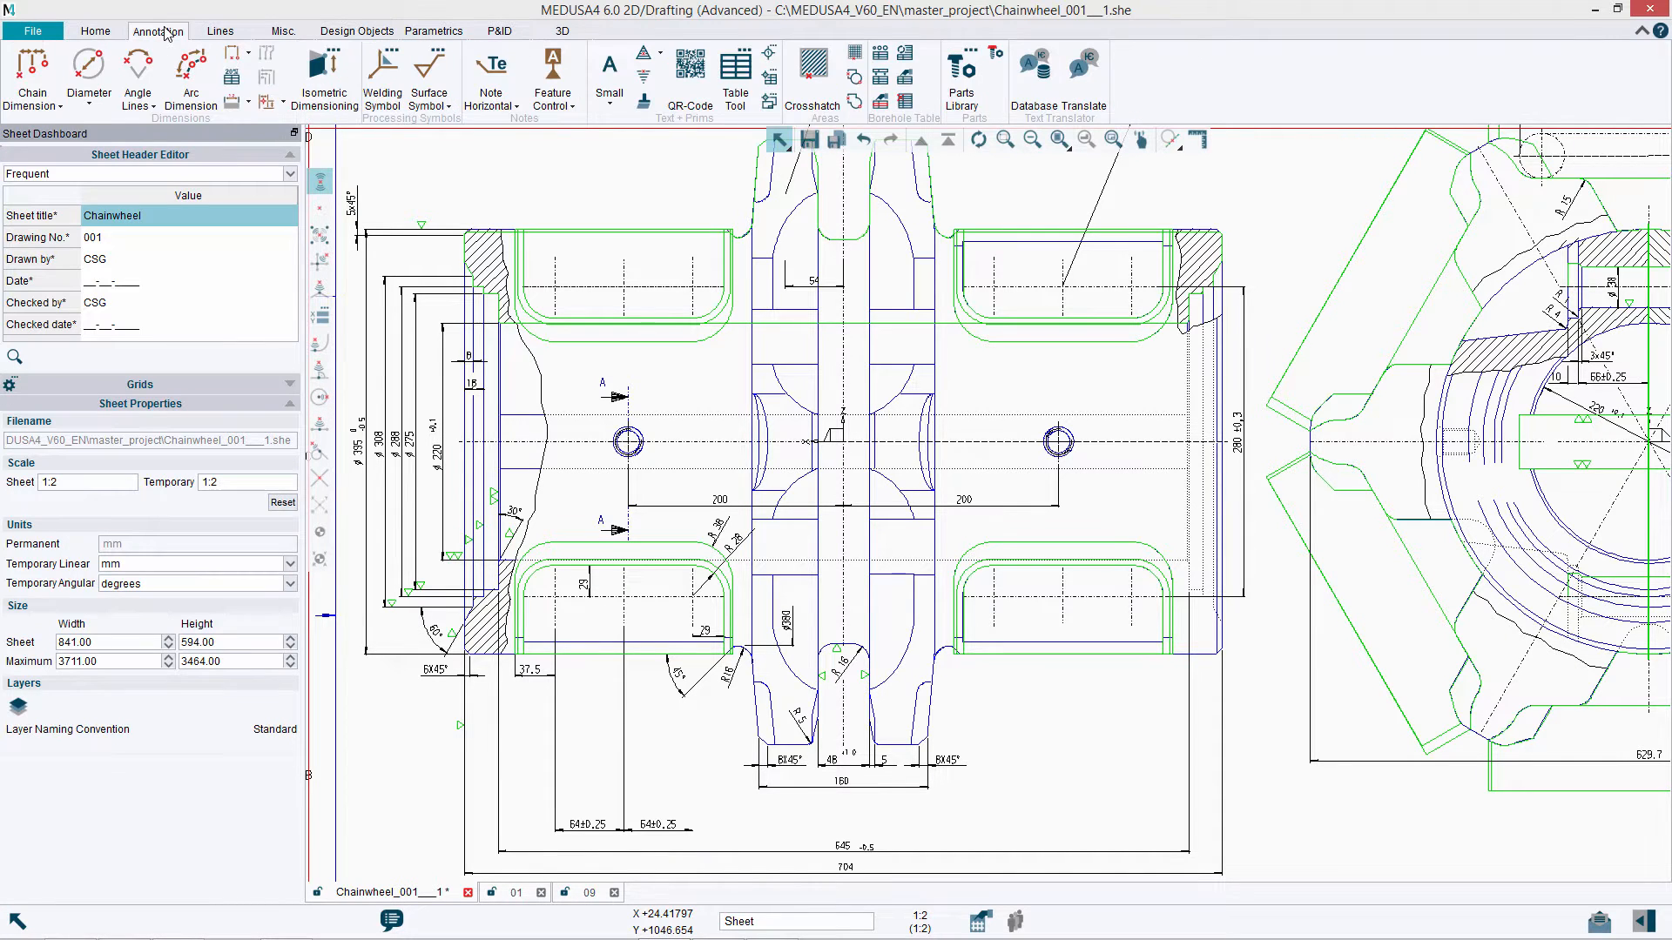
click(221, 30)
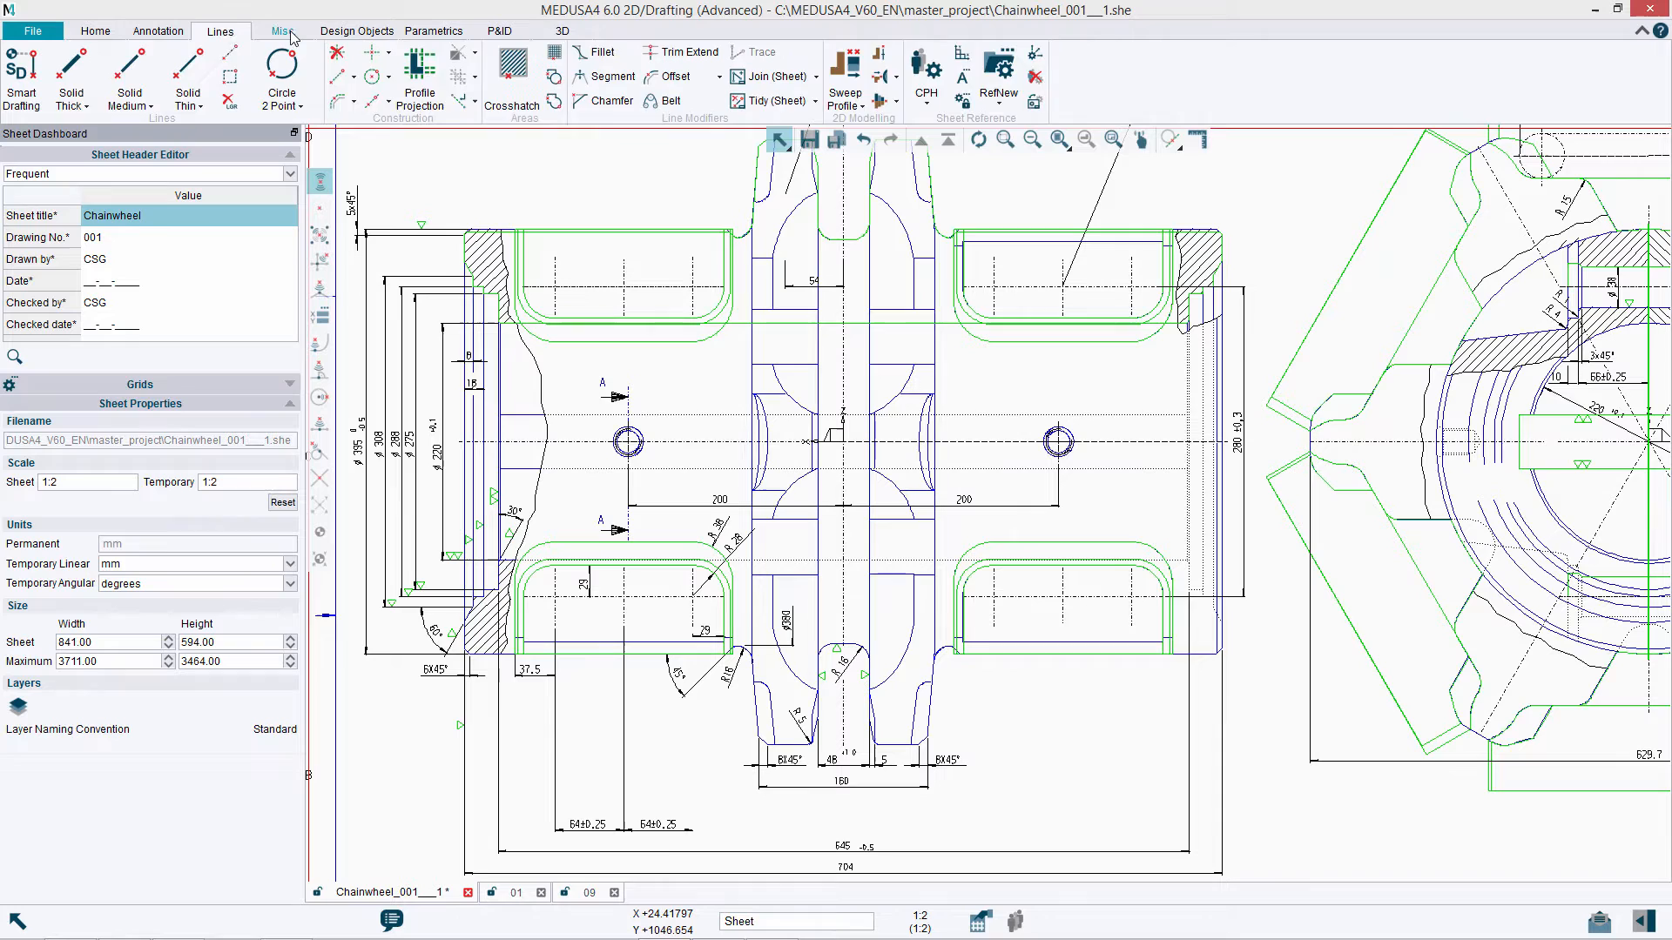
click(357, 30)
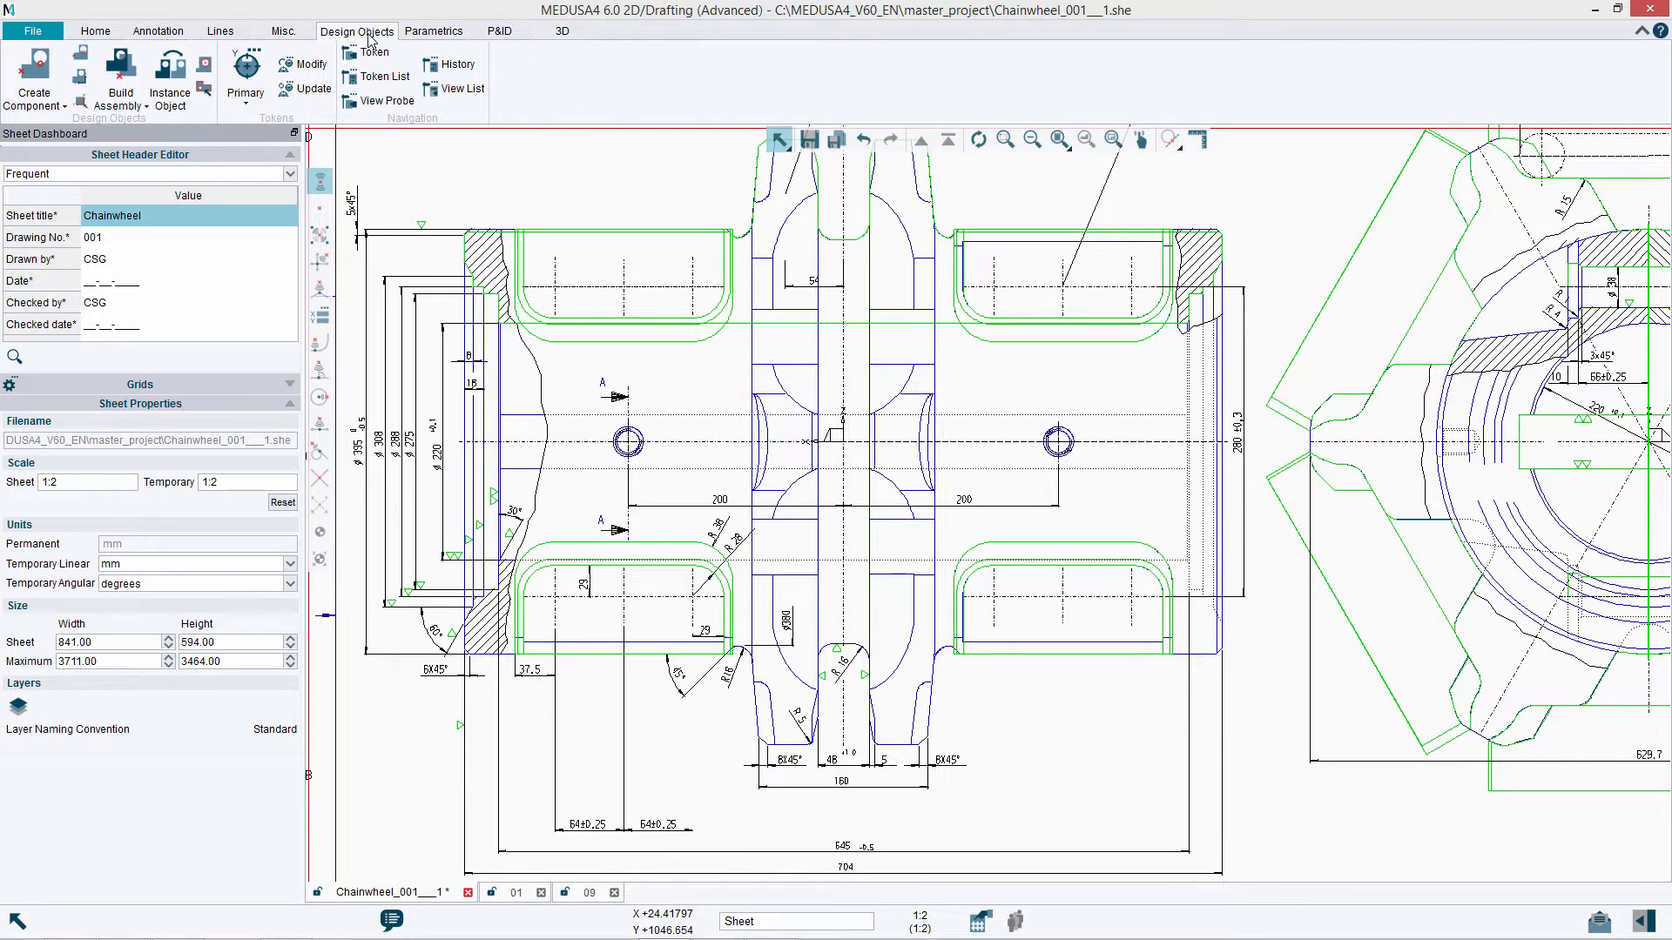
click(500, 30)
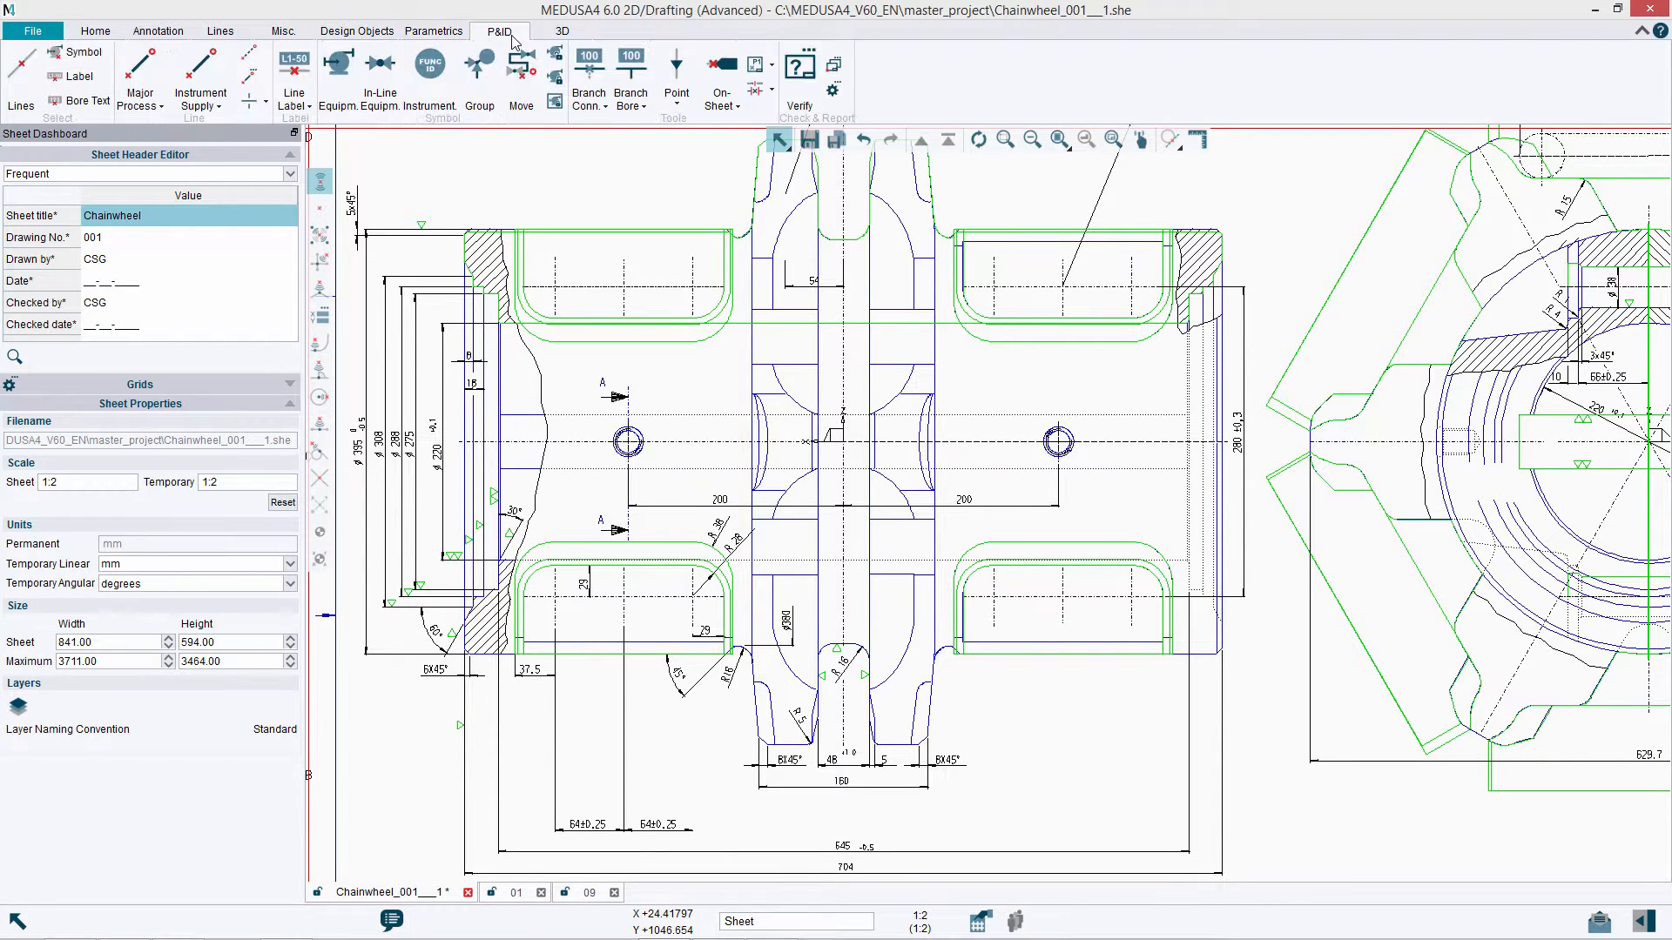
click(562, 30)
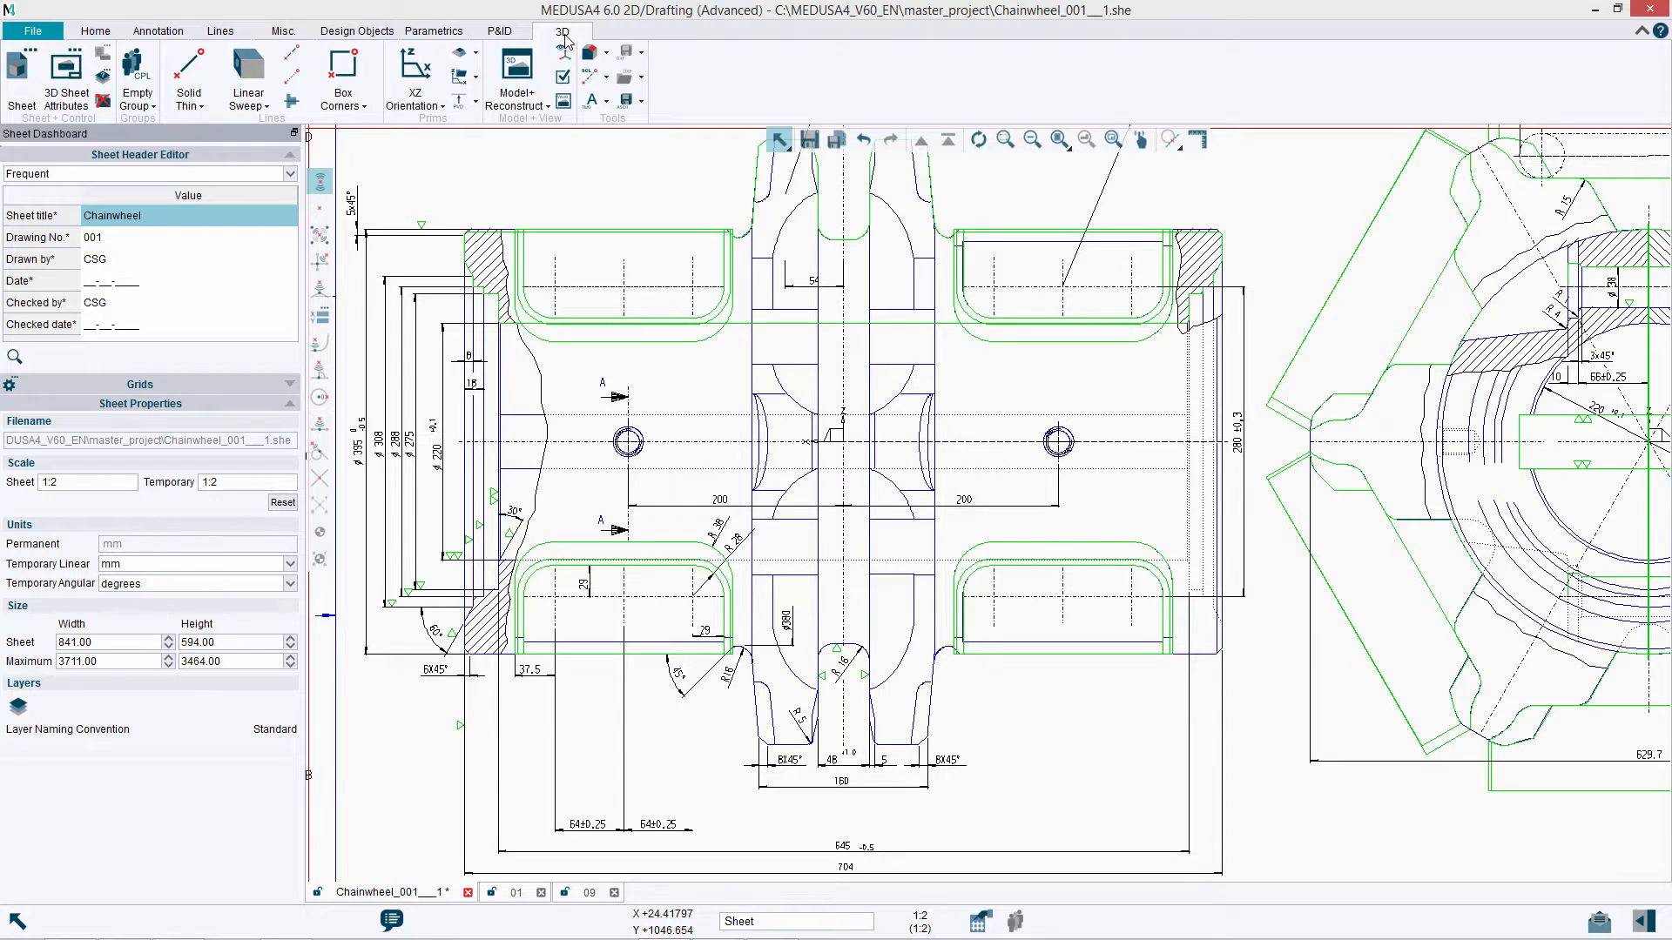
click(94, 30)
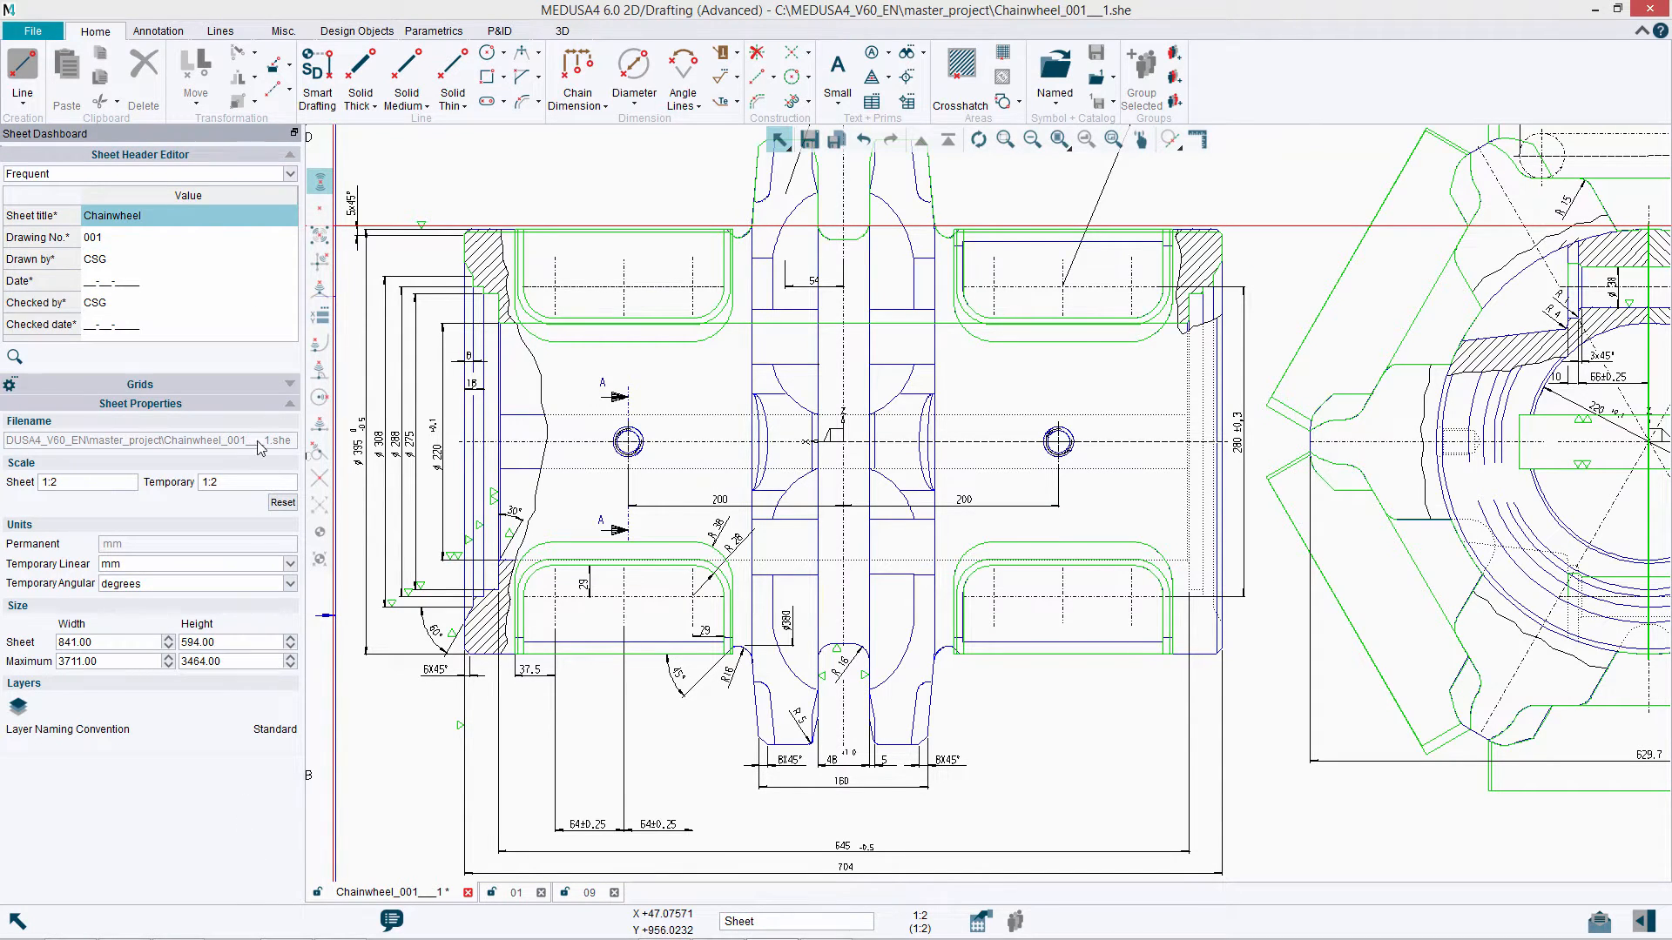
click(139, 385)
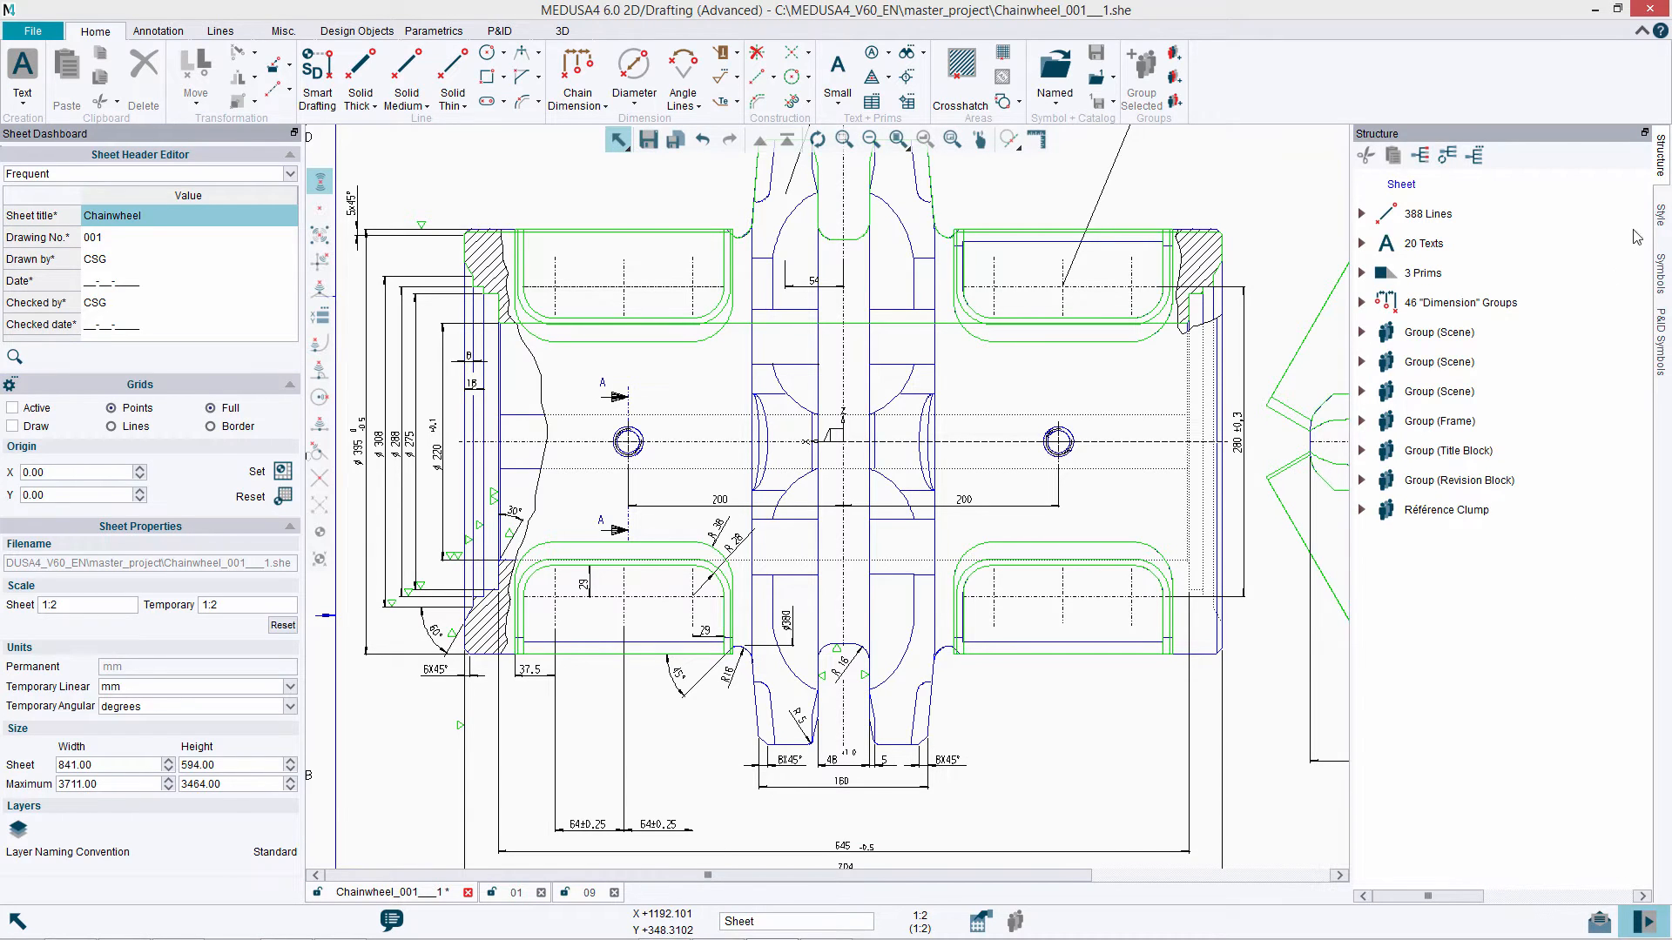
- Browse Symbole 2 > Zylinder to preview Pneumatik and Schienenführung symbols, settling on Pneumatik
click(1659, 270)
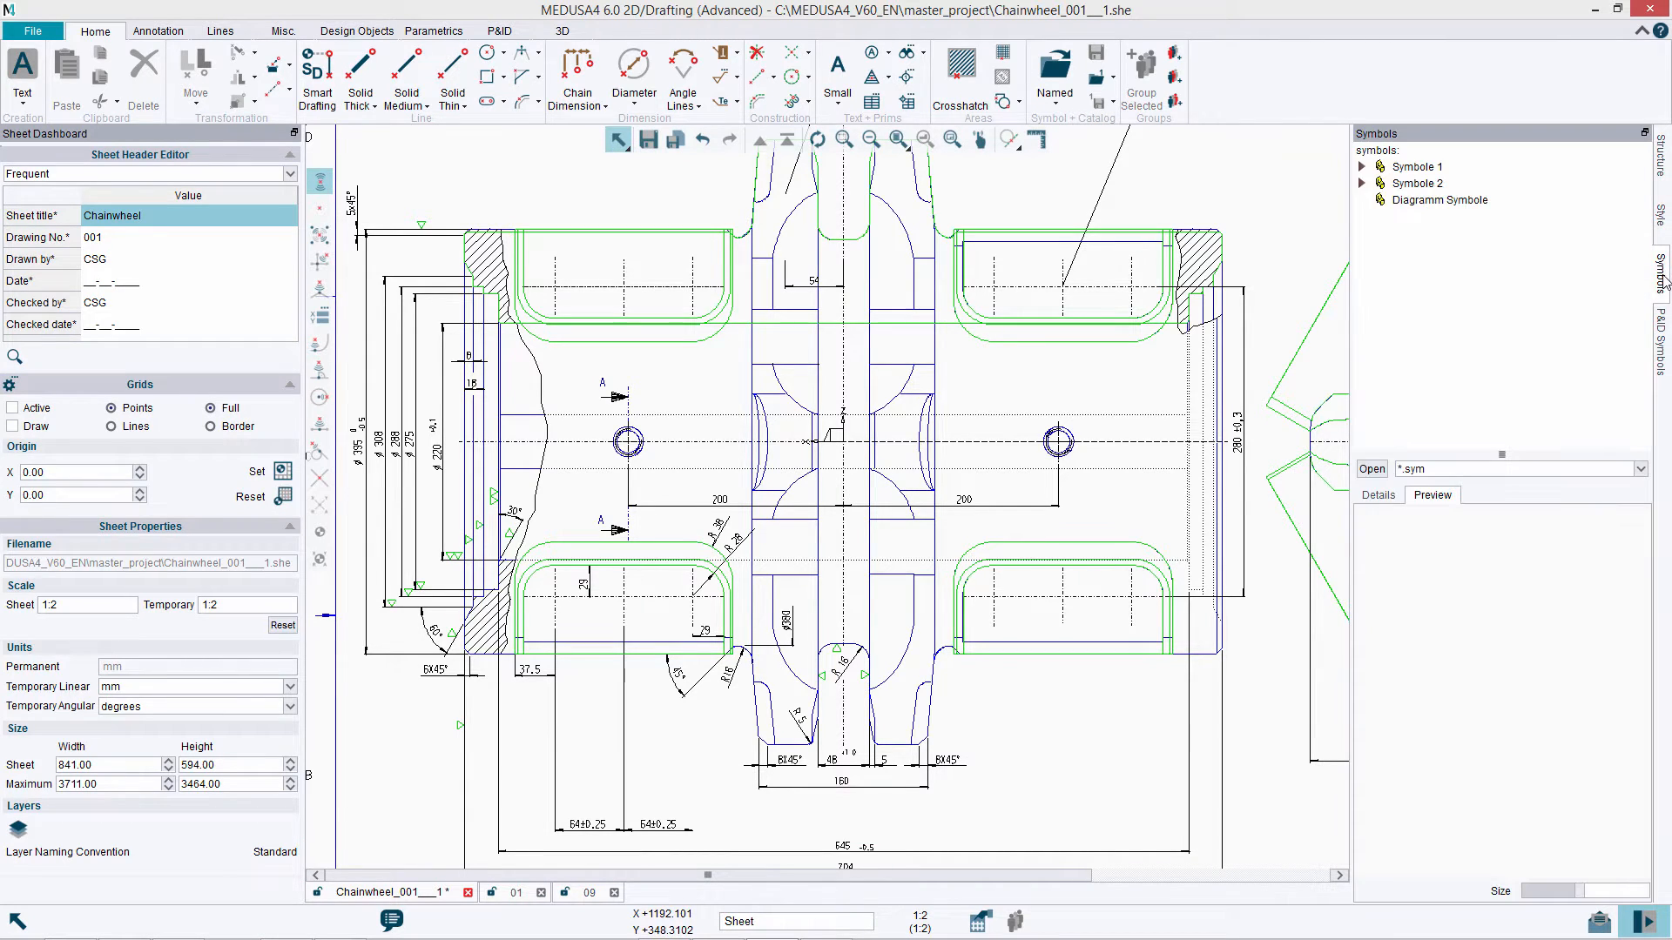
click(1362, 183)
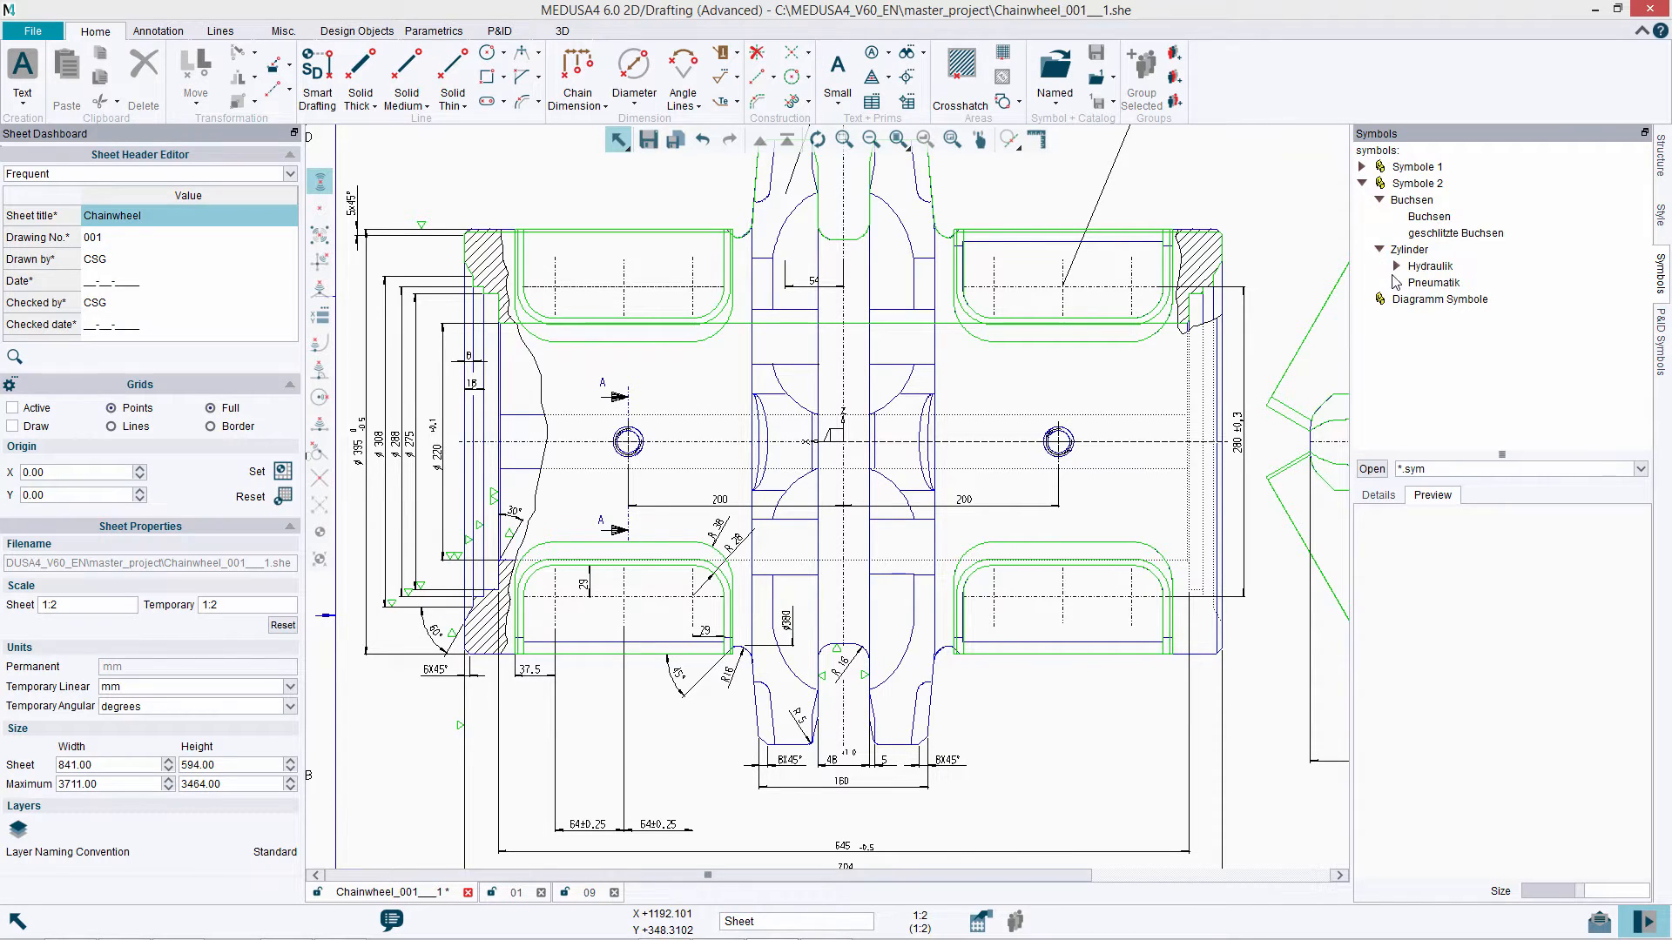
click(1435, 315)
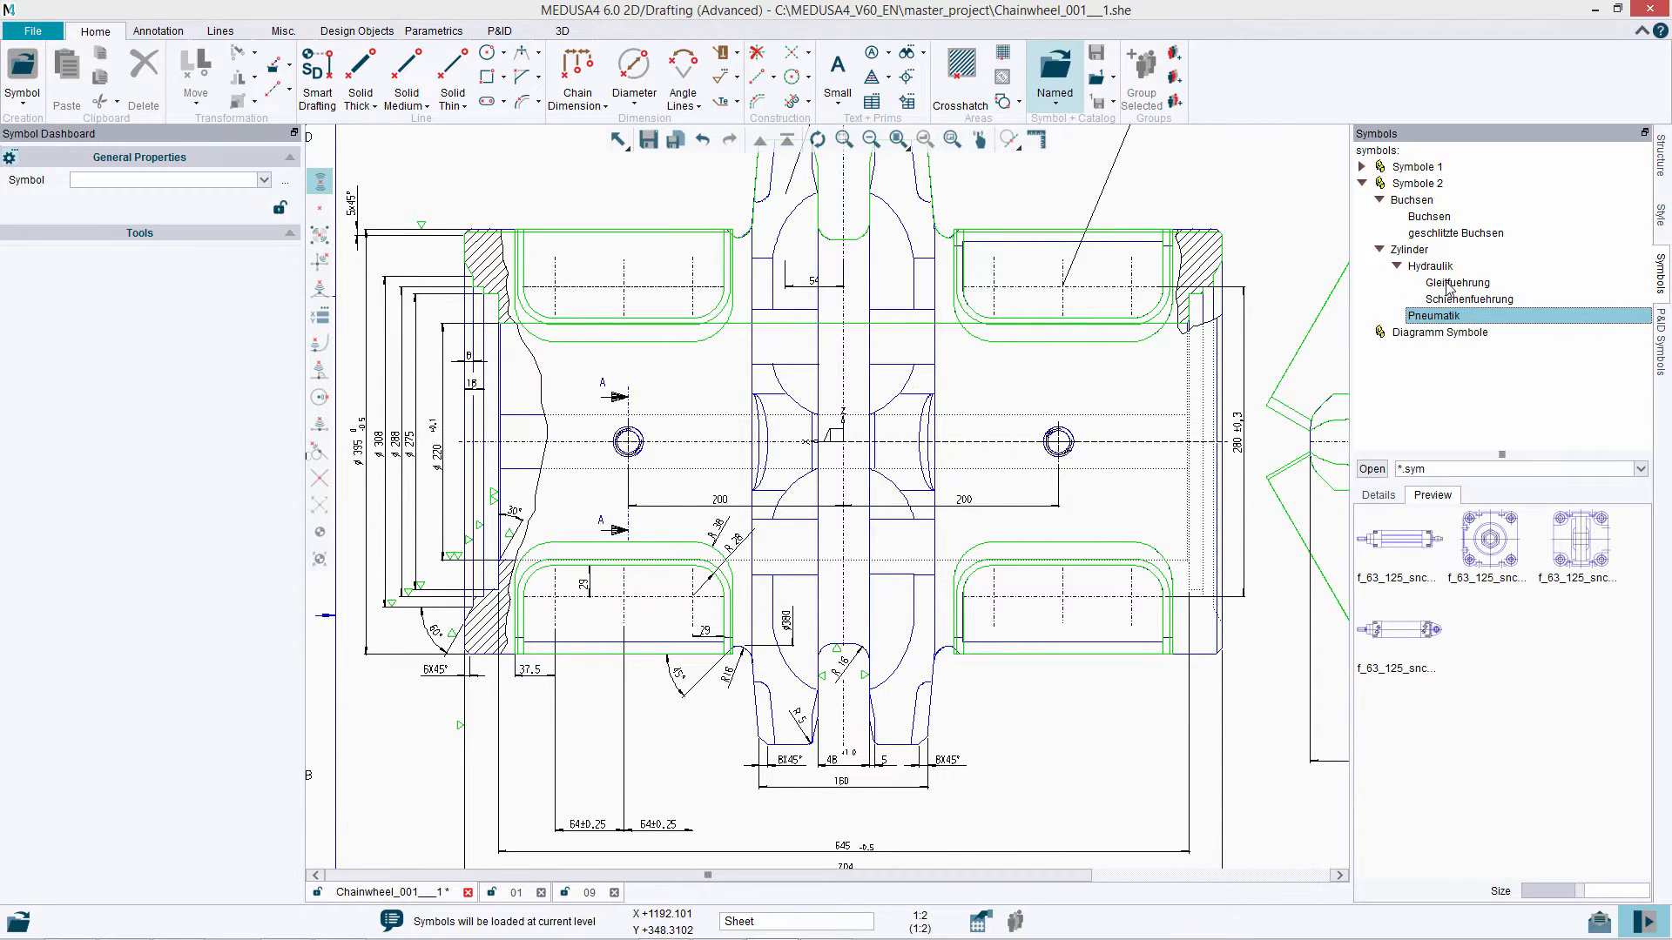
click(1469, 297)
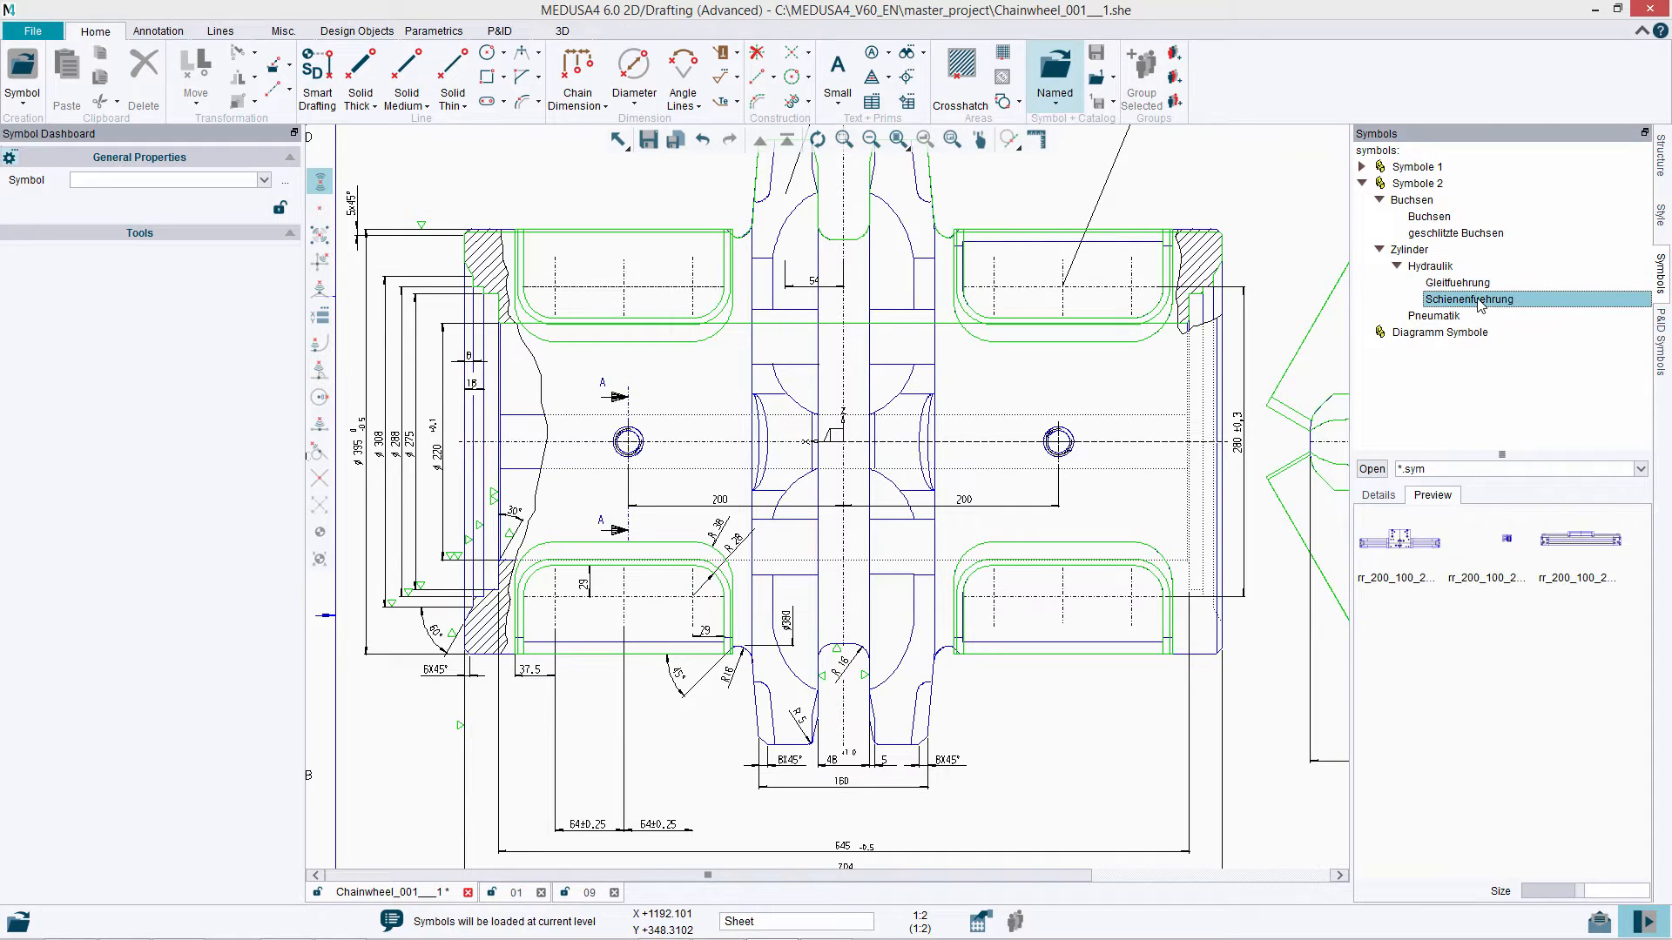
click(1433, 315)
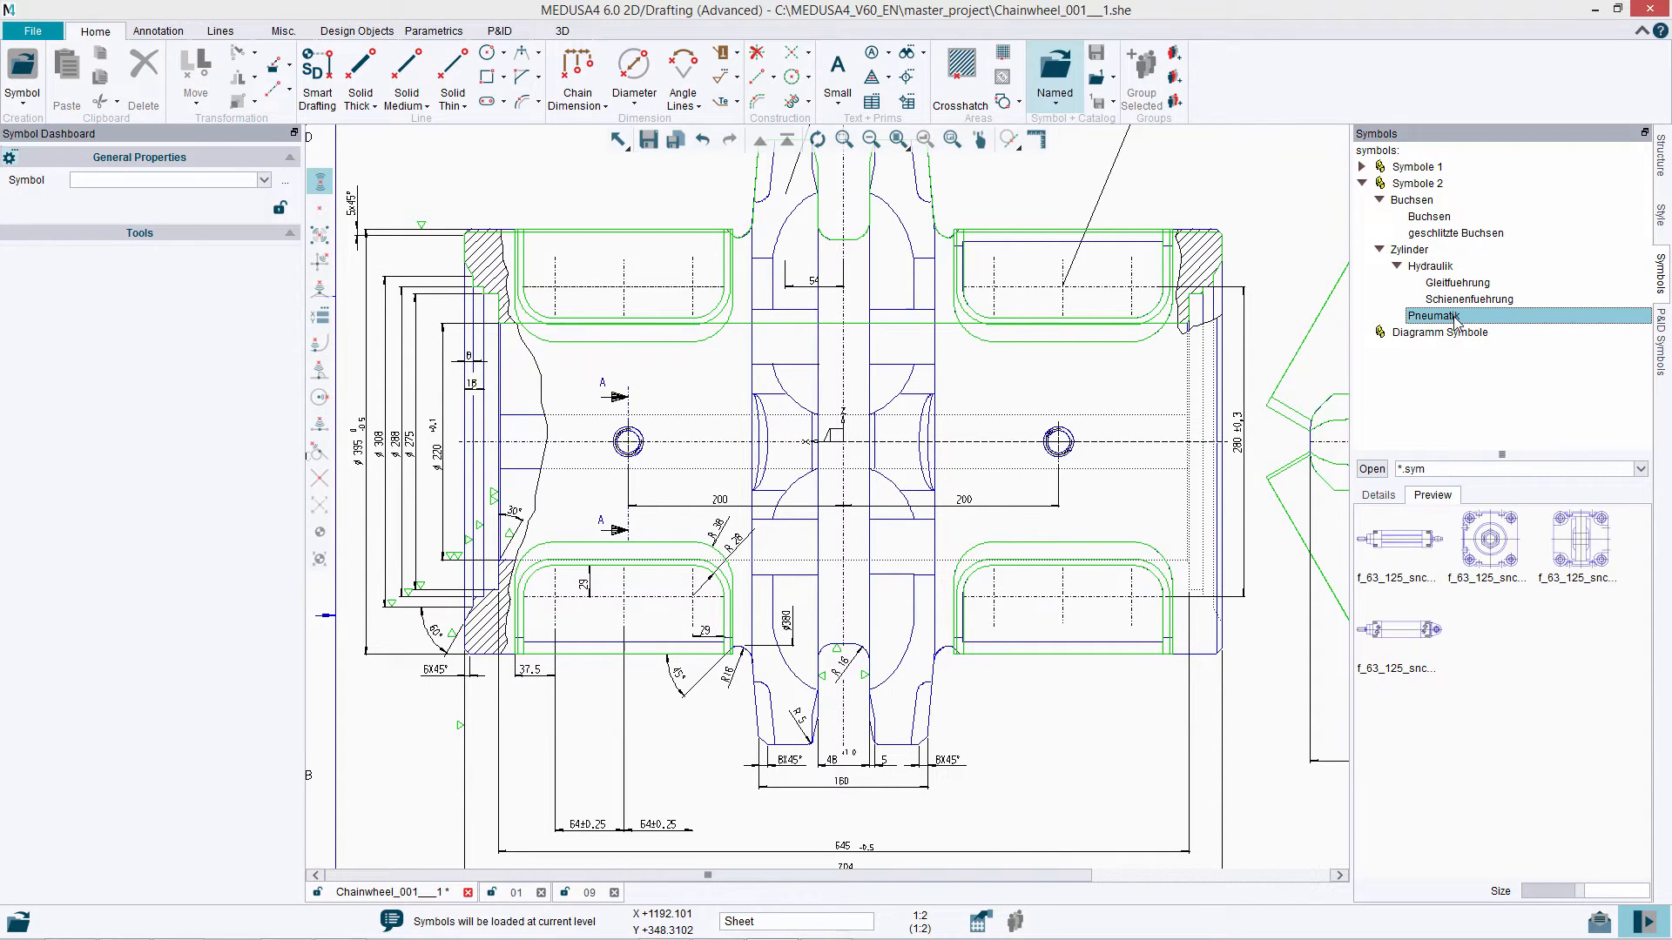
click(1489, 541)
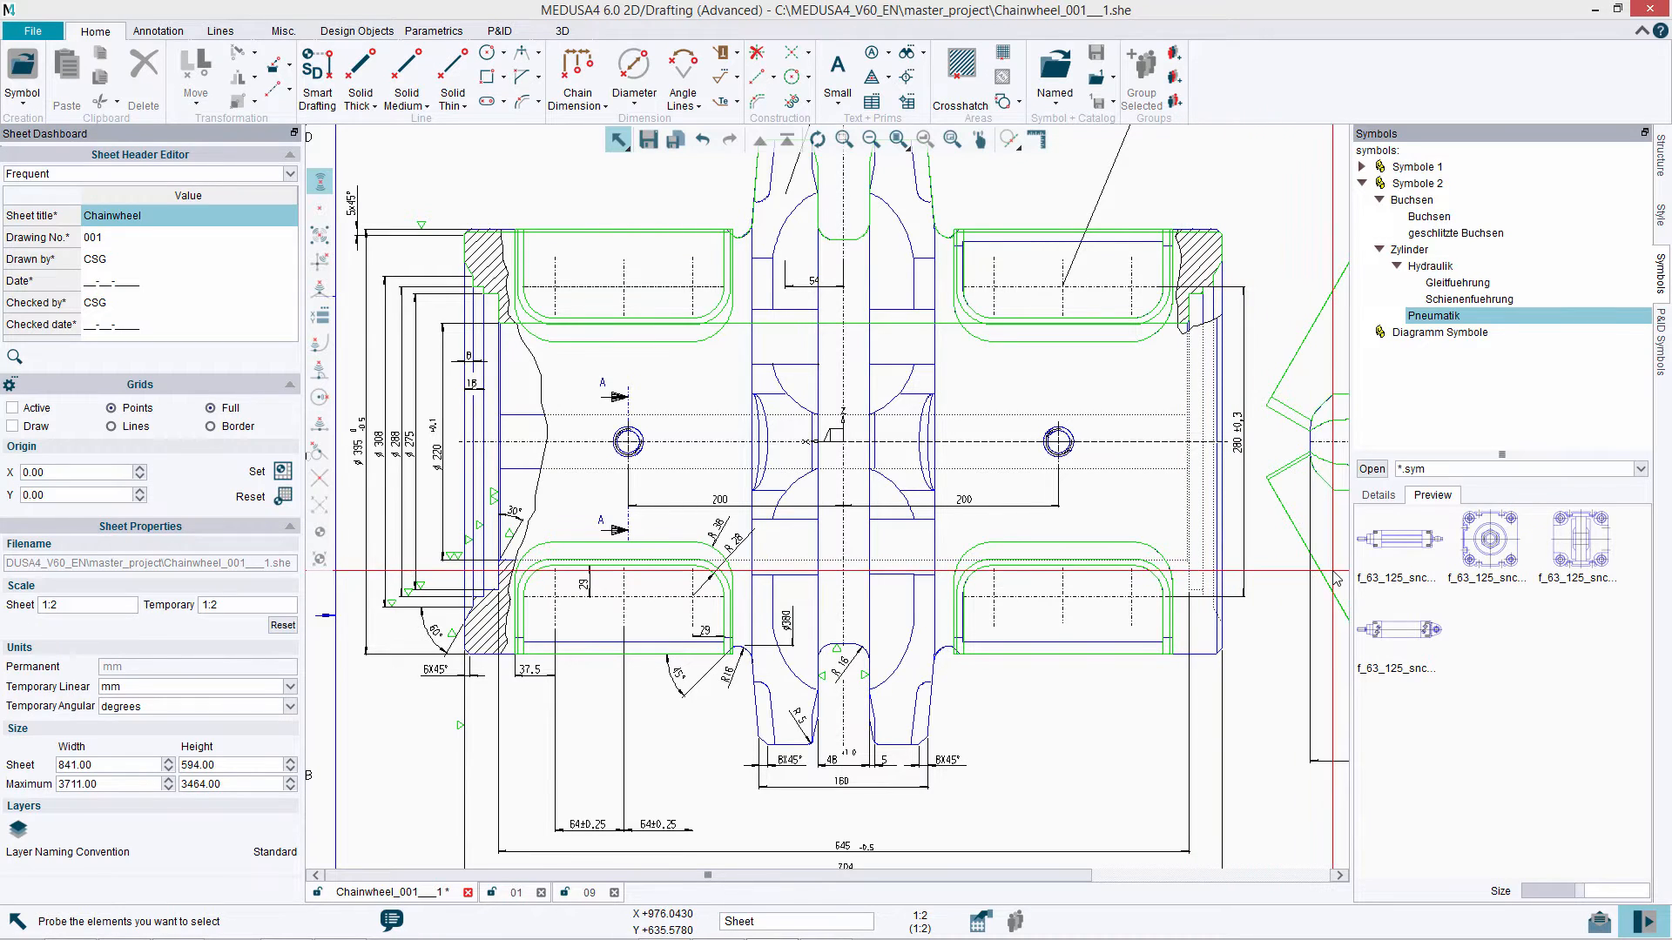
click(497, 29)
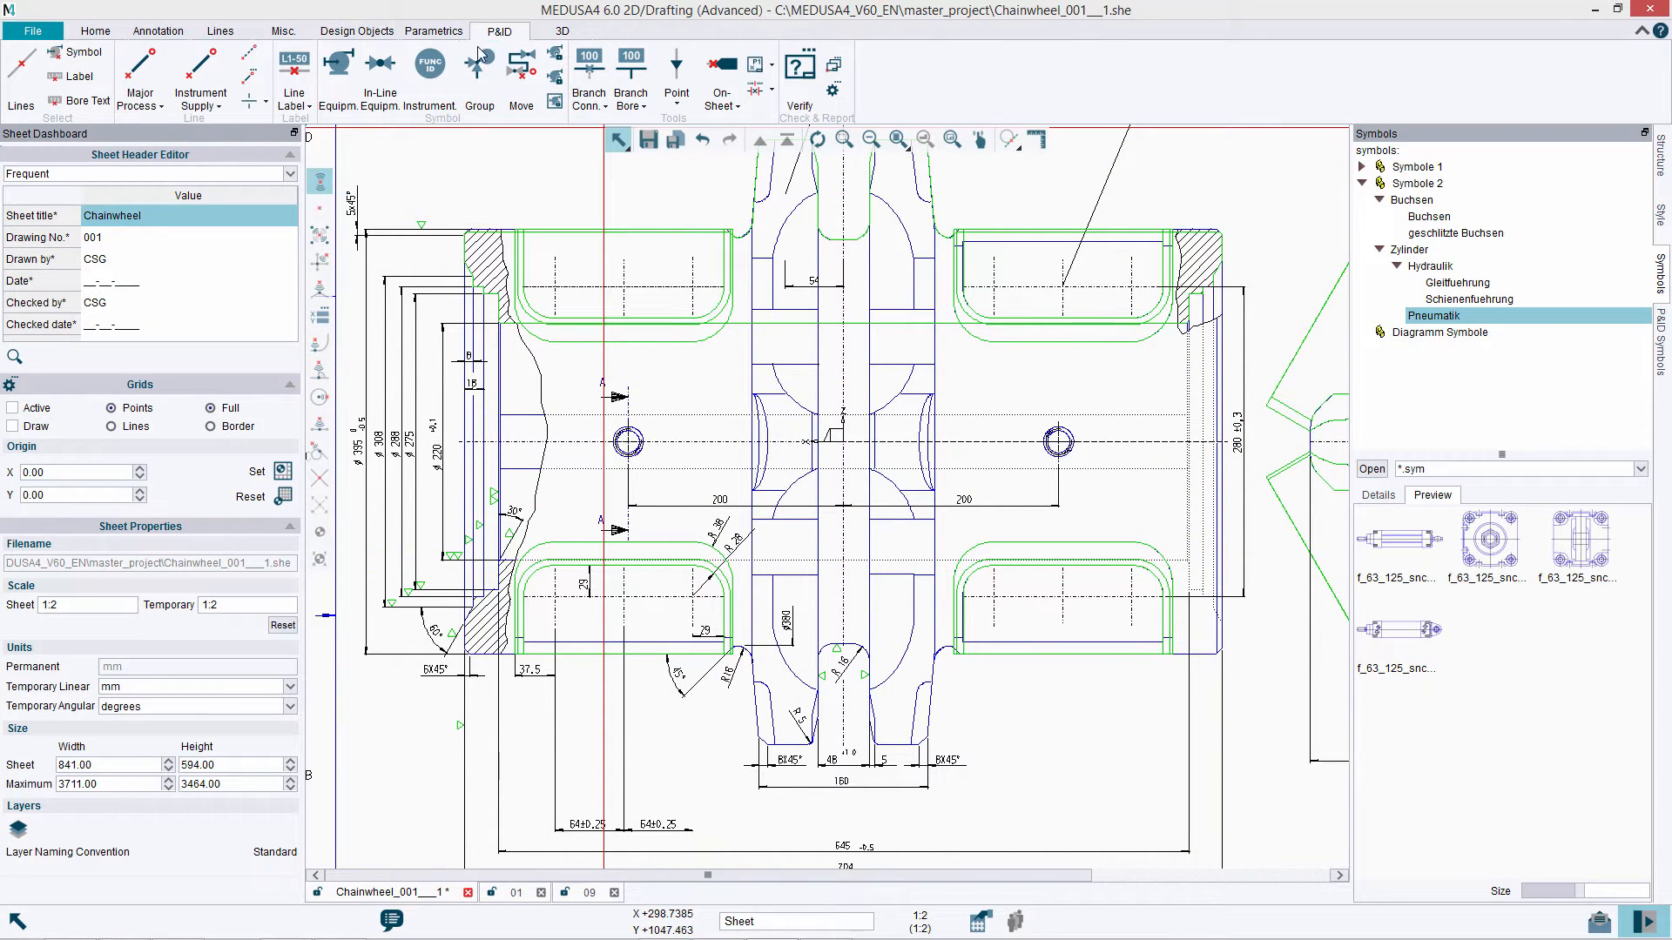
- Preview the ENISO 2013-04 in-line equipment and 21 Valves symbols with enlarged thumbnails
click(378, 68)
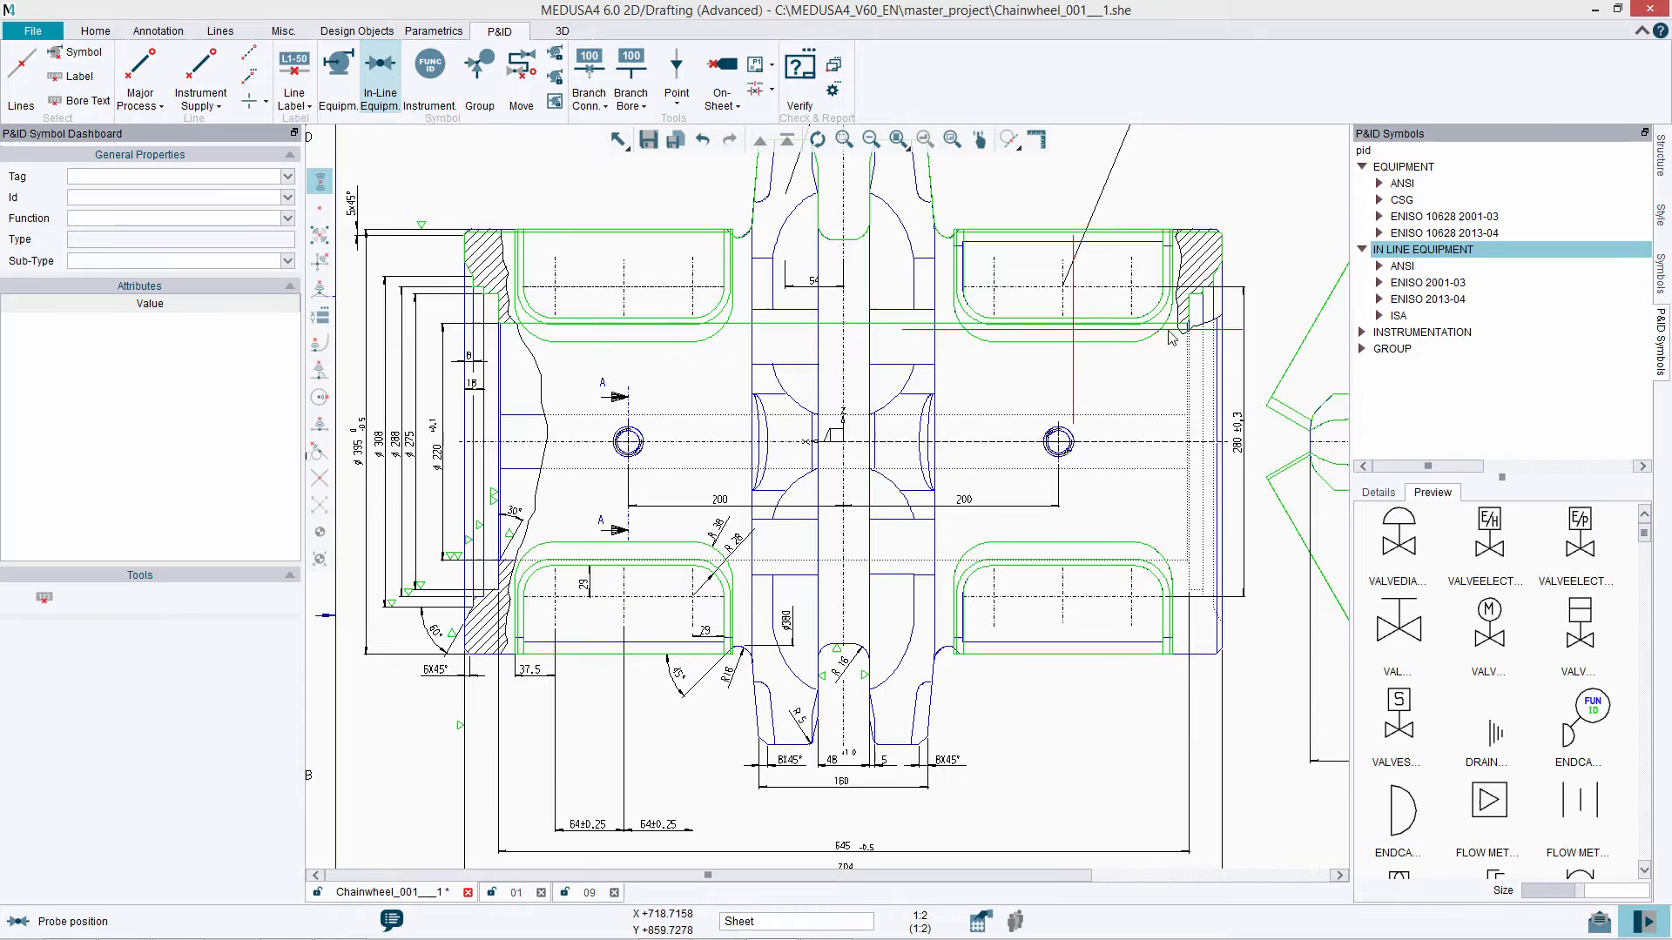
click(1440, 298)
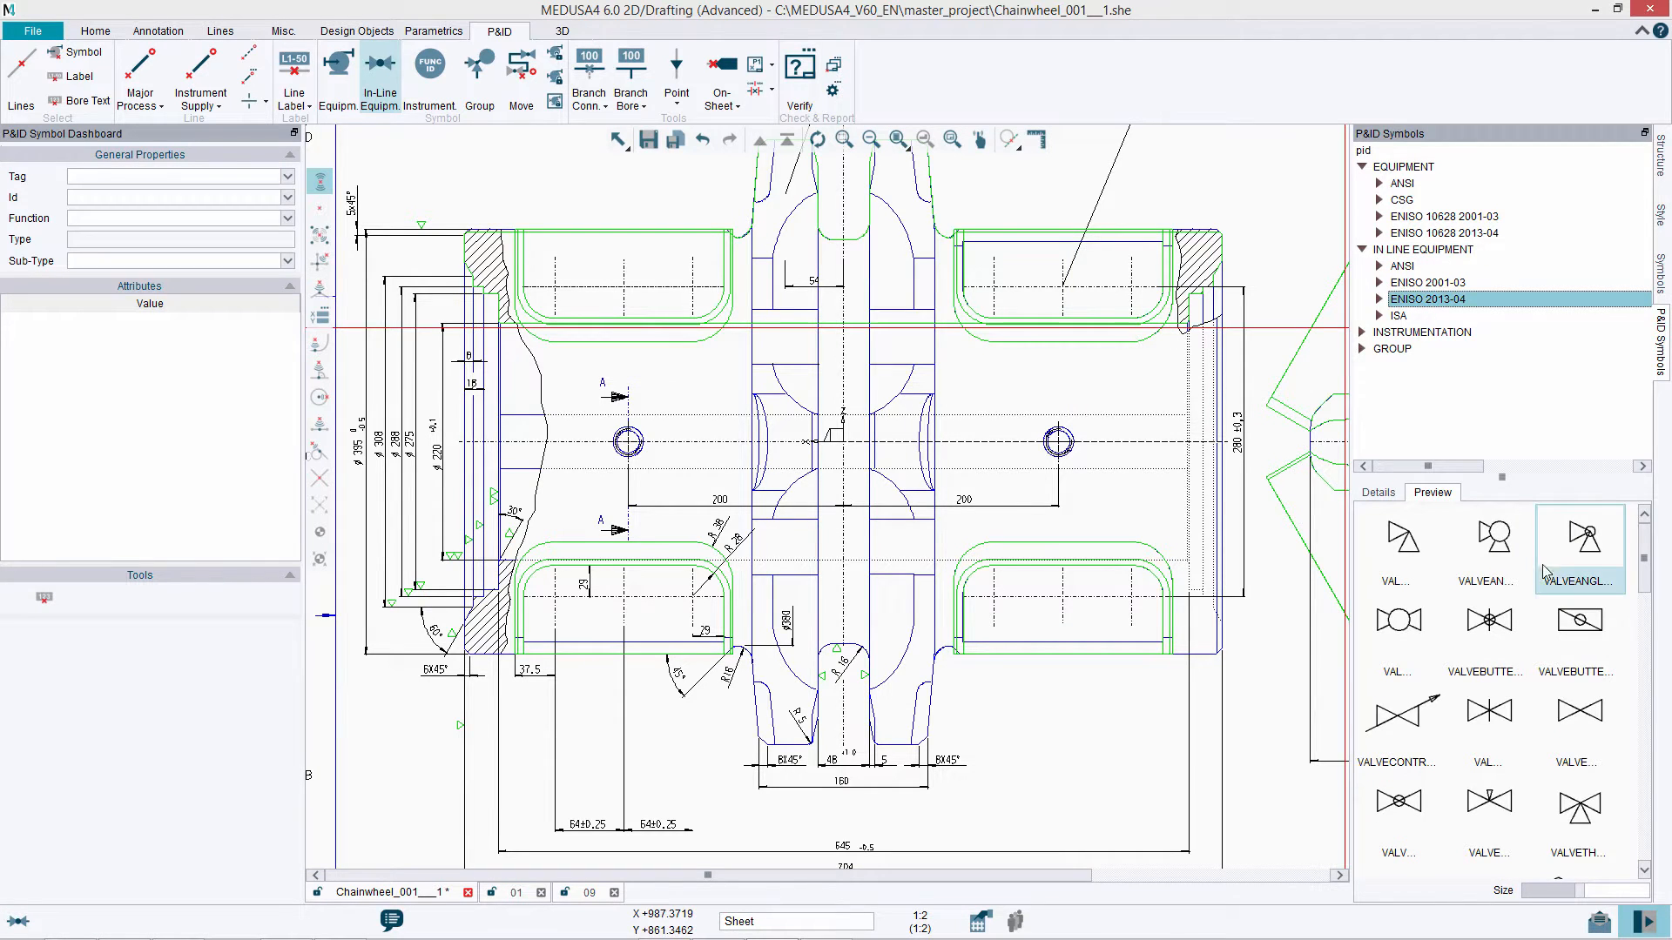
scroll(down, 3)
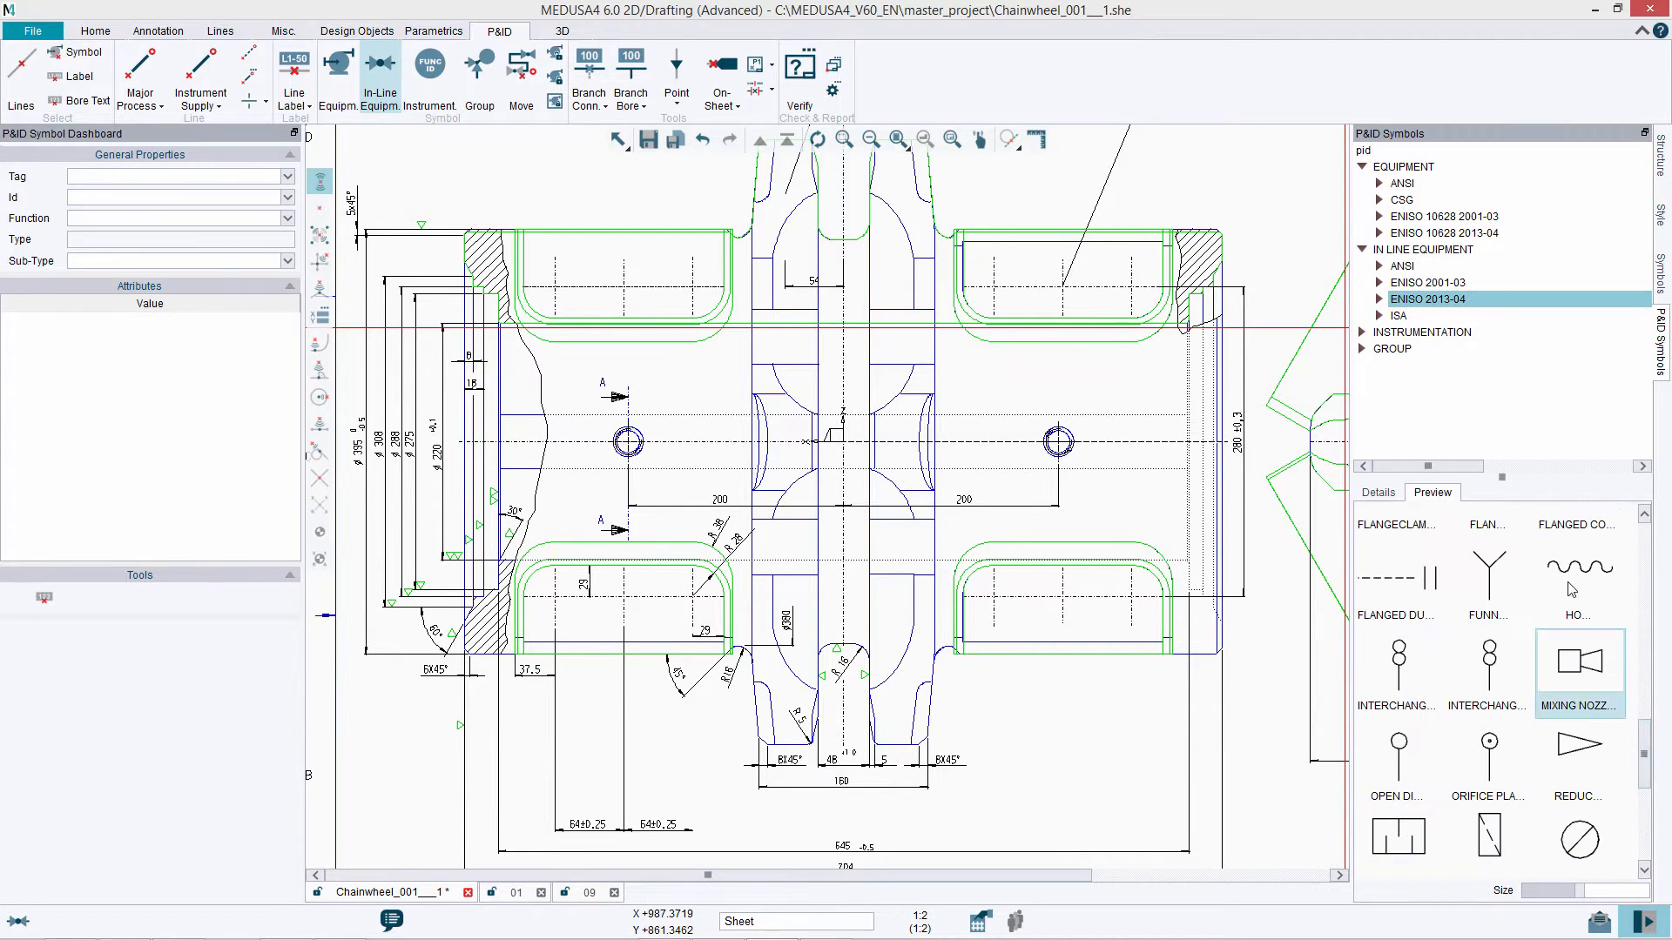
click(1379, 298)
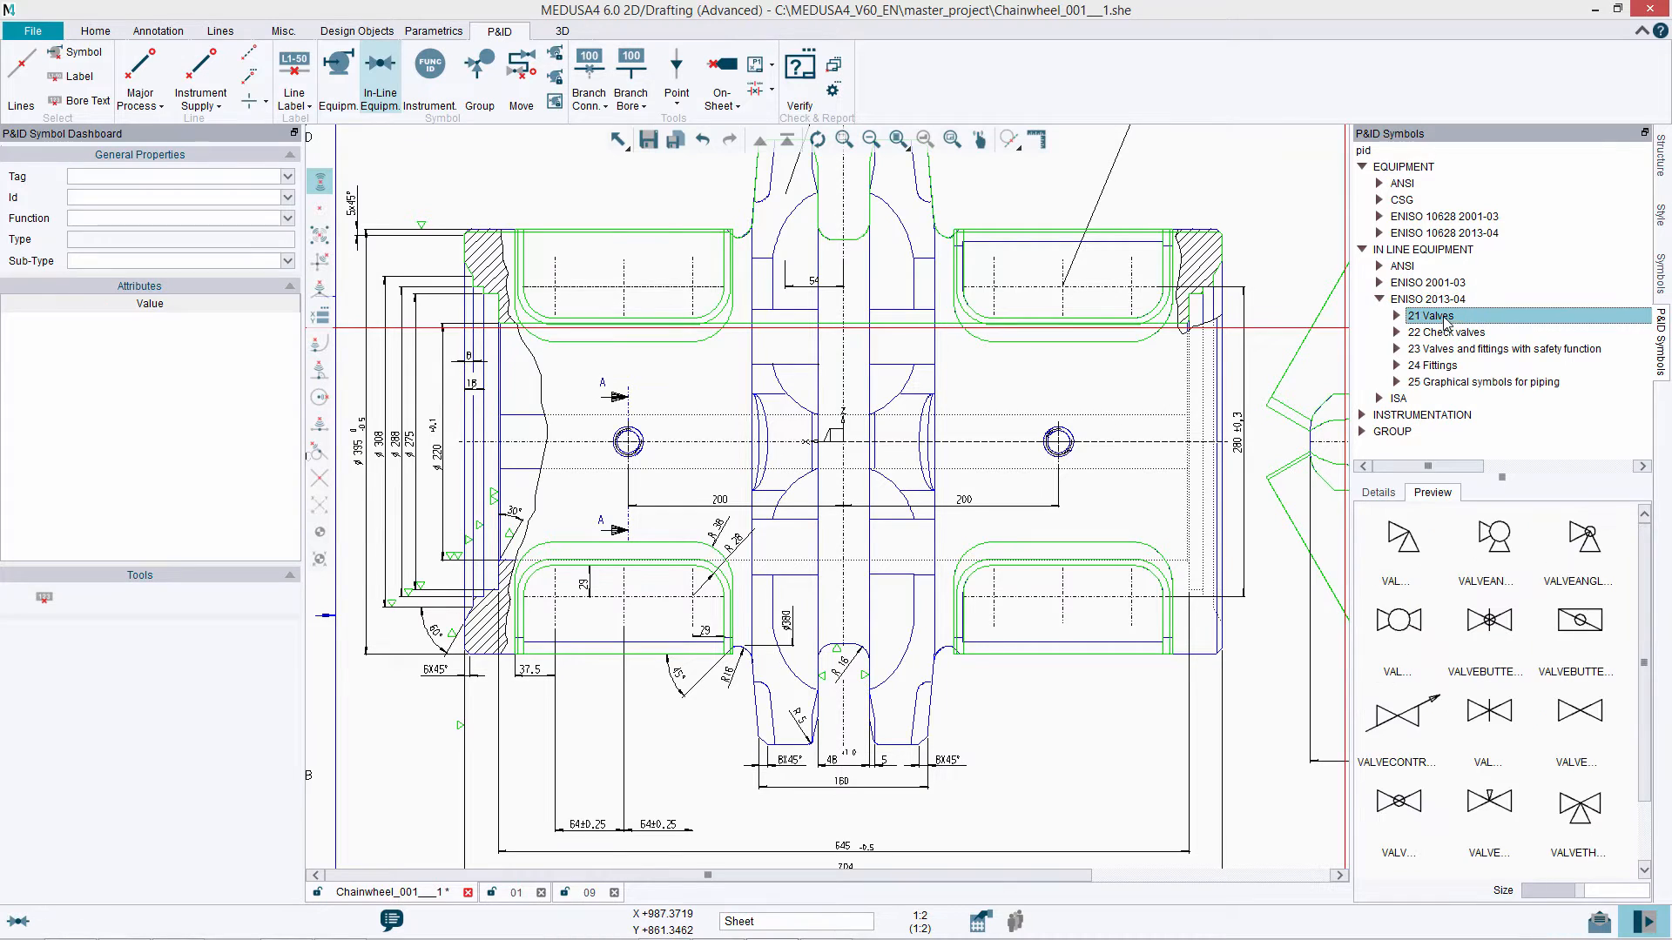
scroll(down, 3)
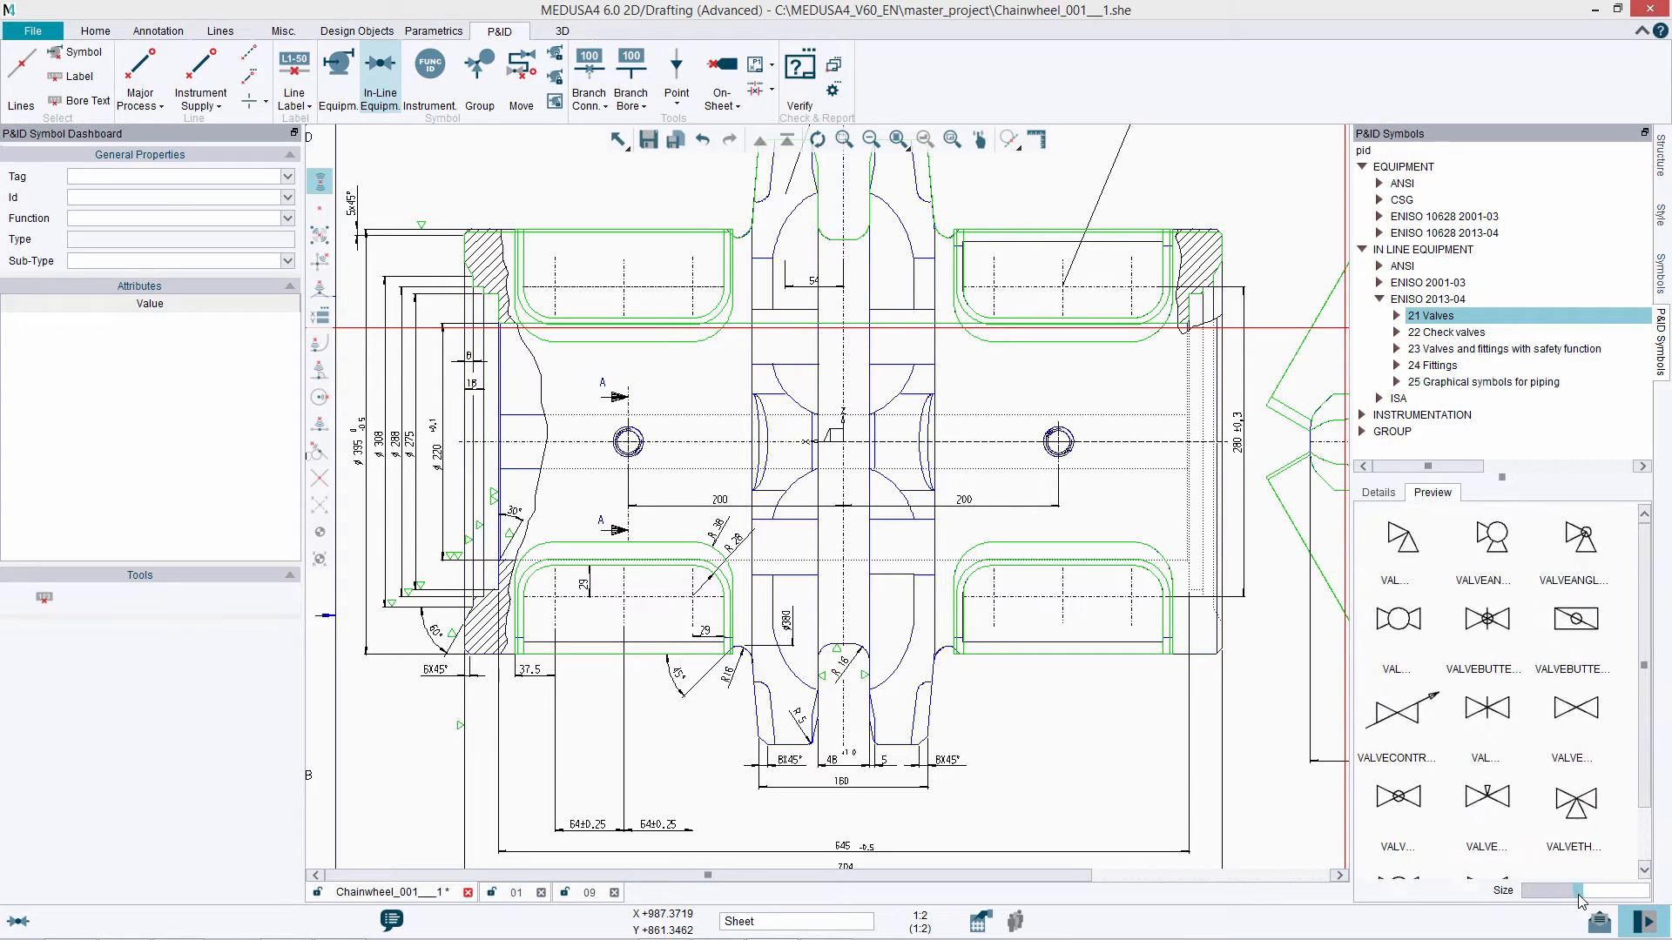
click(1400, 627)
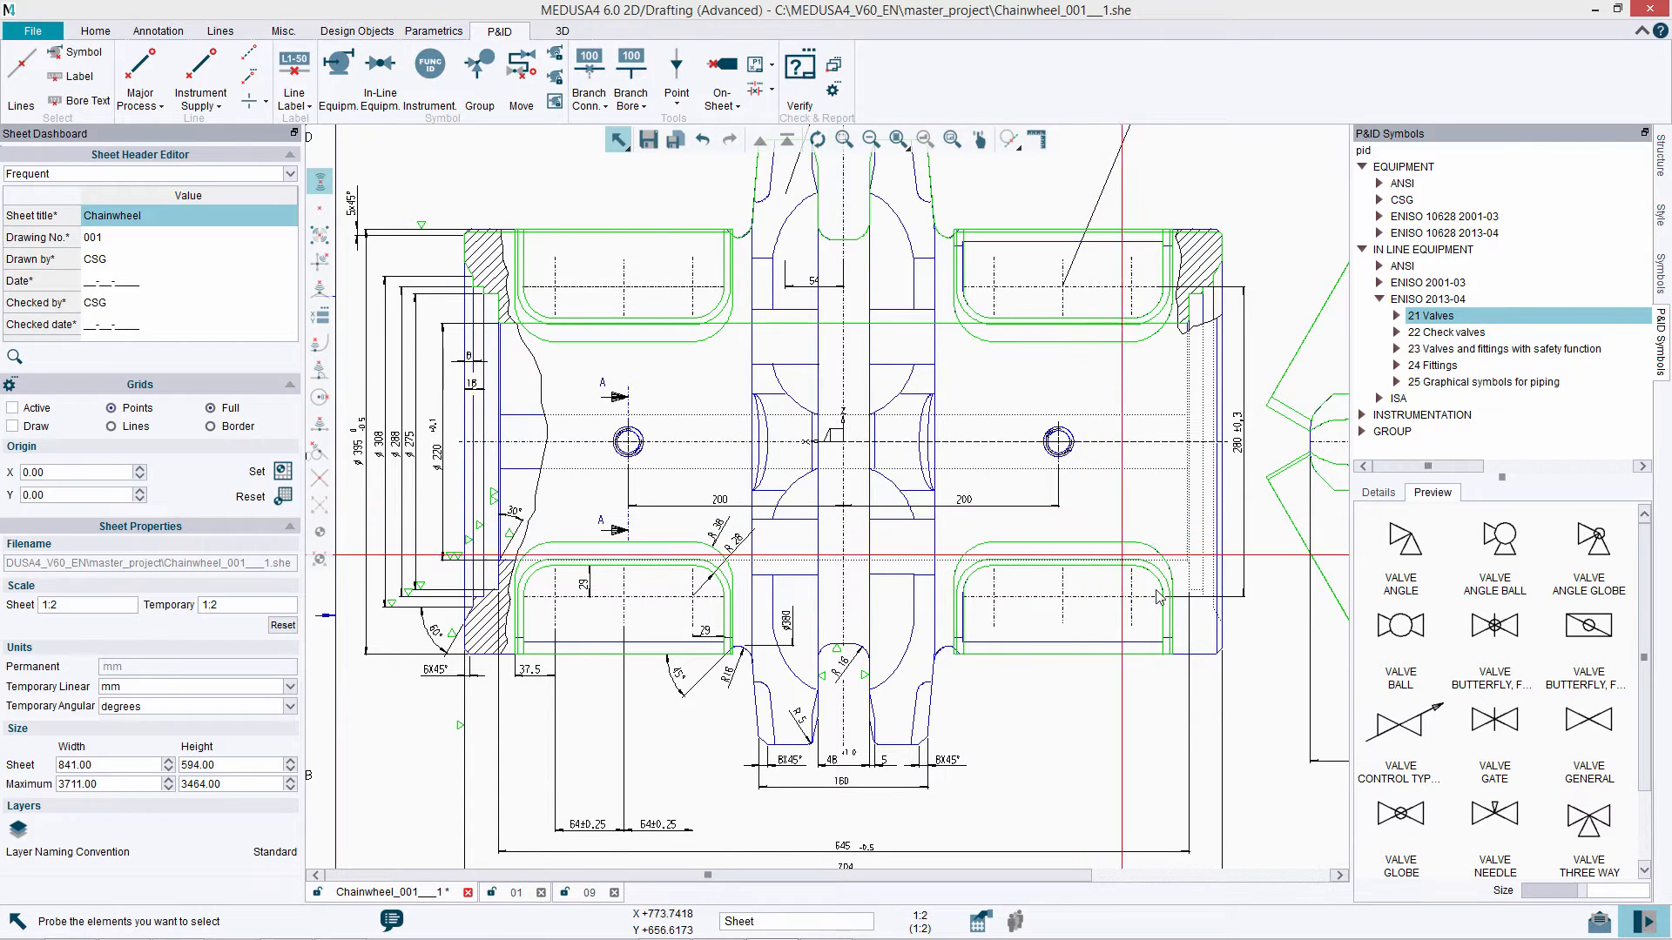
mouse_move(963, 464)
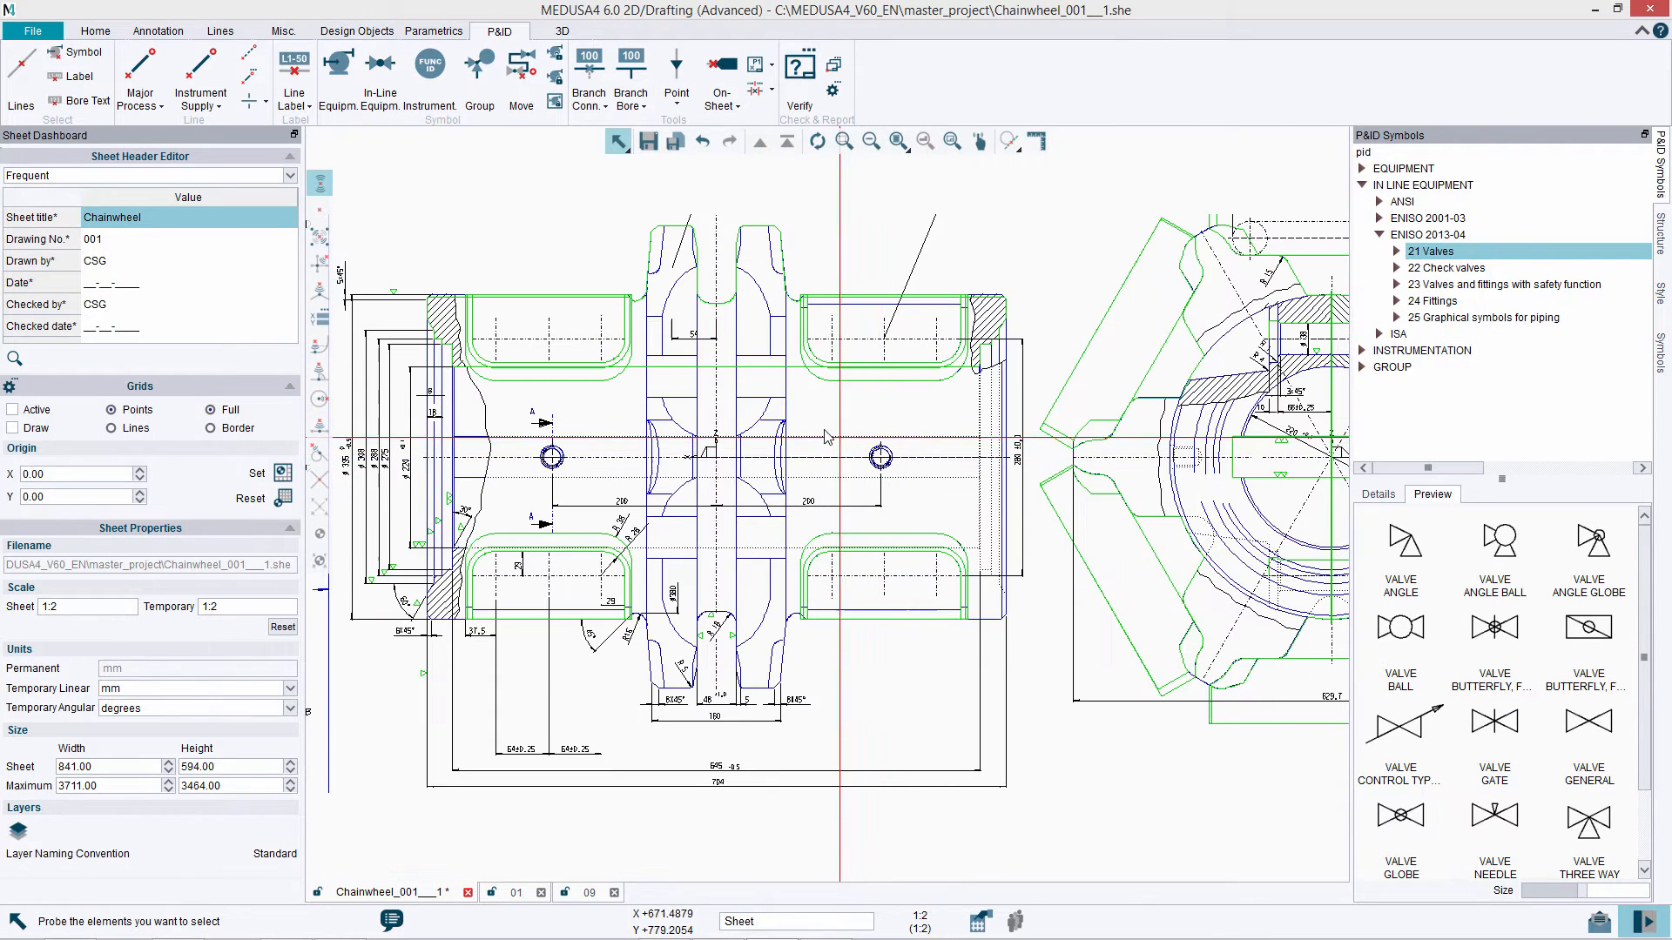
click(94, 30)
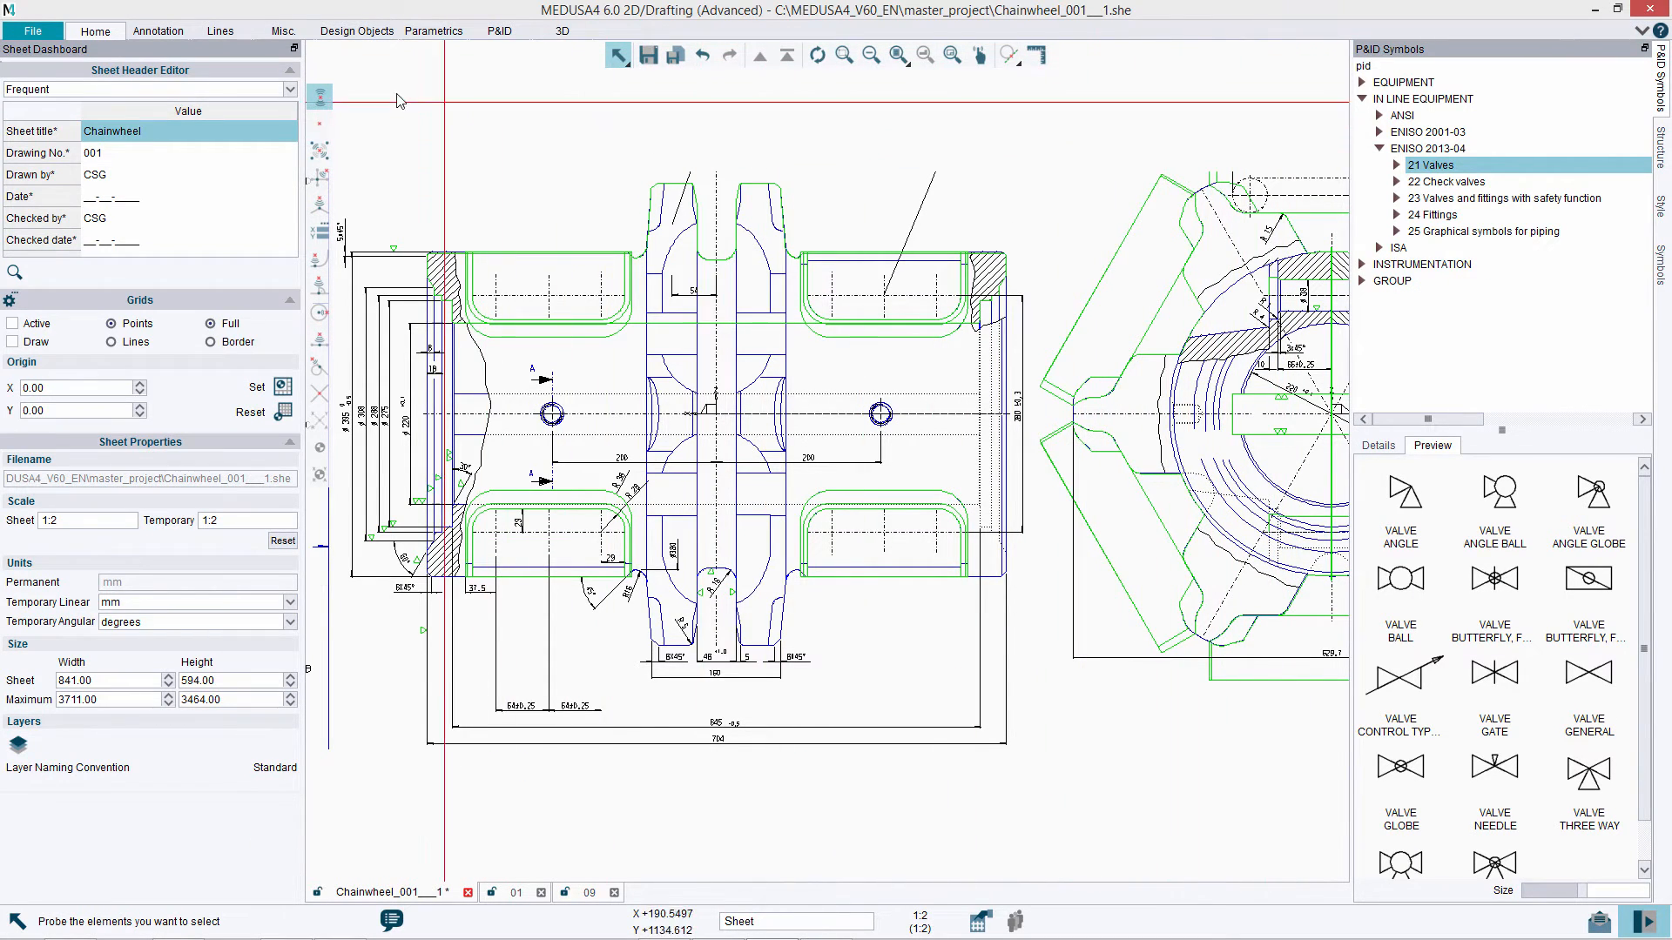
- Show the Home and Annotation commands from the minimized ribbon, then restore the ribbon
click(158, 30)
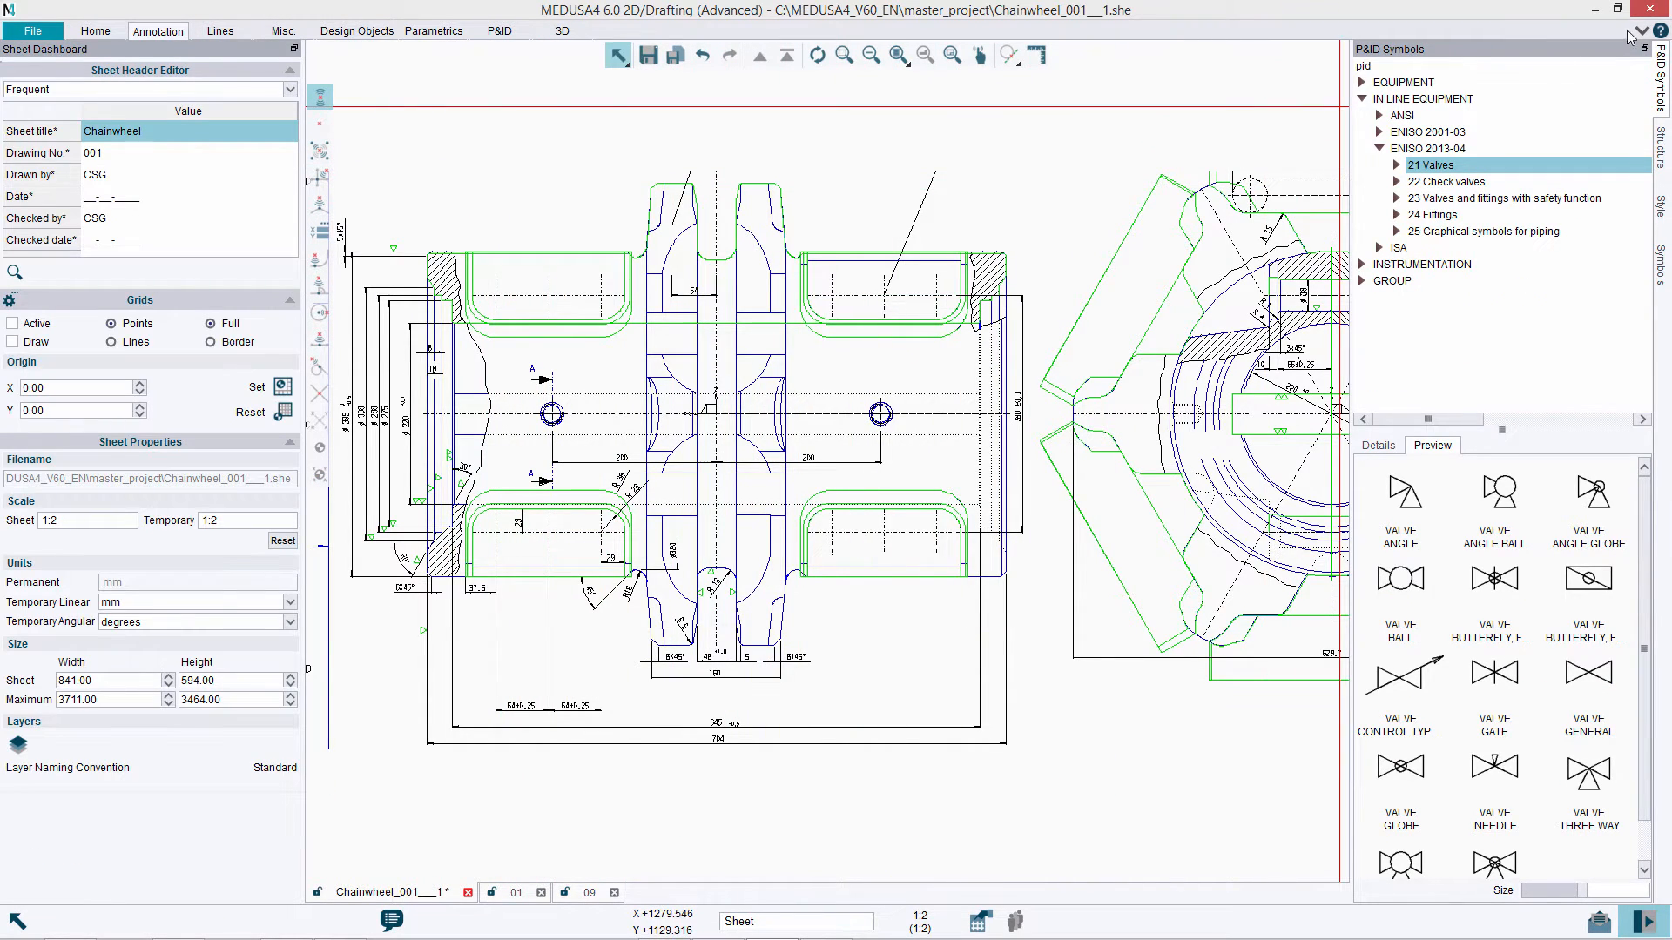
click(158, 30)
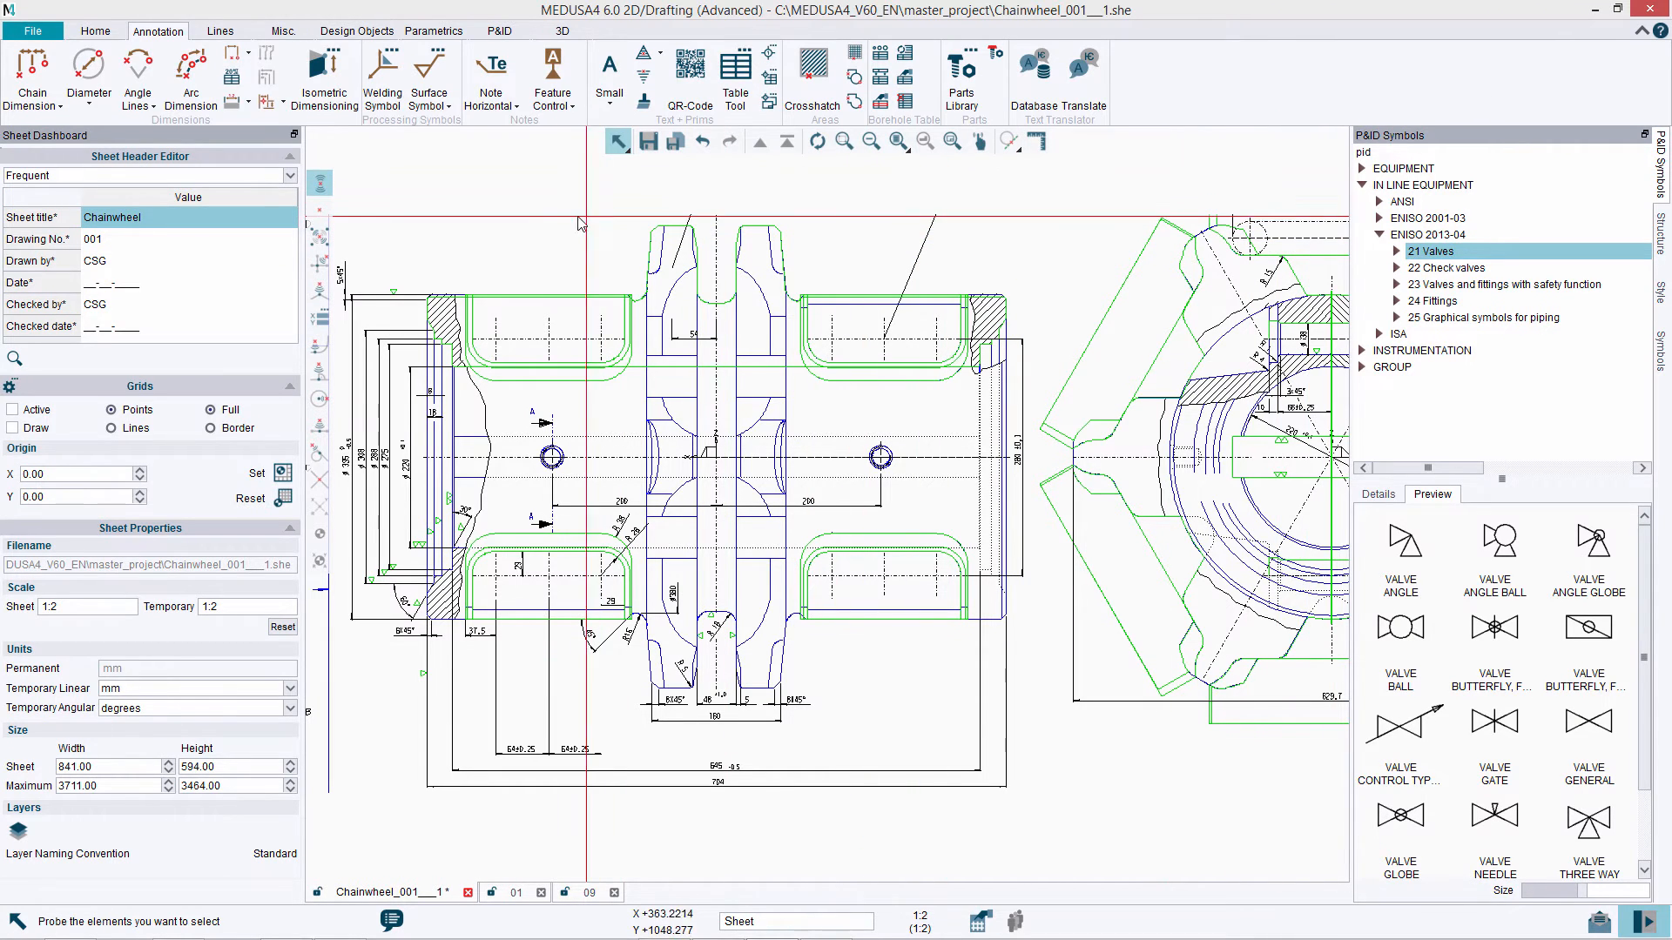
click(94, 30)
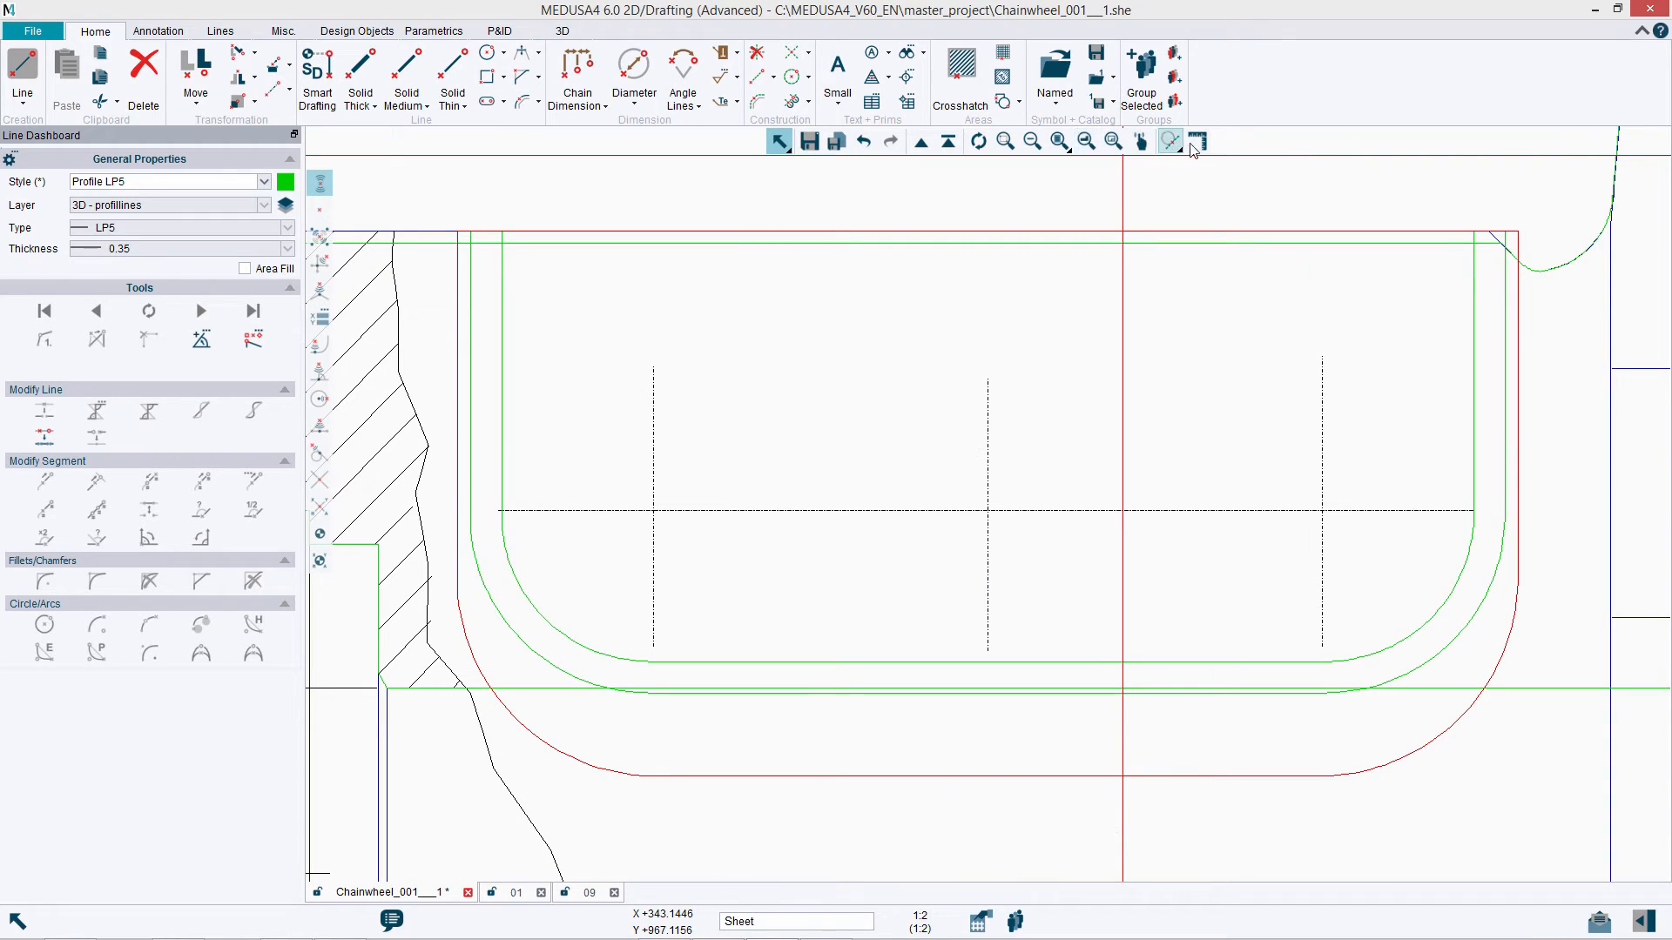
- Start a point-to-point measurement by picking a point on the slot
click(1168, 141)
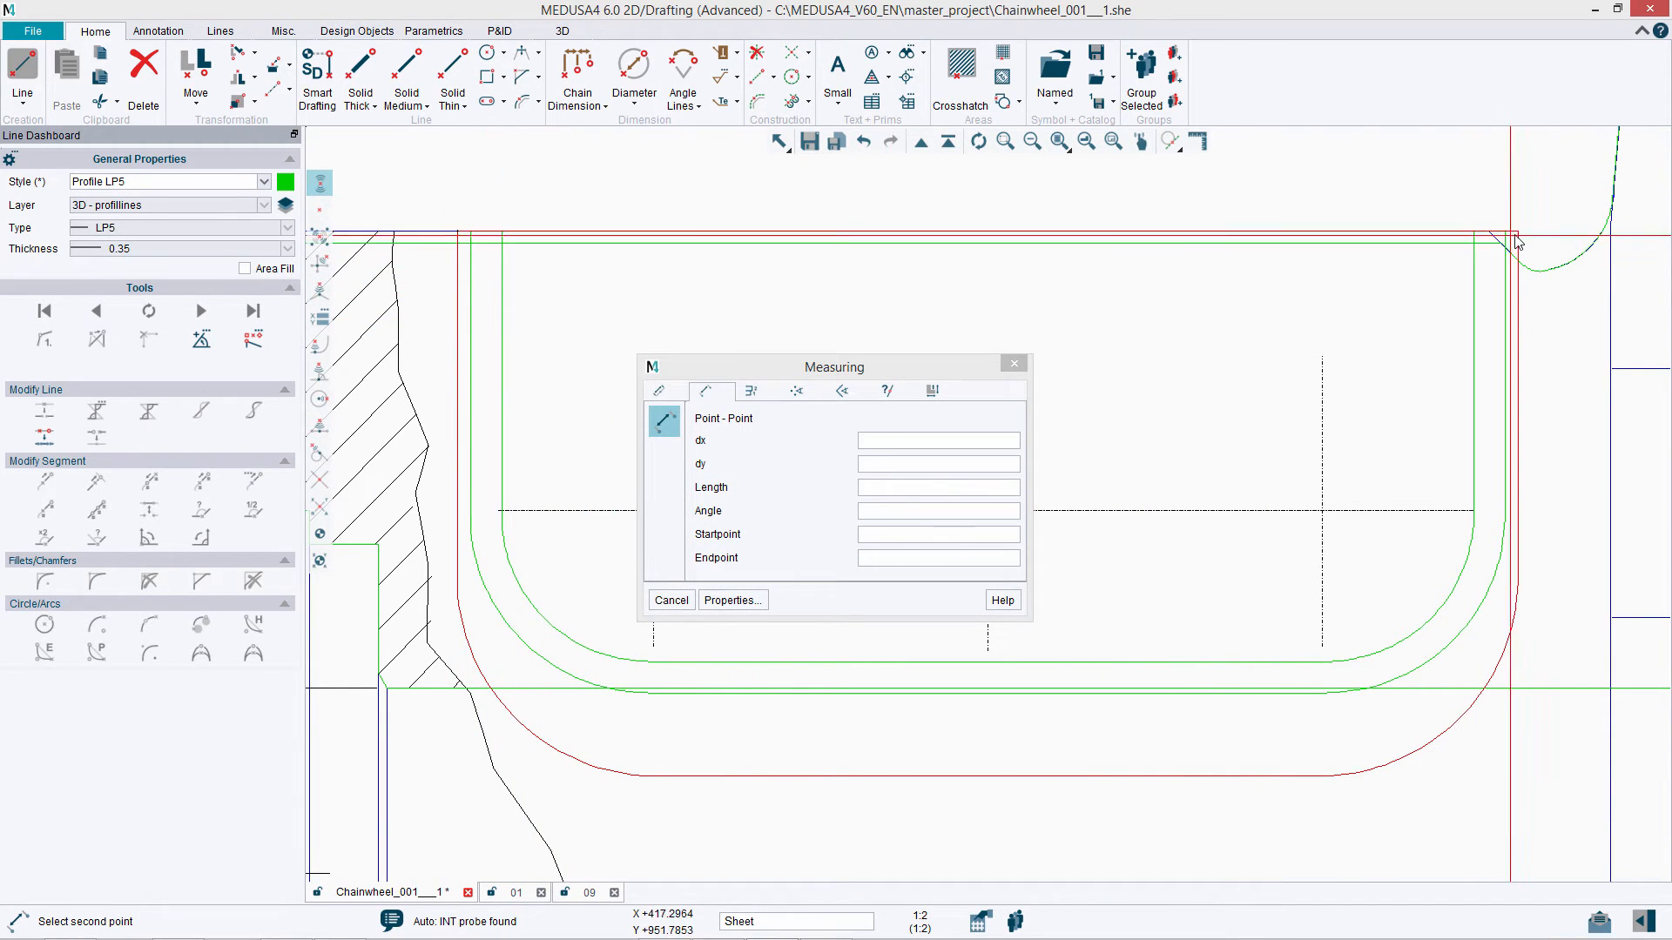
click(1012, 364)
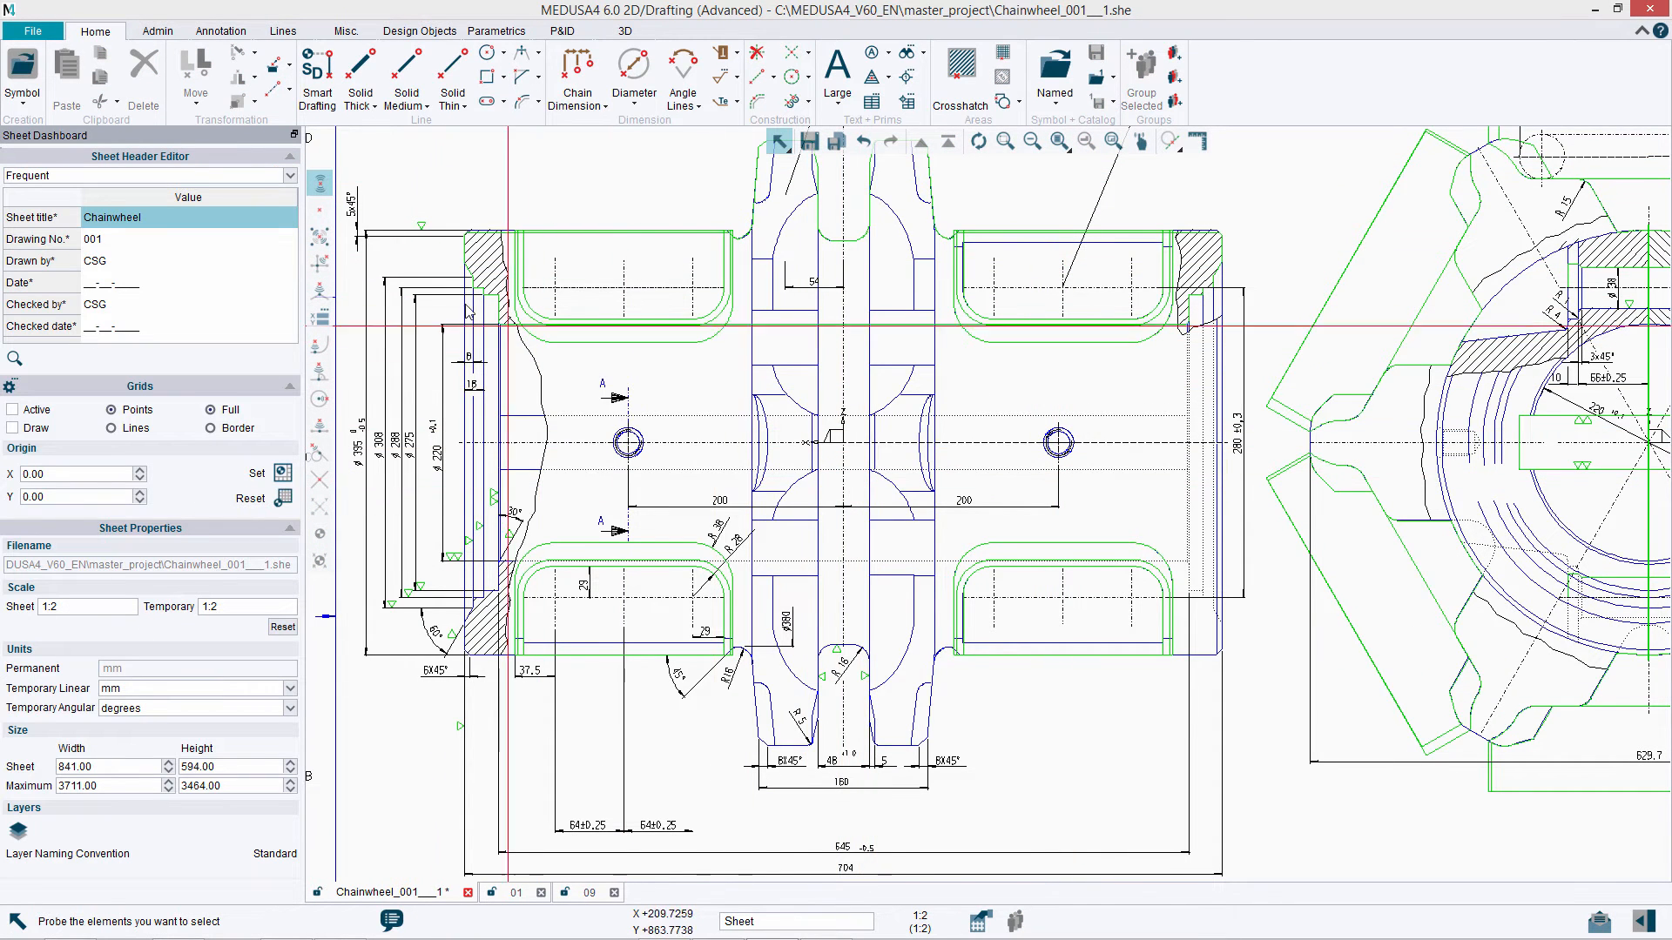
- Add the Smart Drafting and surface symbol commands to the M4 tablet menu
click(157, 30)
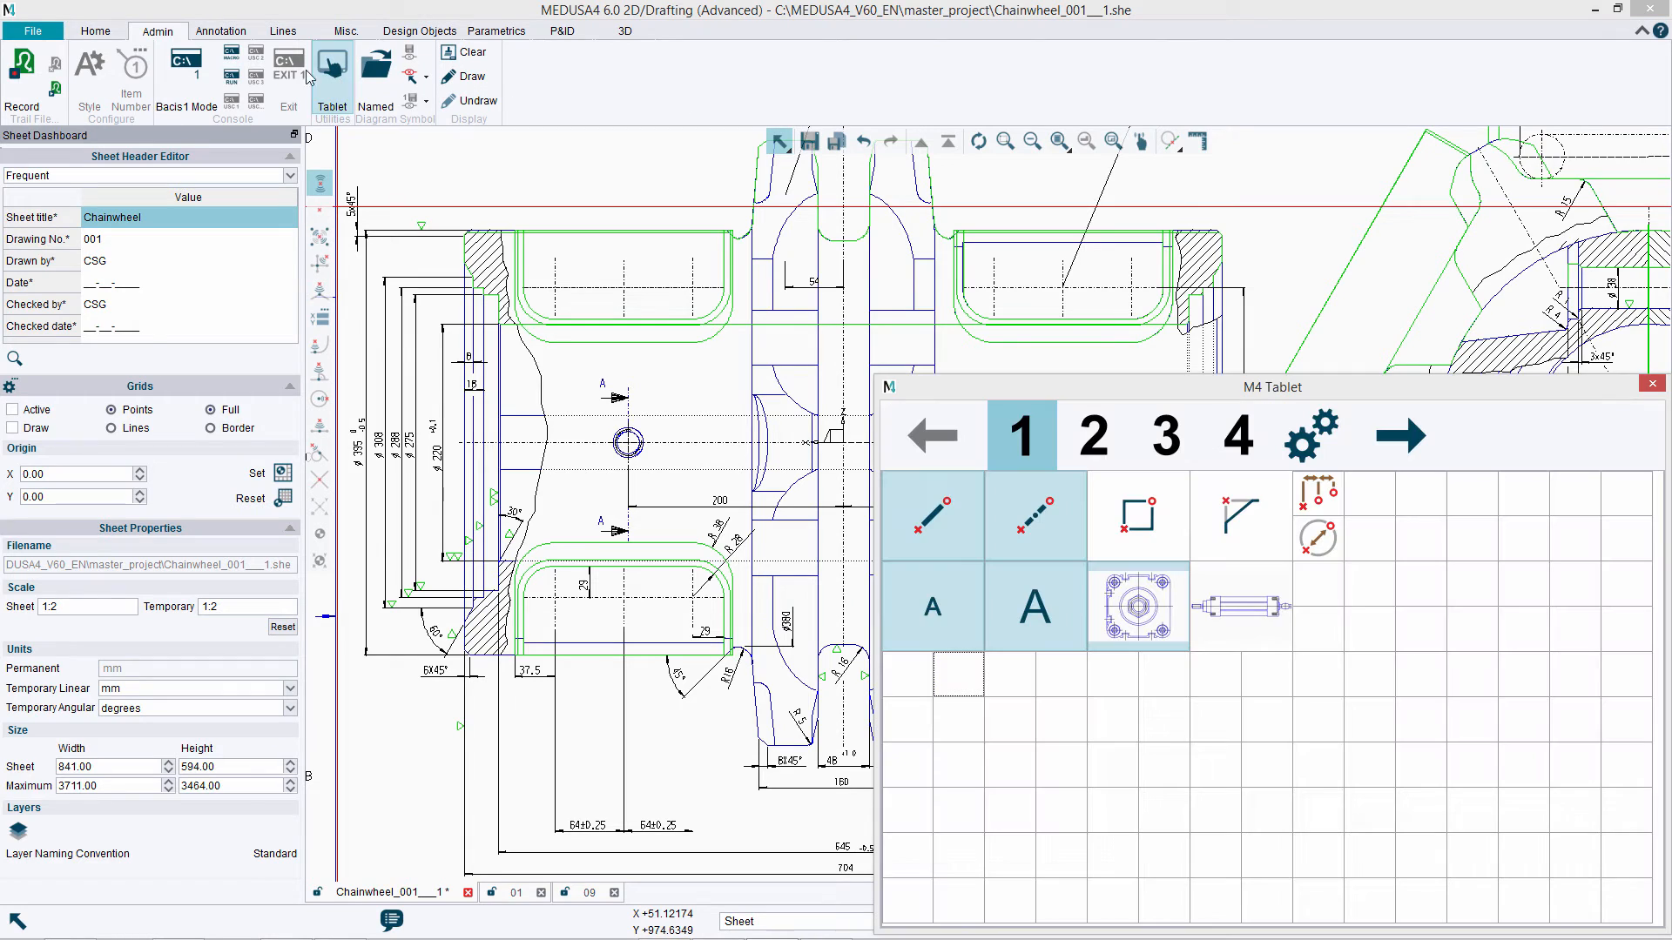
click(94, 30)
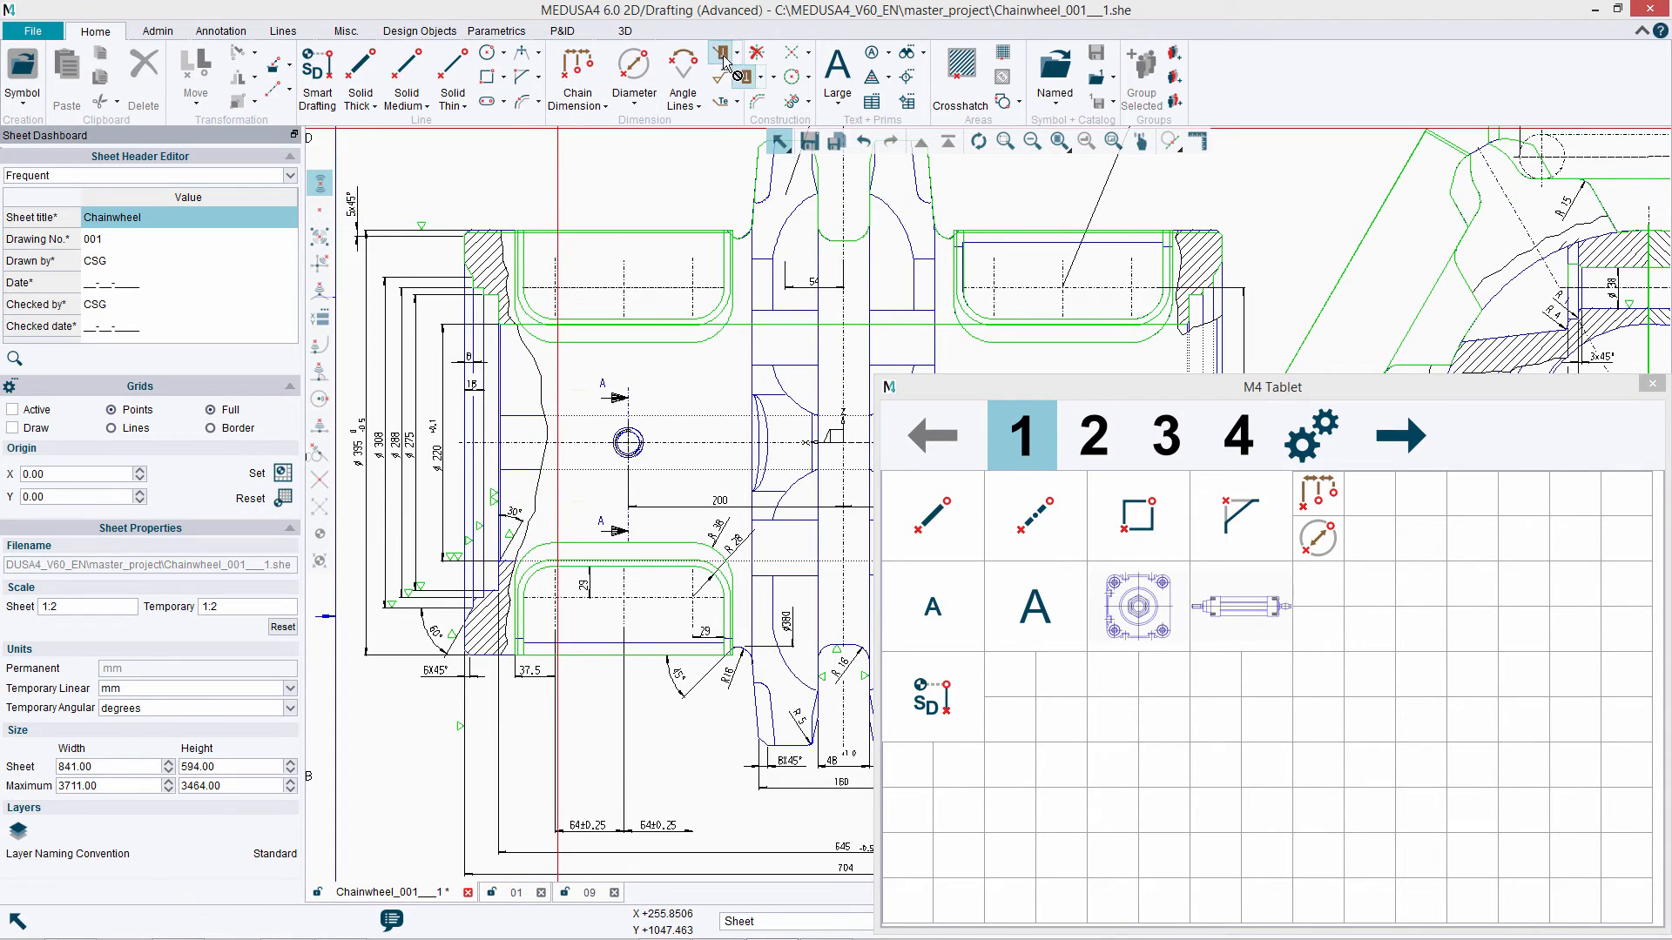
click(722, 51)
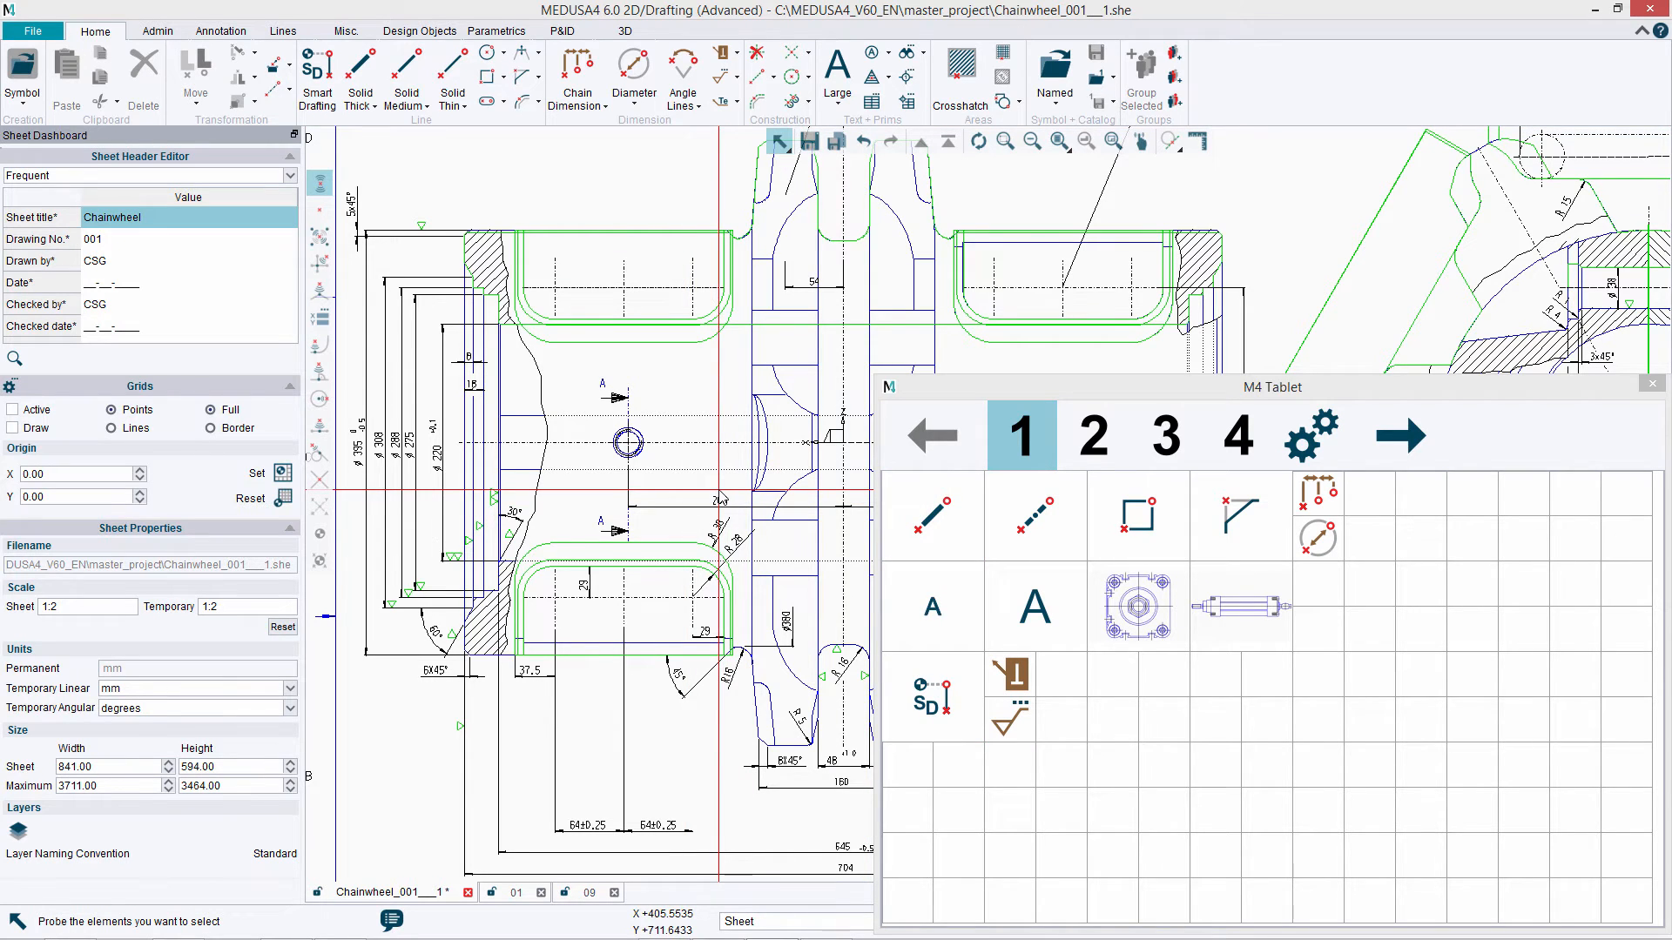
- Place a large 'Text' label at the drawing's lower left and close the tablet
click(1031, 606)
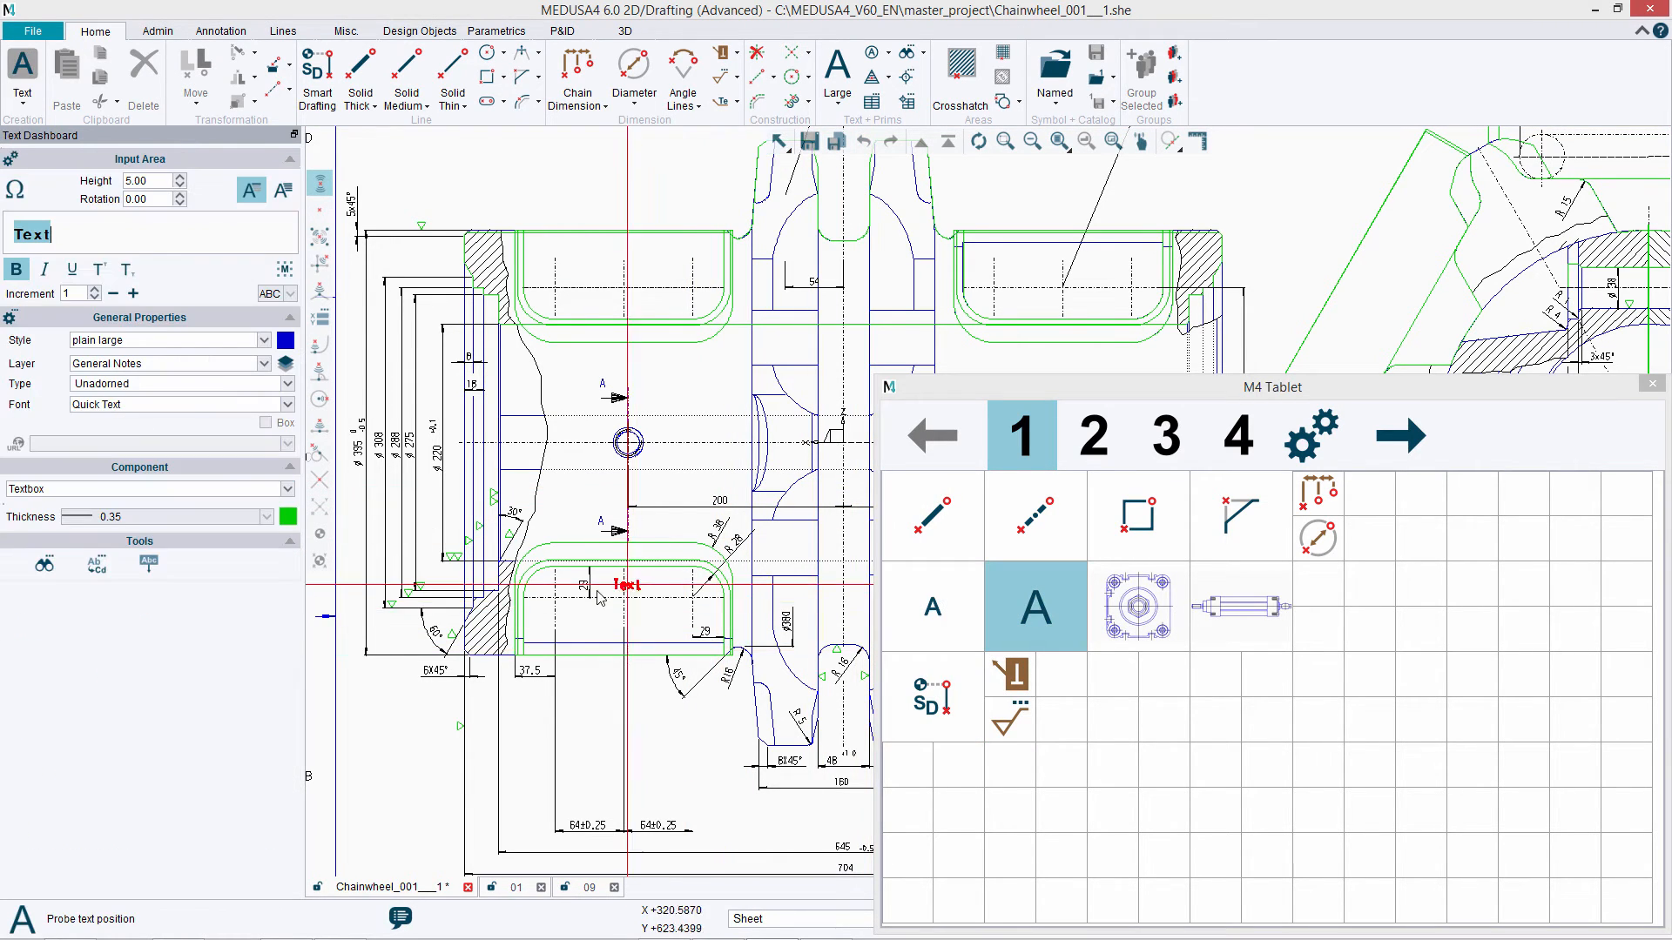
click(712, 606)
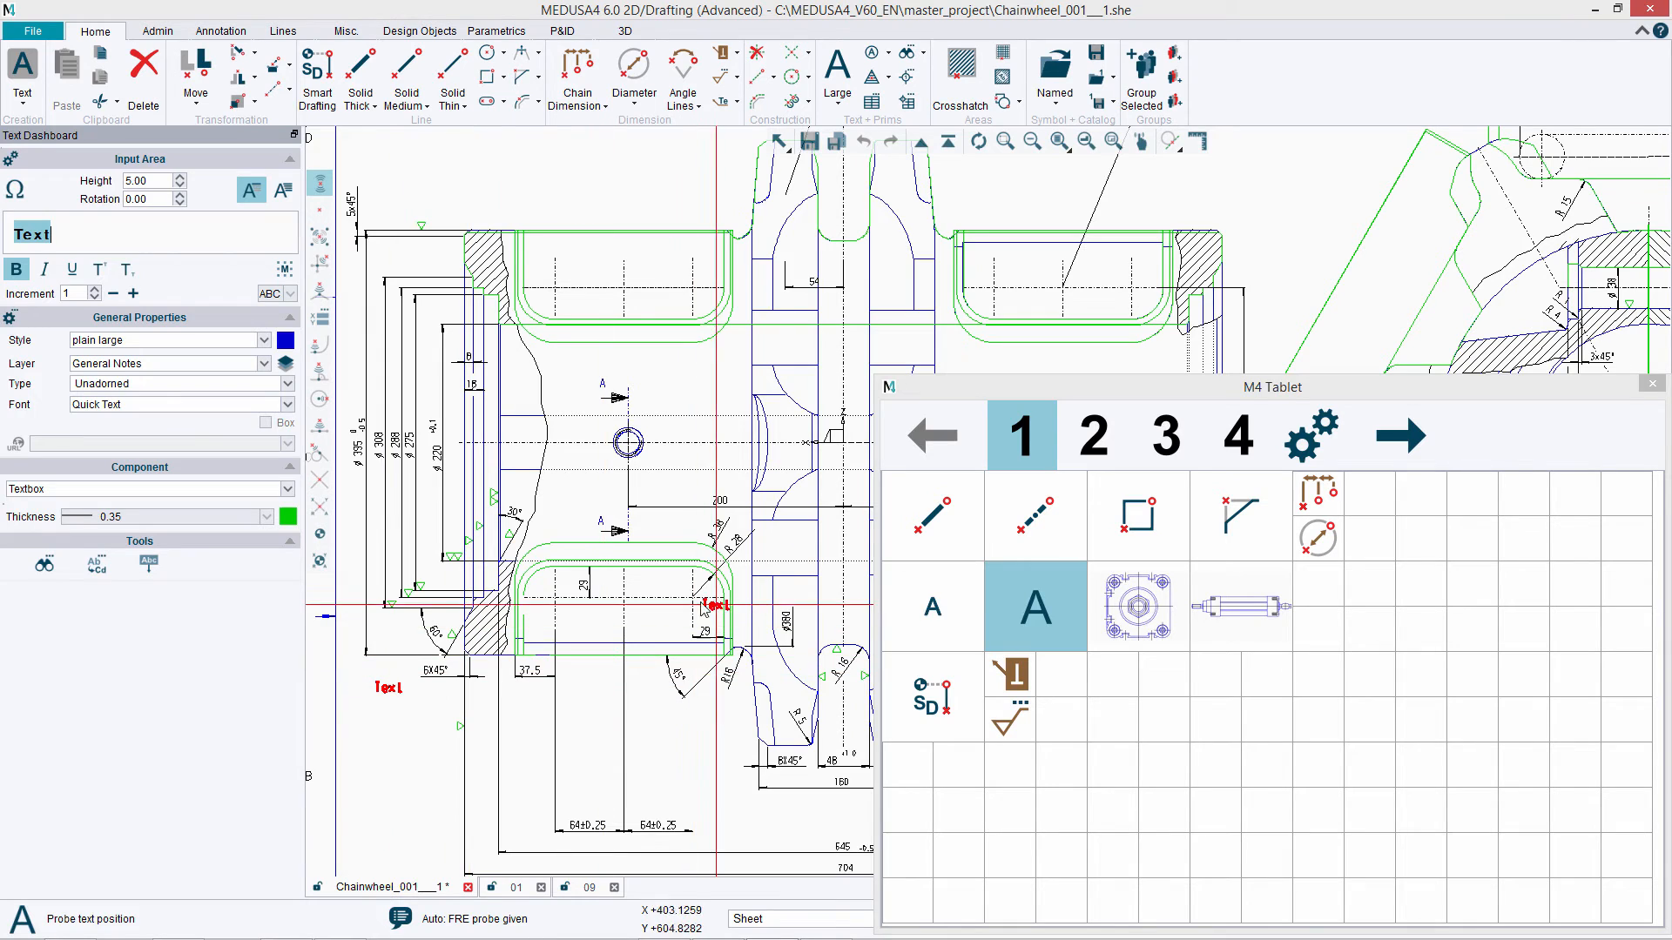
click(1033, 606)
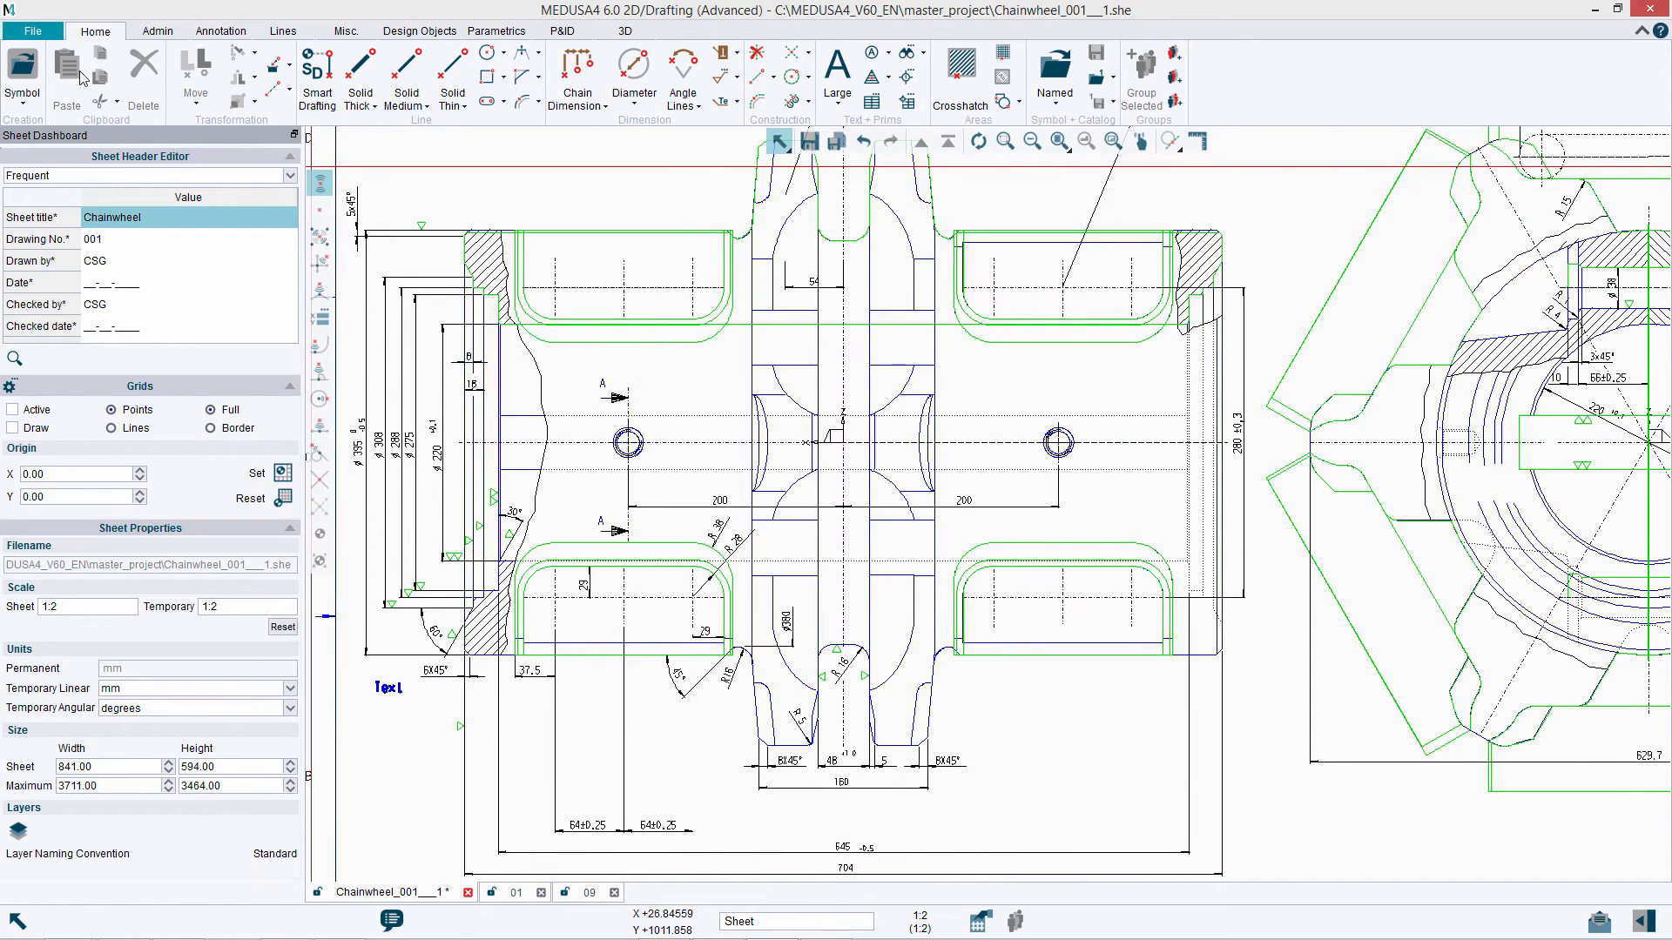
- Review new-sheet templates, recent sheets and licence options in the backstage, then return to the drawing
click(33, 30)
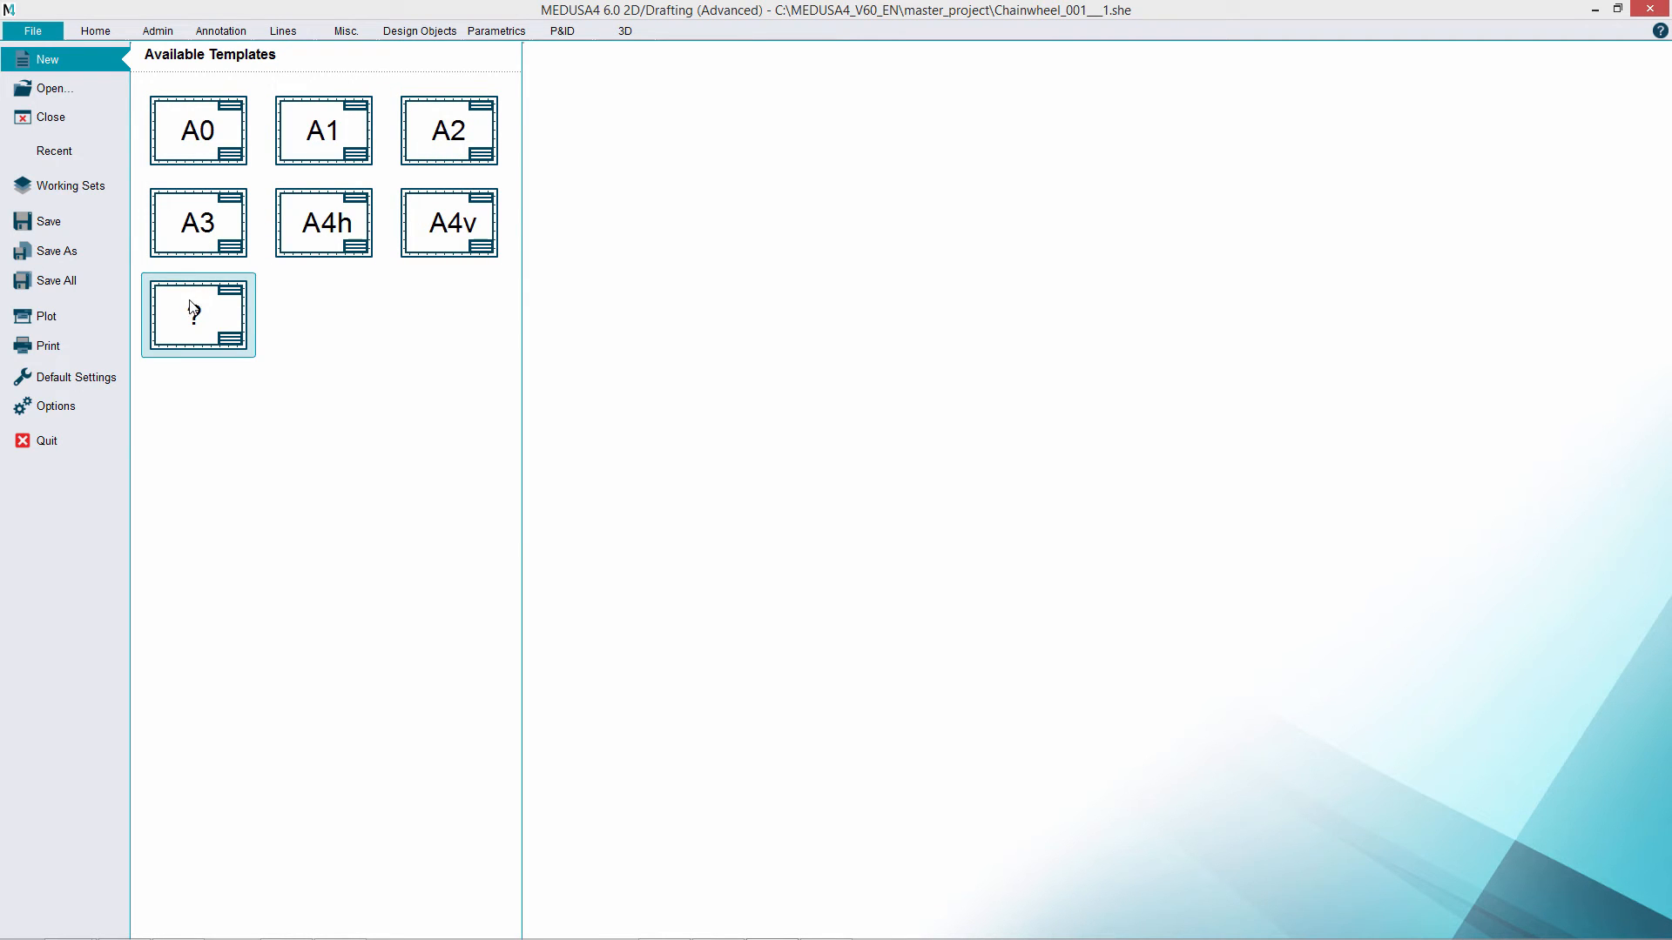
click(54, 150)
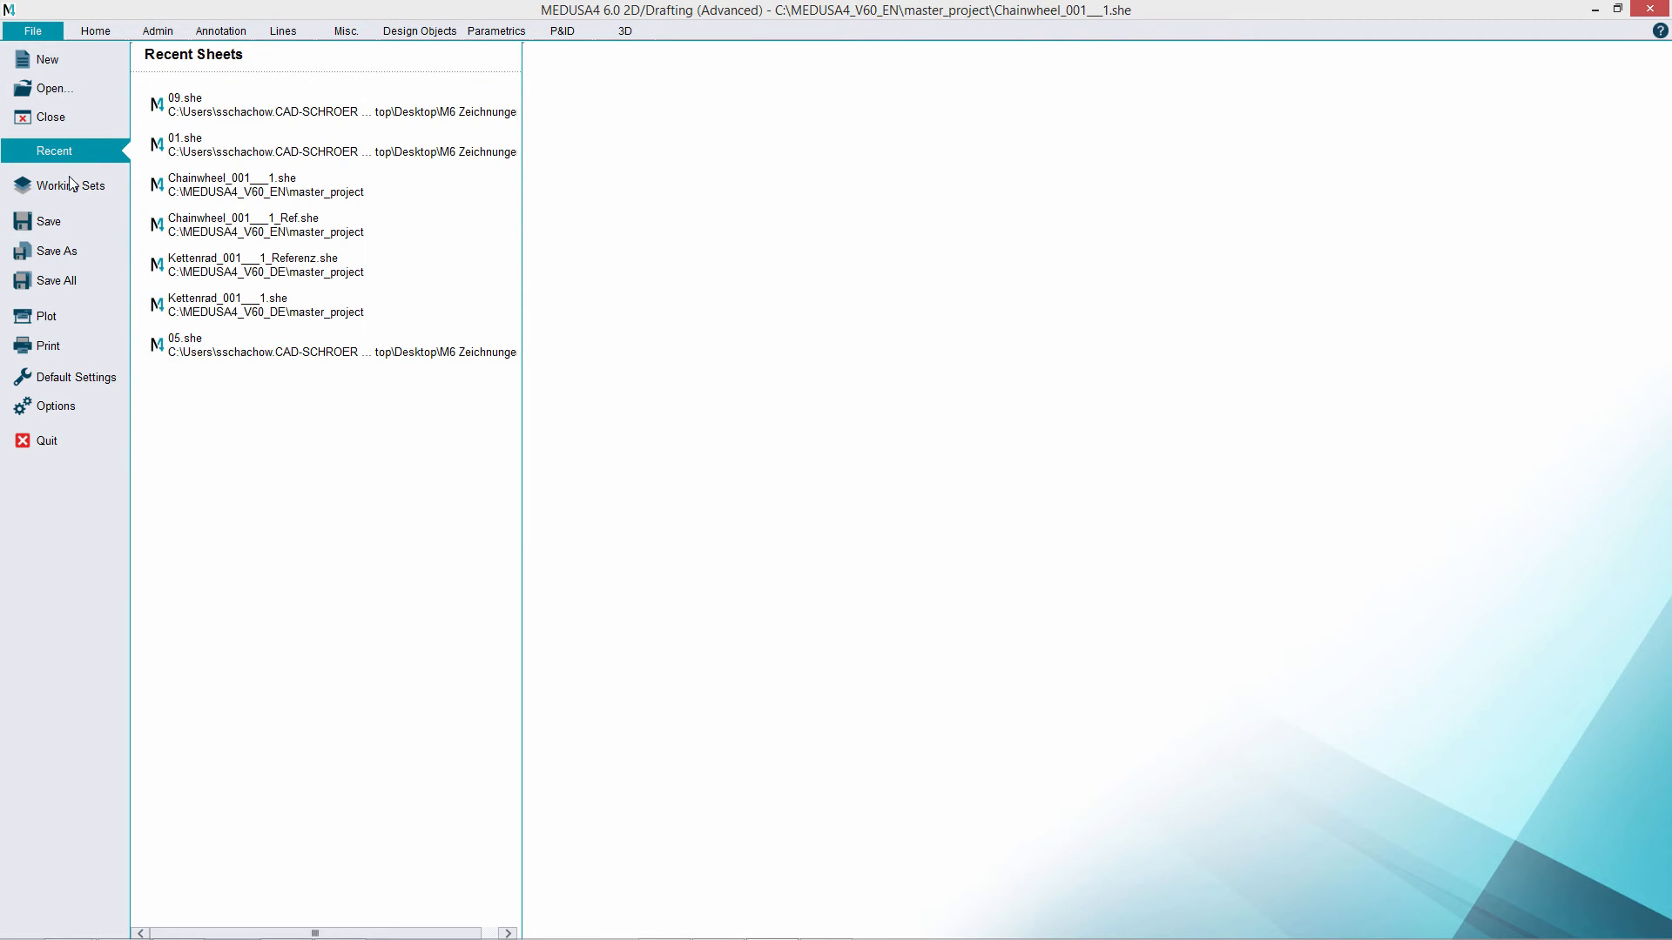
click(54, 405)
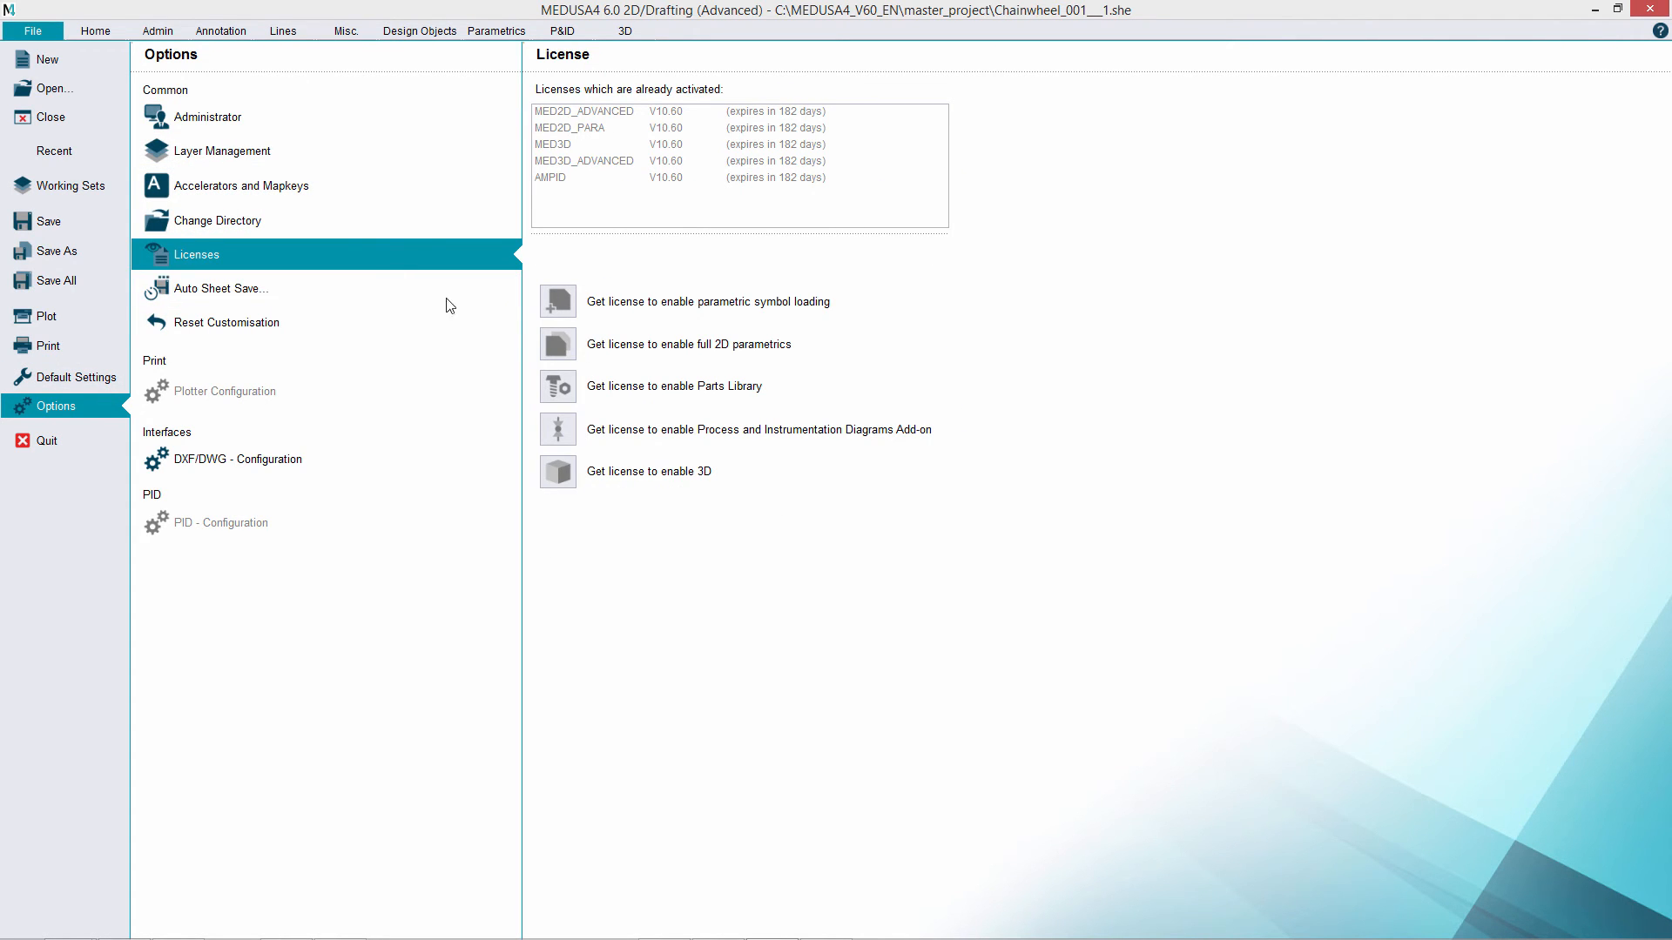
click(94, 29)
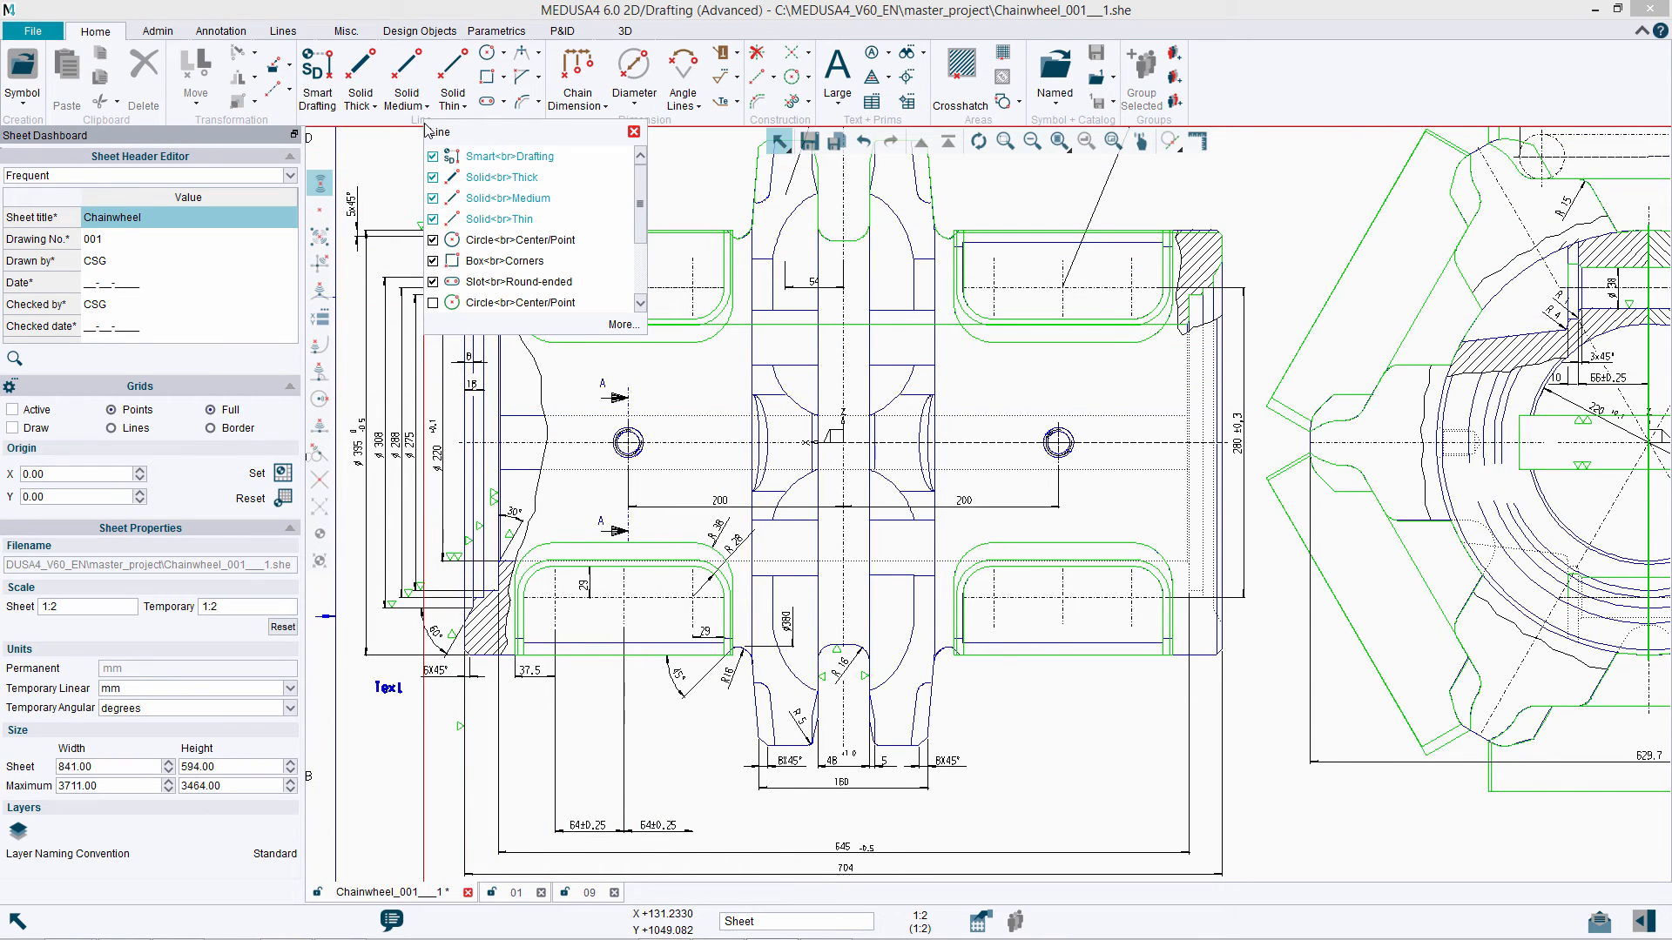
- Bring up ribbon Customization from the Line group's More... entry
click(433, 178)
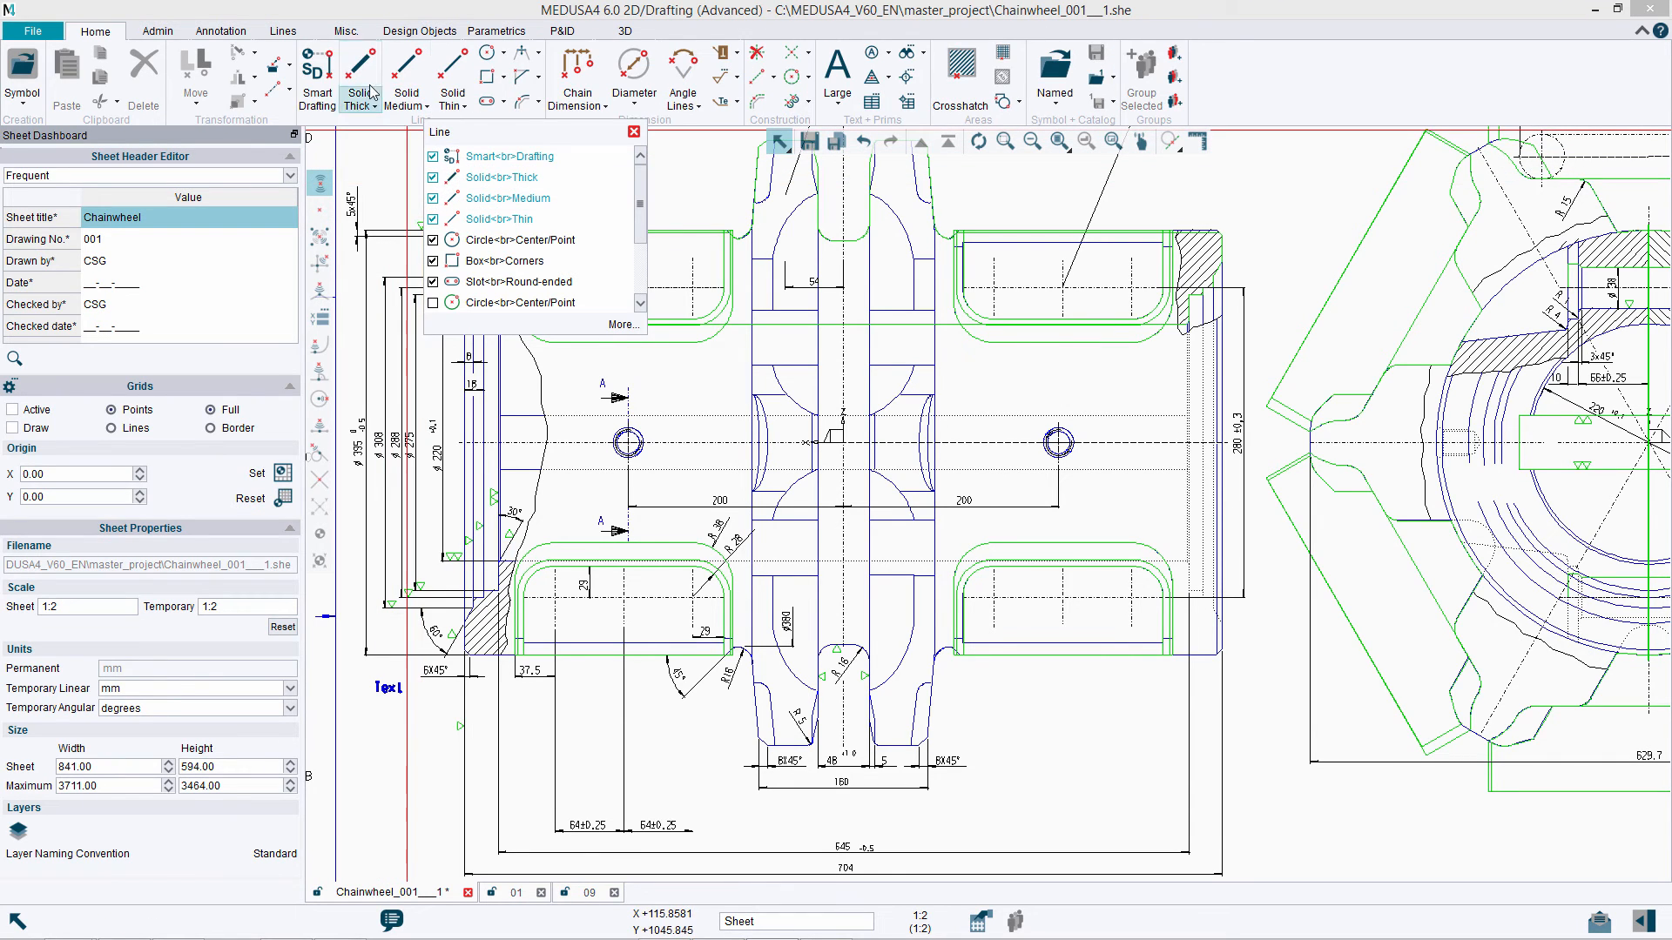
click(620, 324)
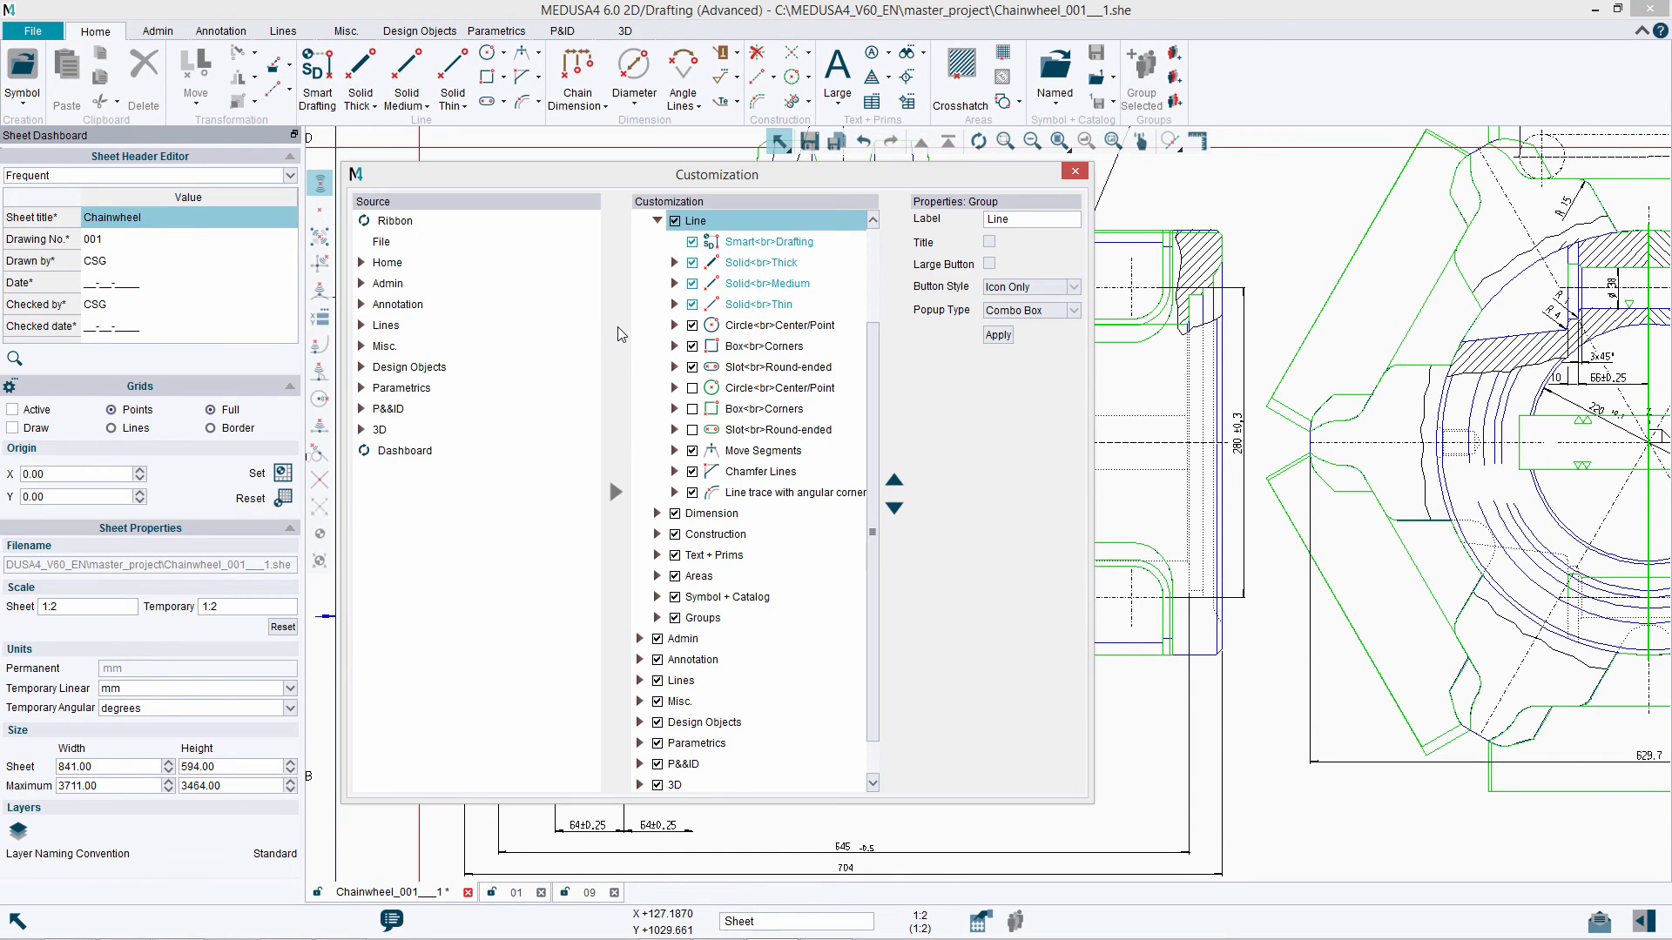
mouse_move(882, 422)
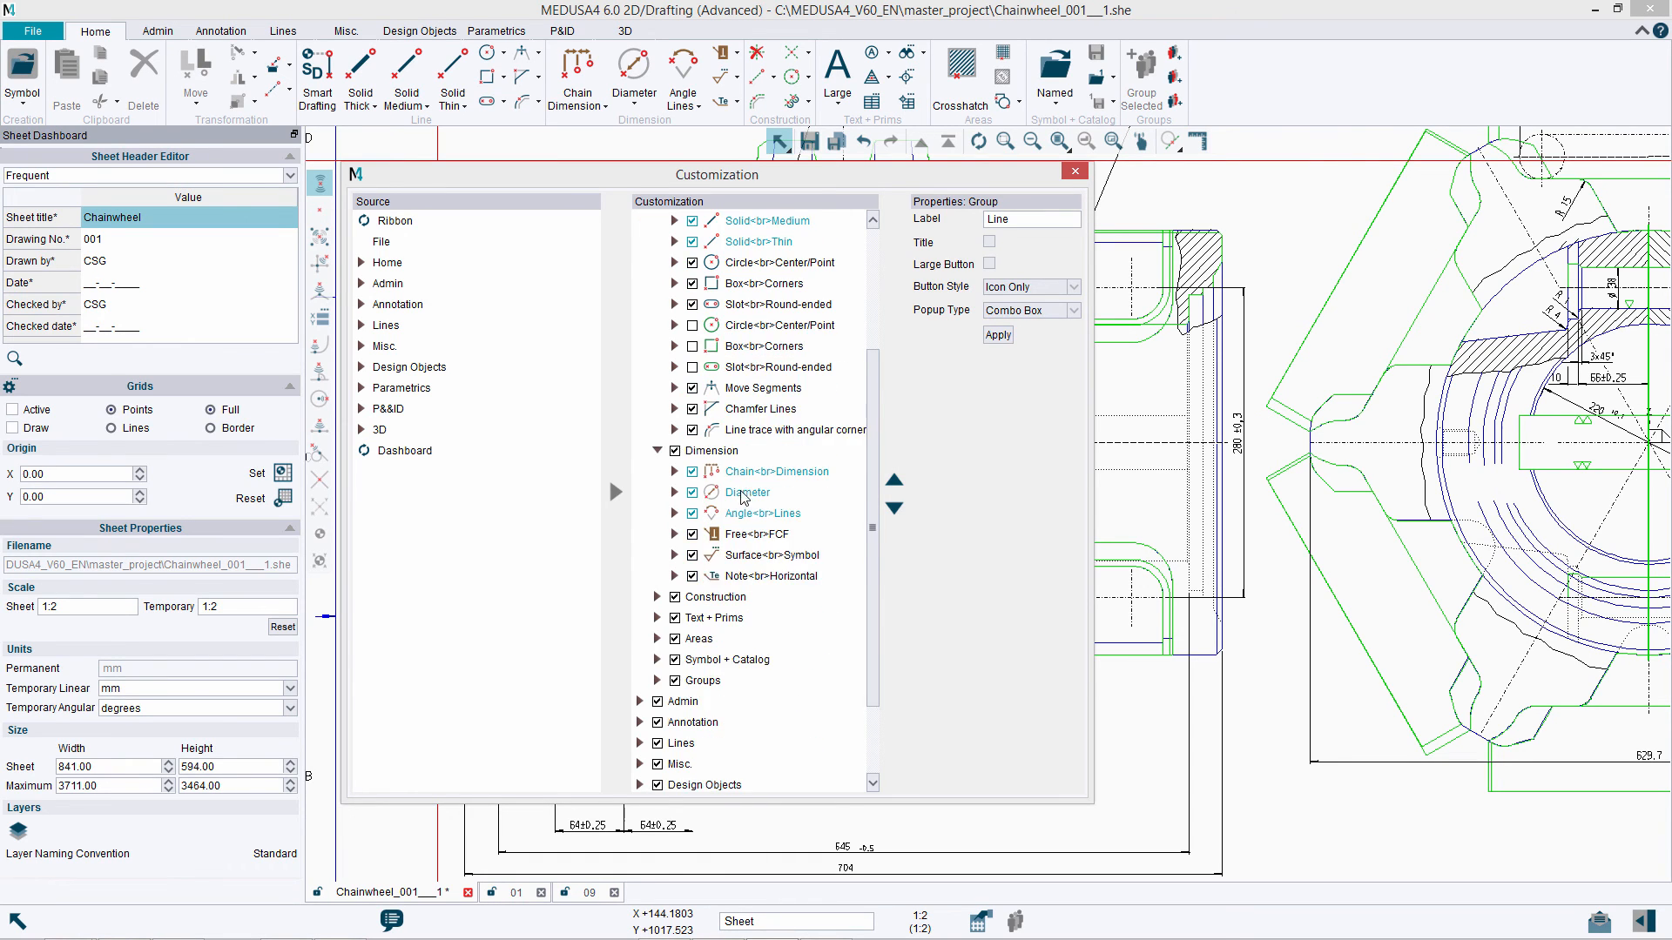
- Move Diameter ahead of Chain Dimension in the Dimension group, then move it back
click(749, 428)
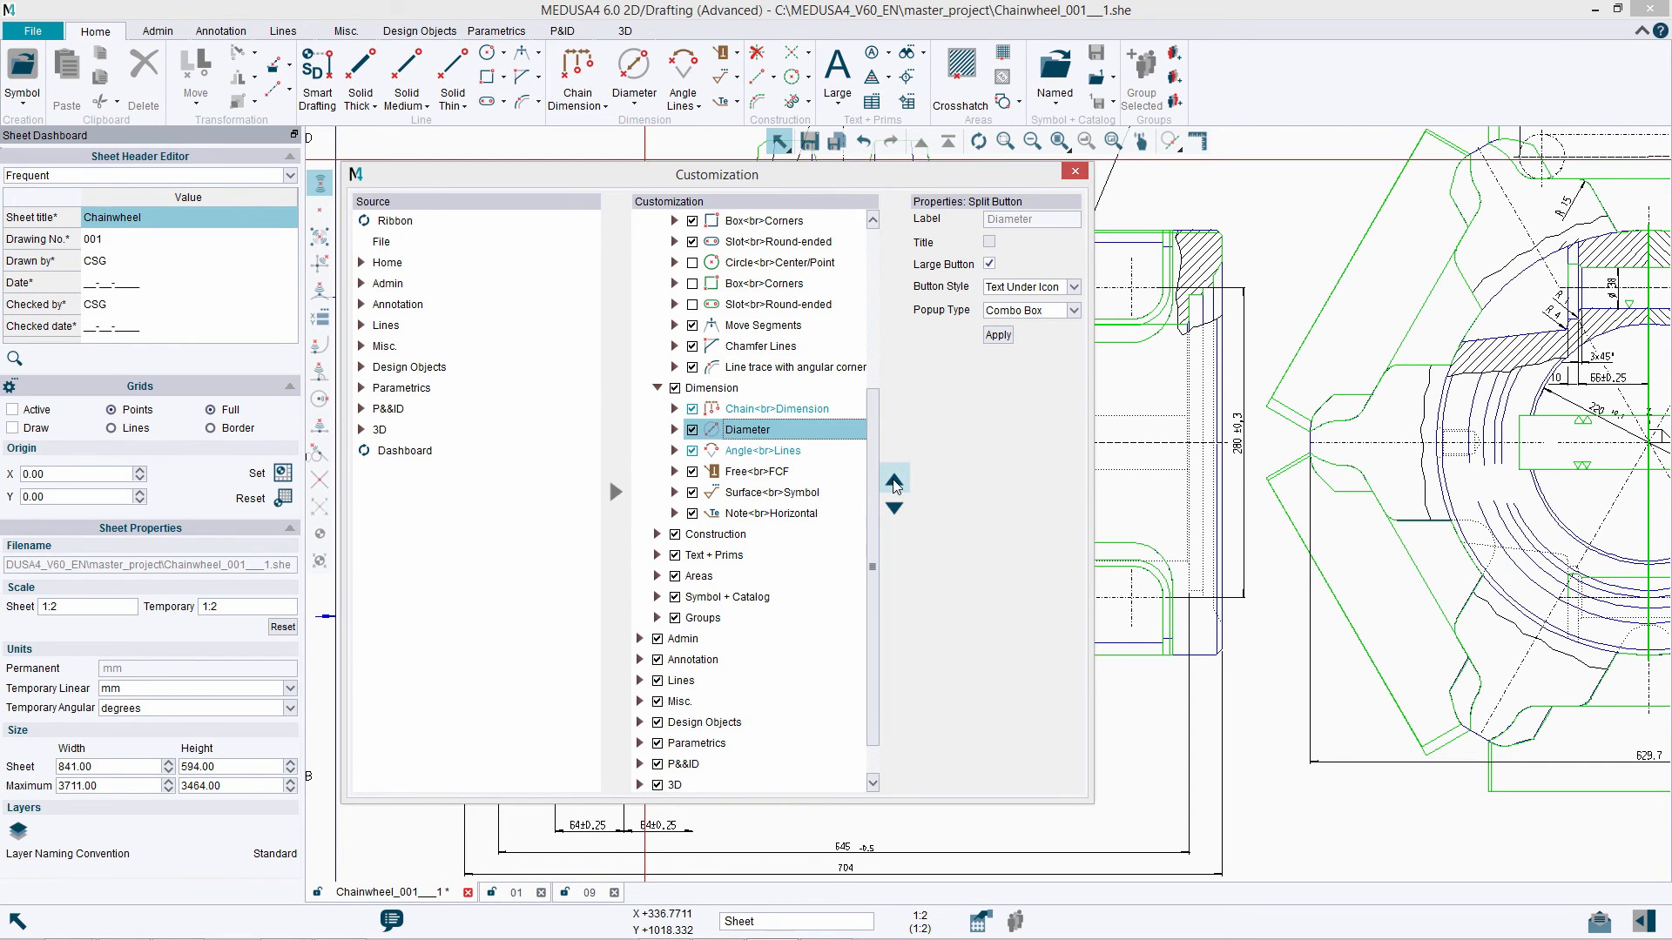
click(895, 505)
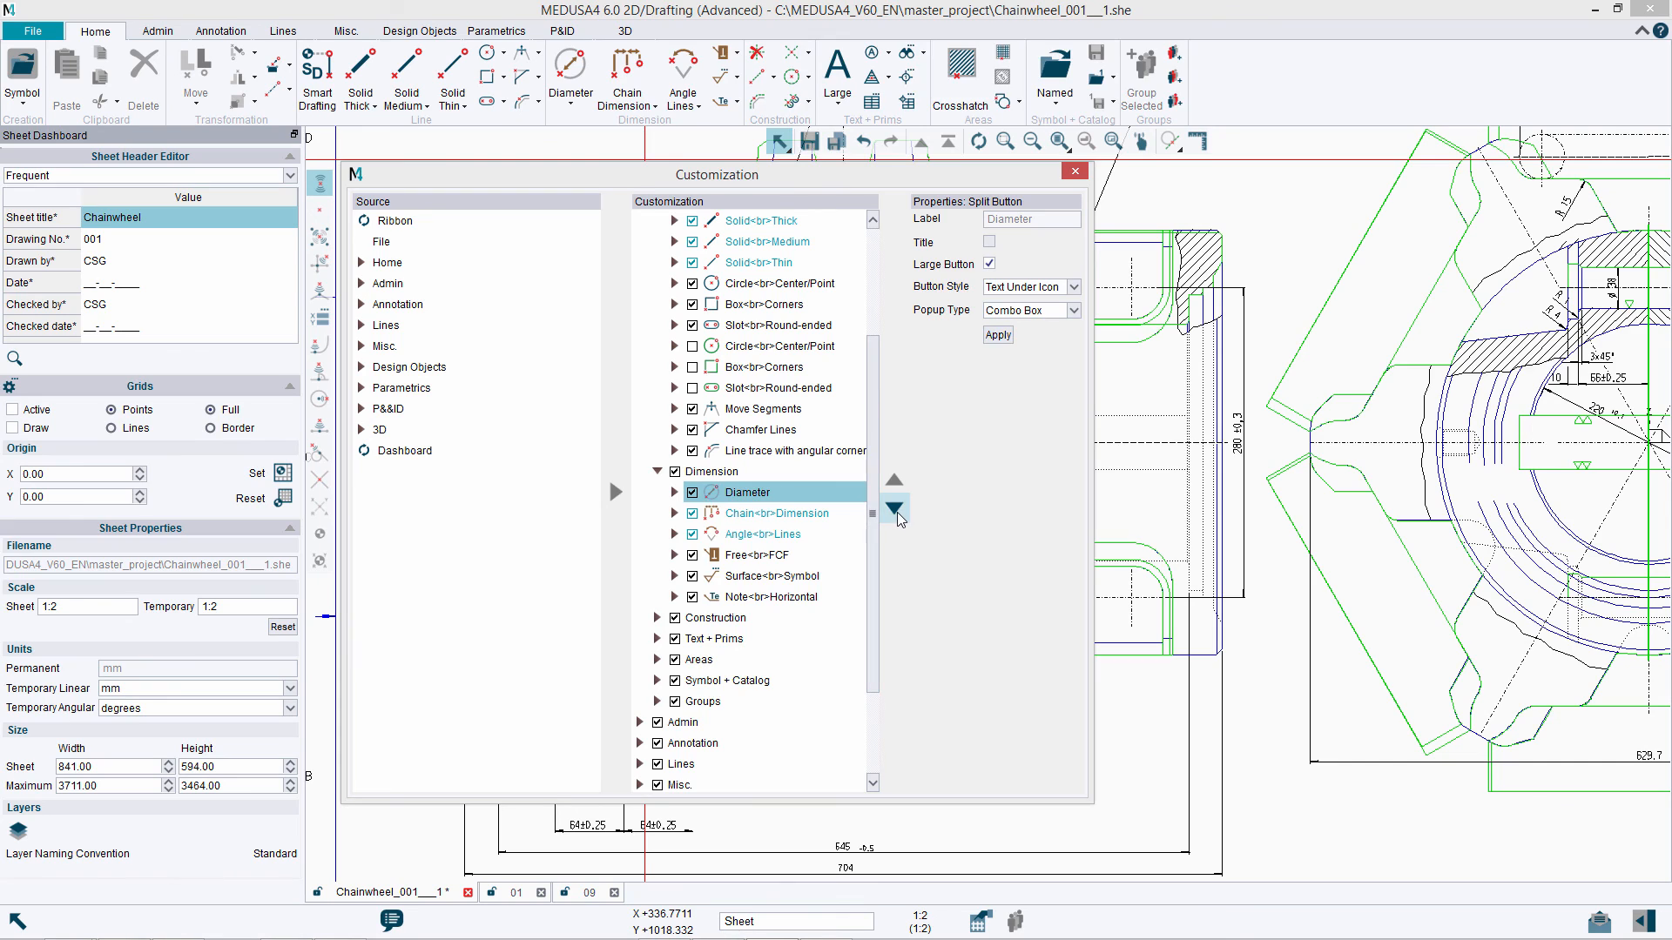
click(895, 510)
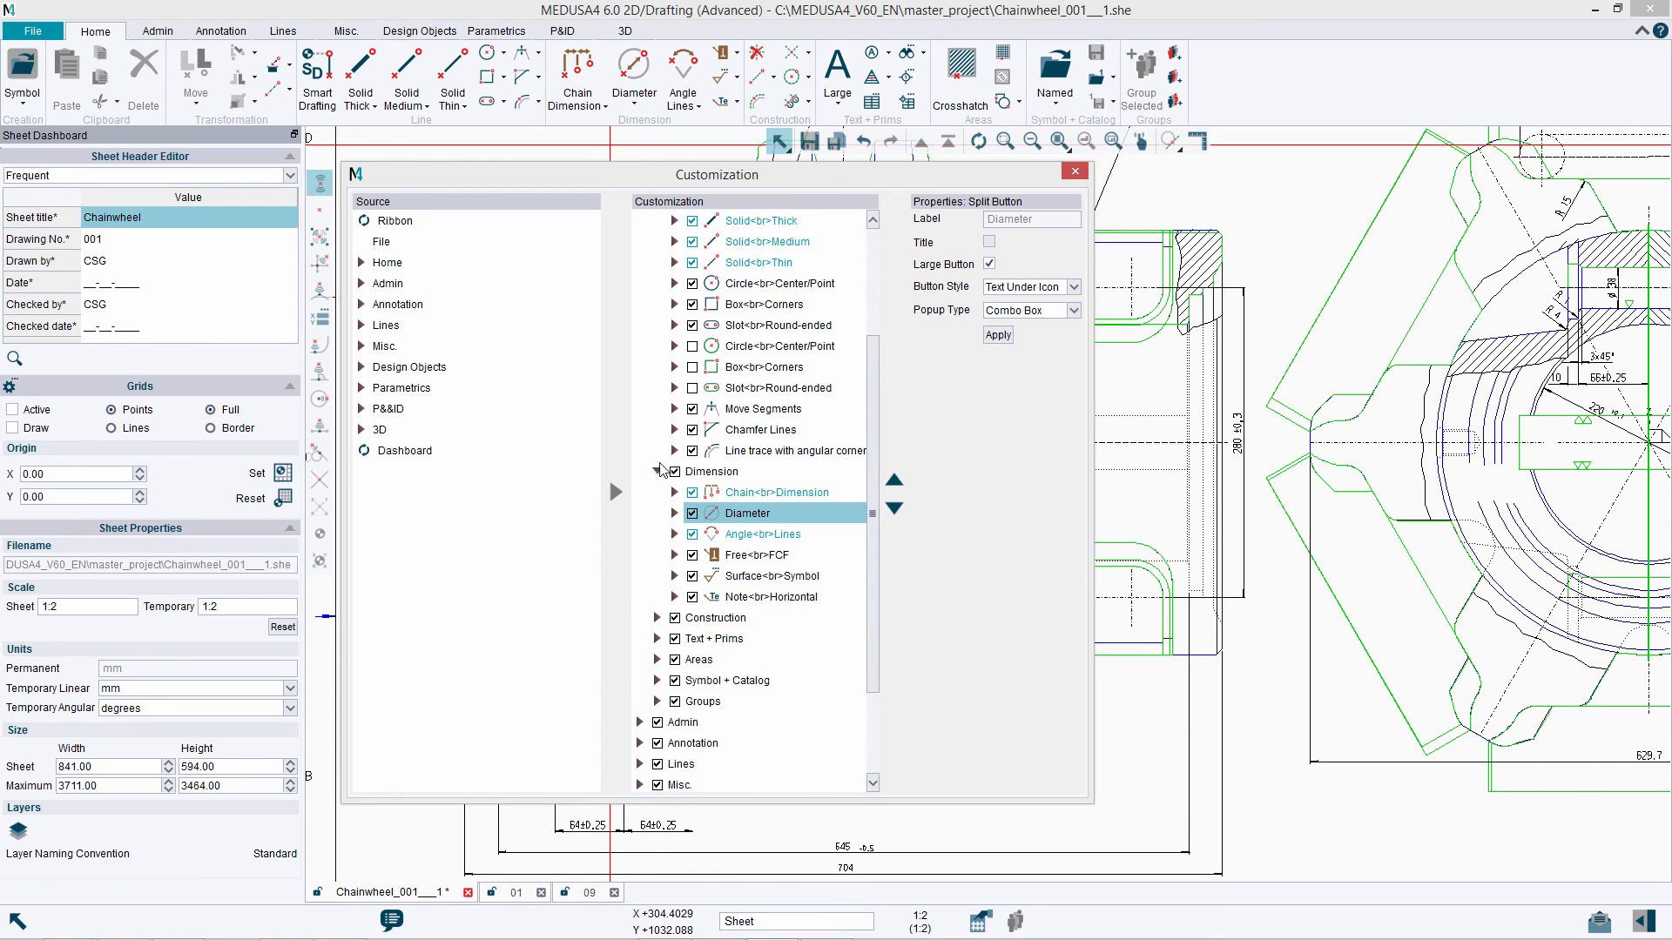